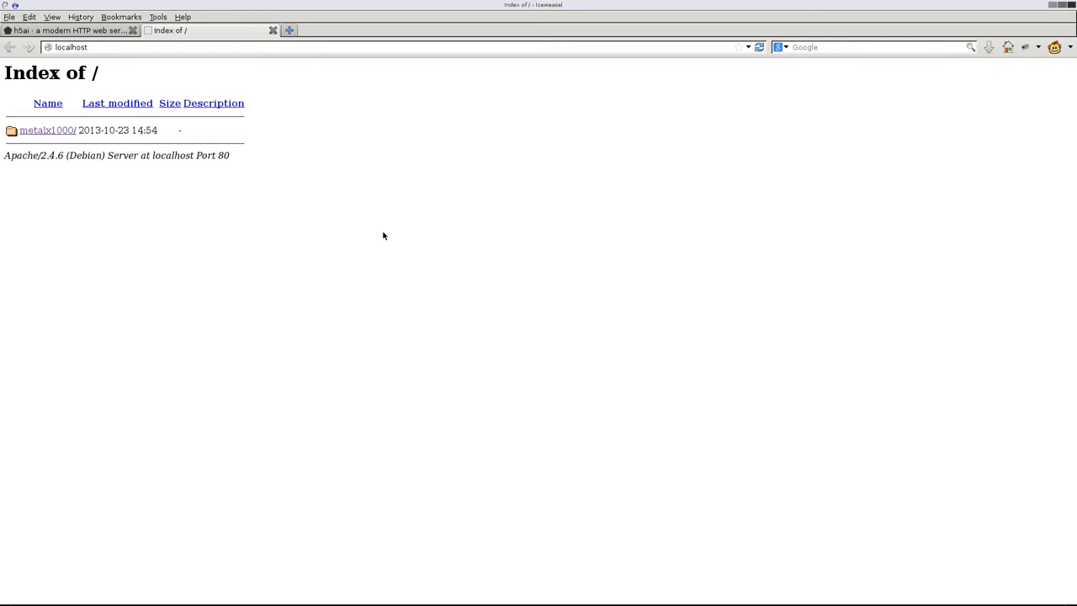
mouse_move(168, 233)
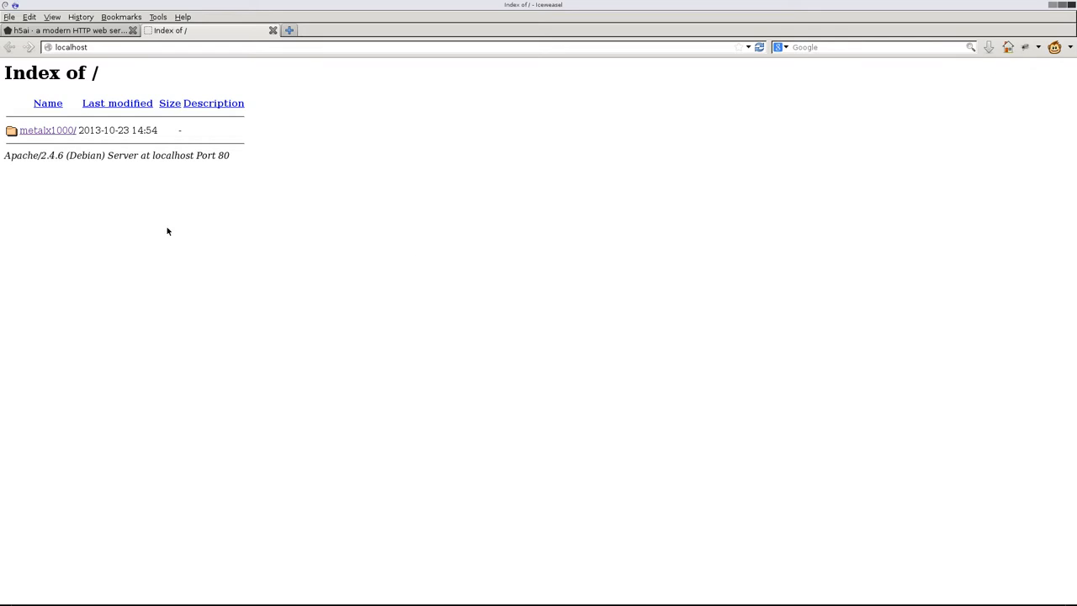
mouse_move(269, 281)
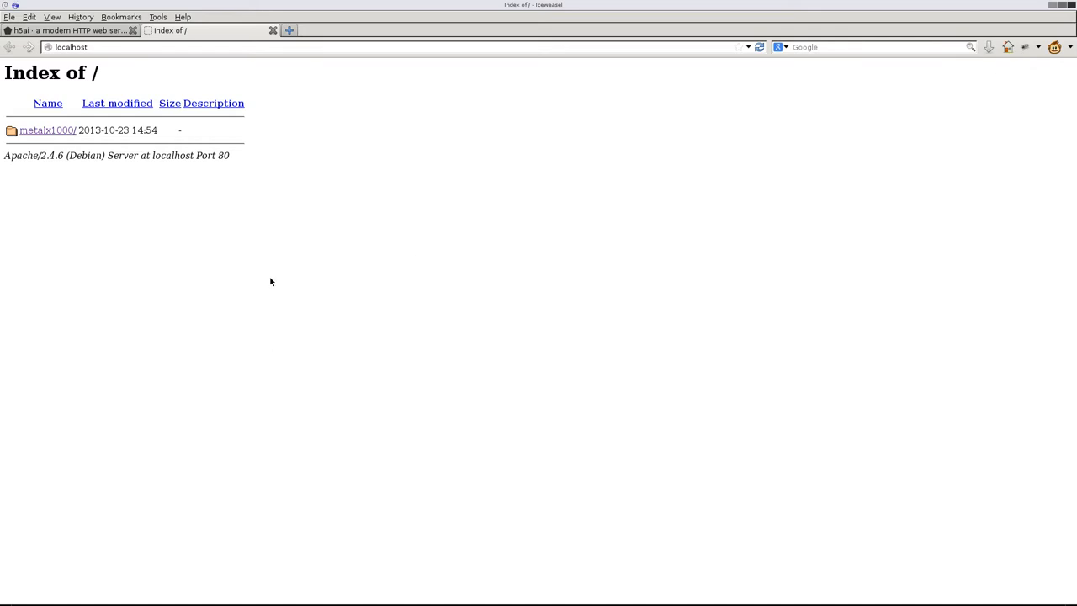
mouse_move(105, 142)
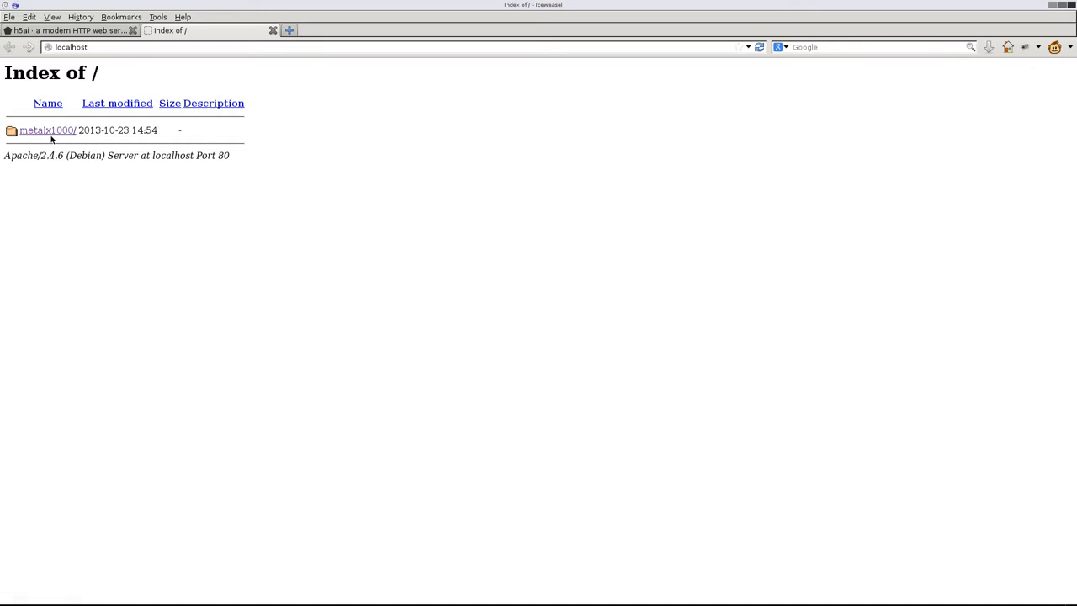
- Browse the plain localhost listing into metalx1000, sort by name and return to the root
click(47, 129)
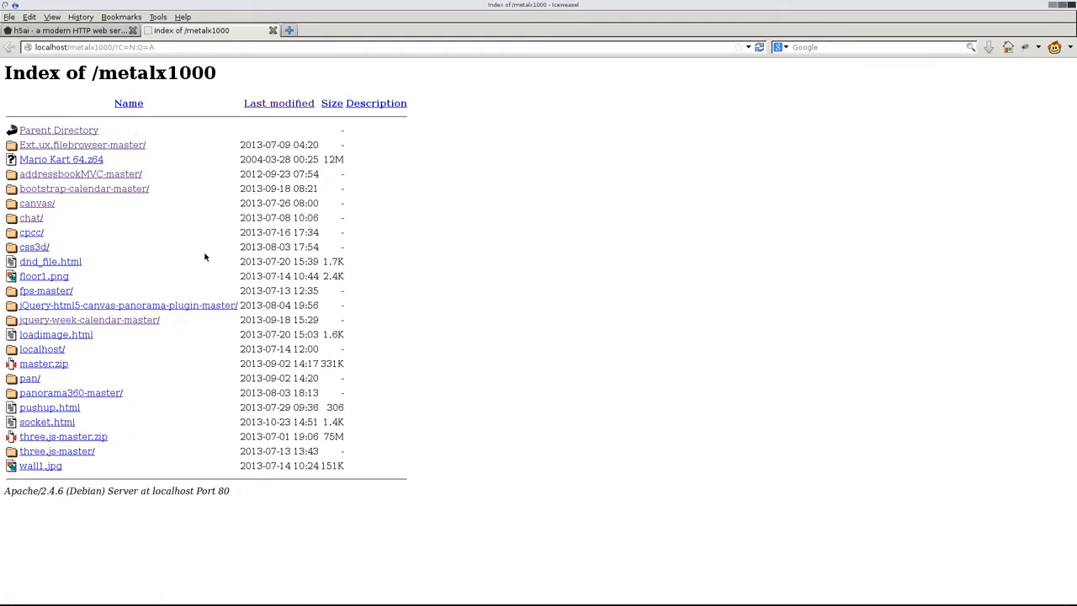
click(332, 102)
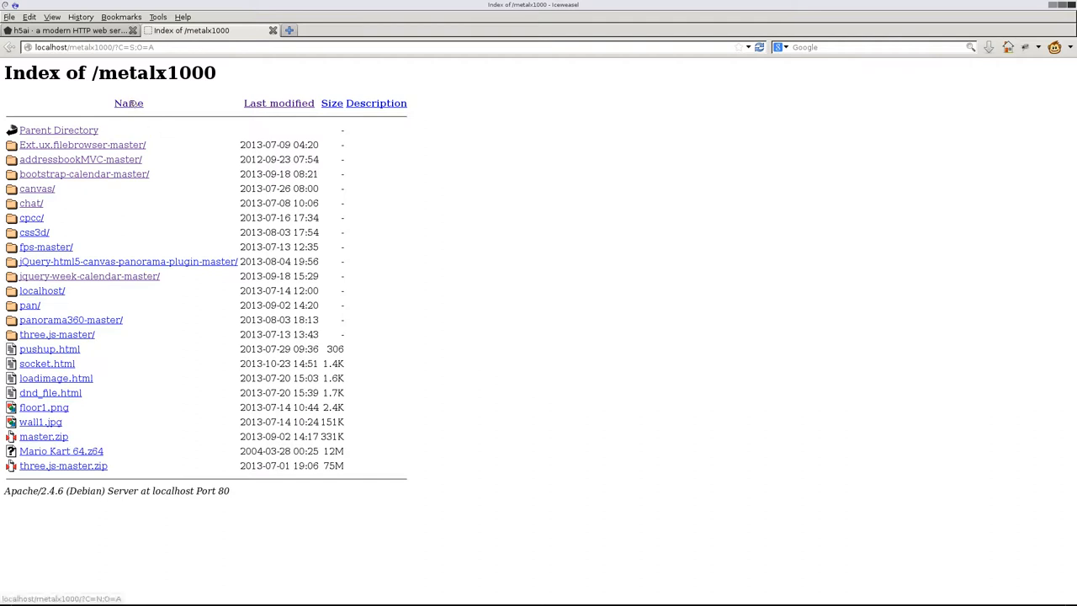
click(59, 130)
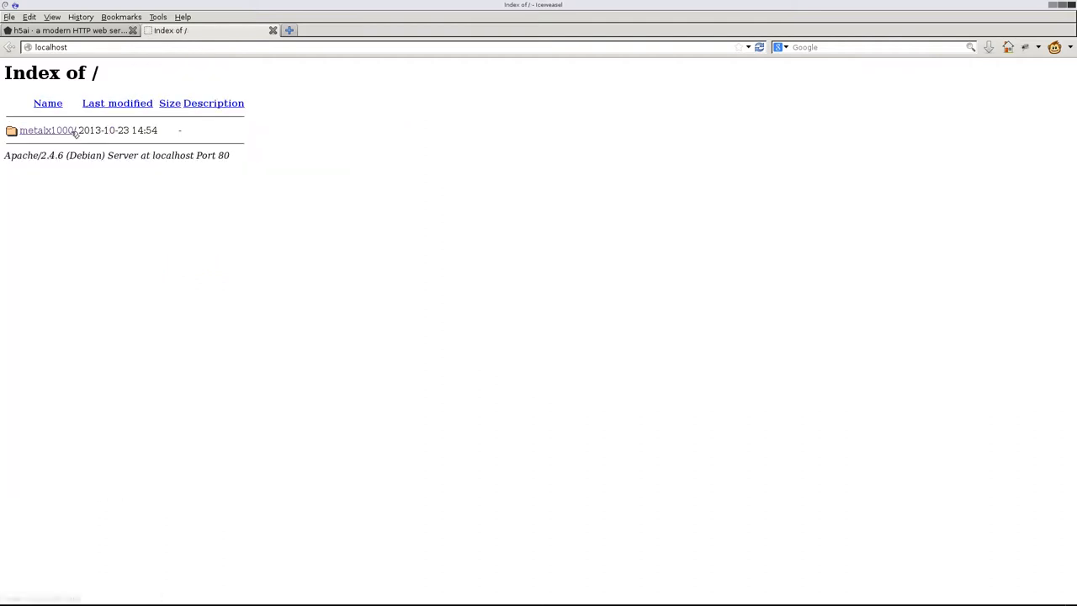
mouse_move(286, 276)
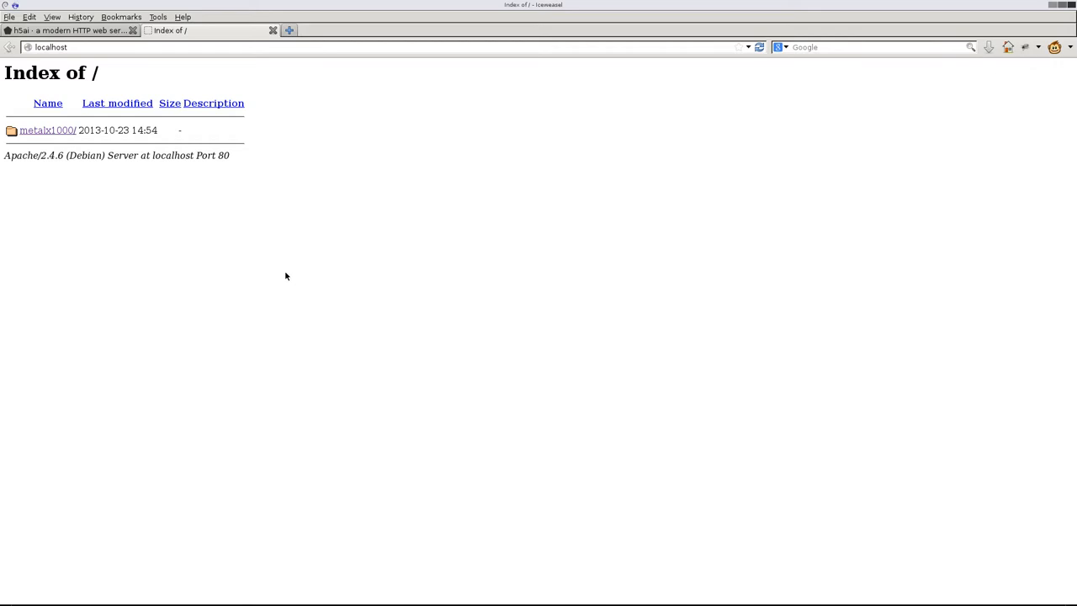
mouse_move(68, 182)
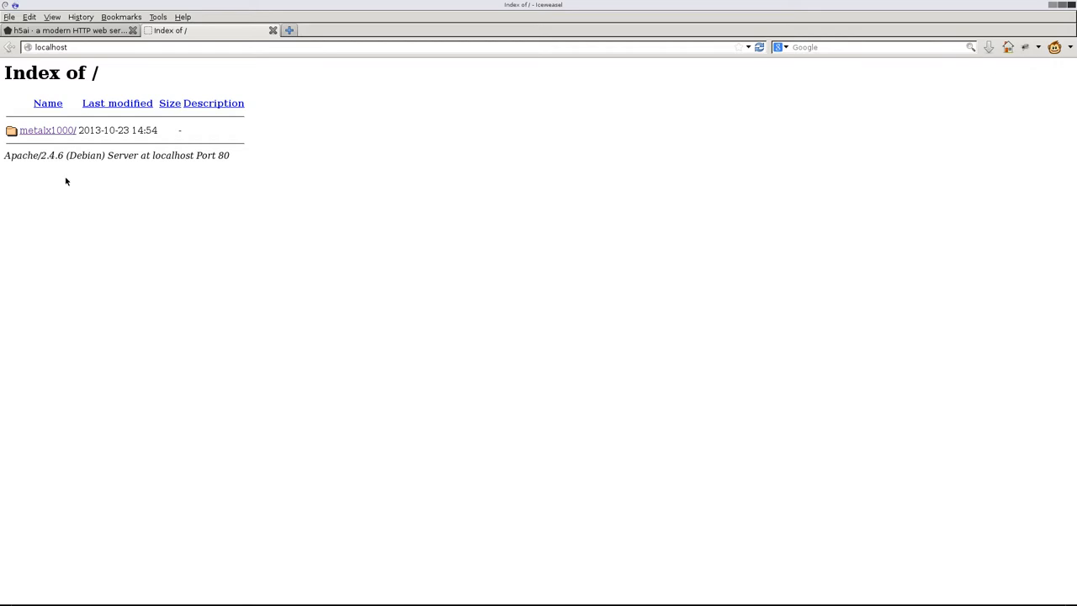
mouse_move(70, 134)
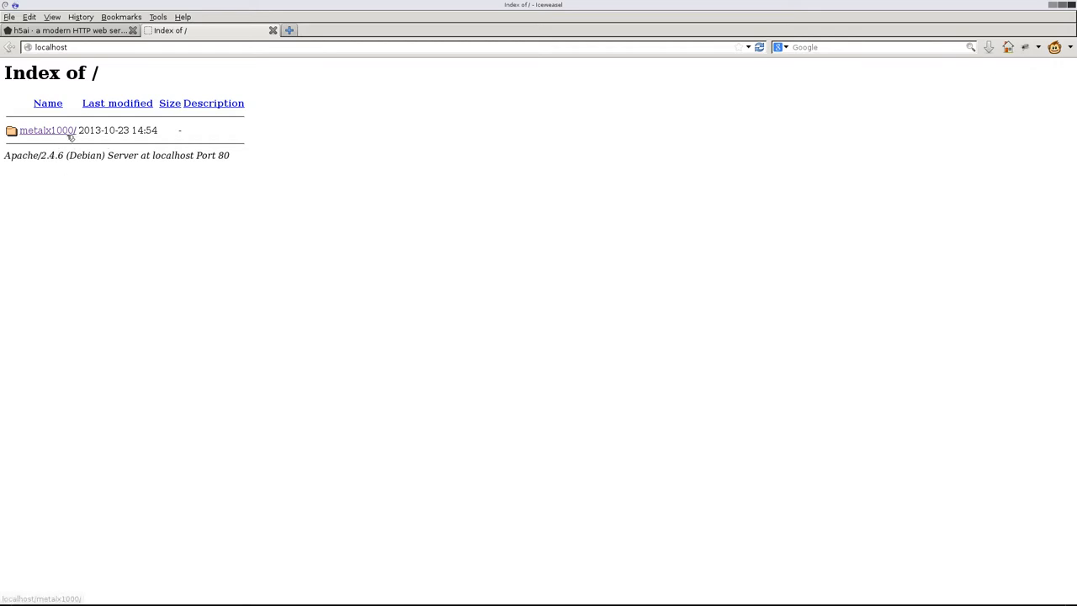
click(47, 130)
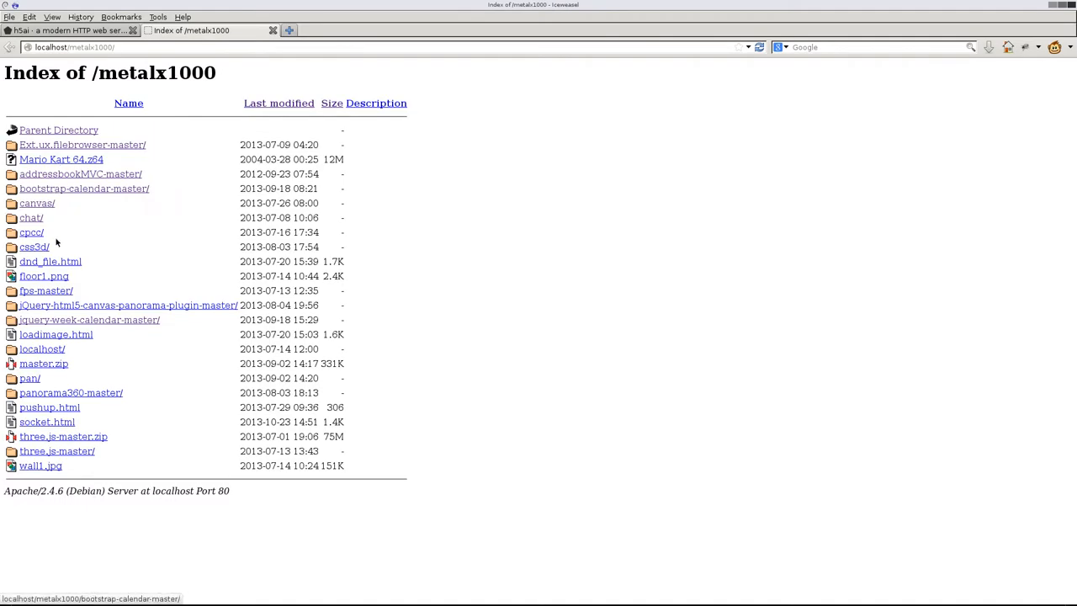
click(10, 47)
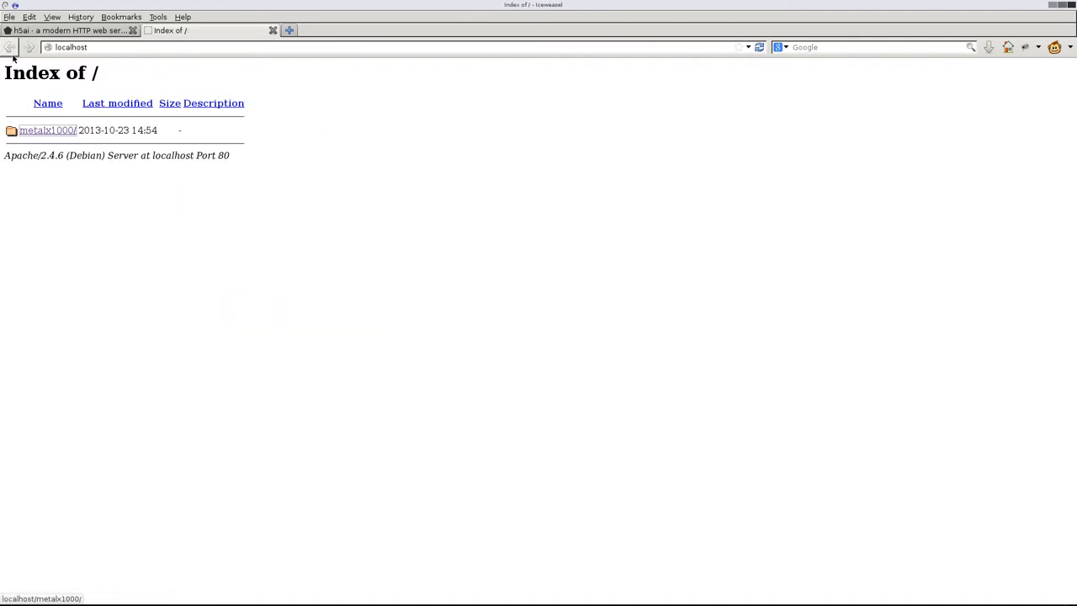
mouse_move(357, 196)
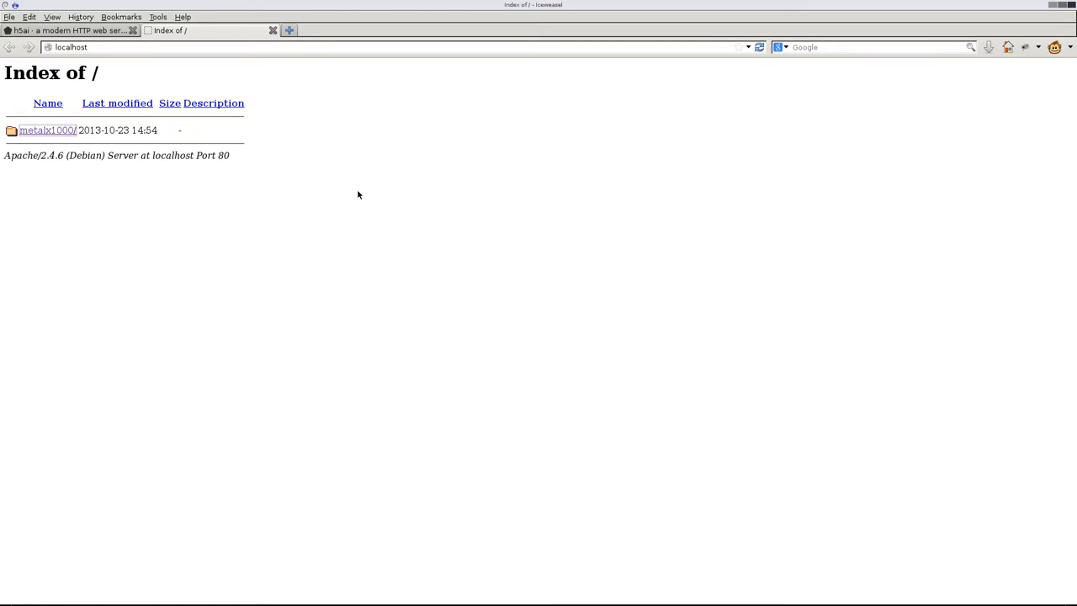
mouse_move(381, 202)
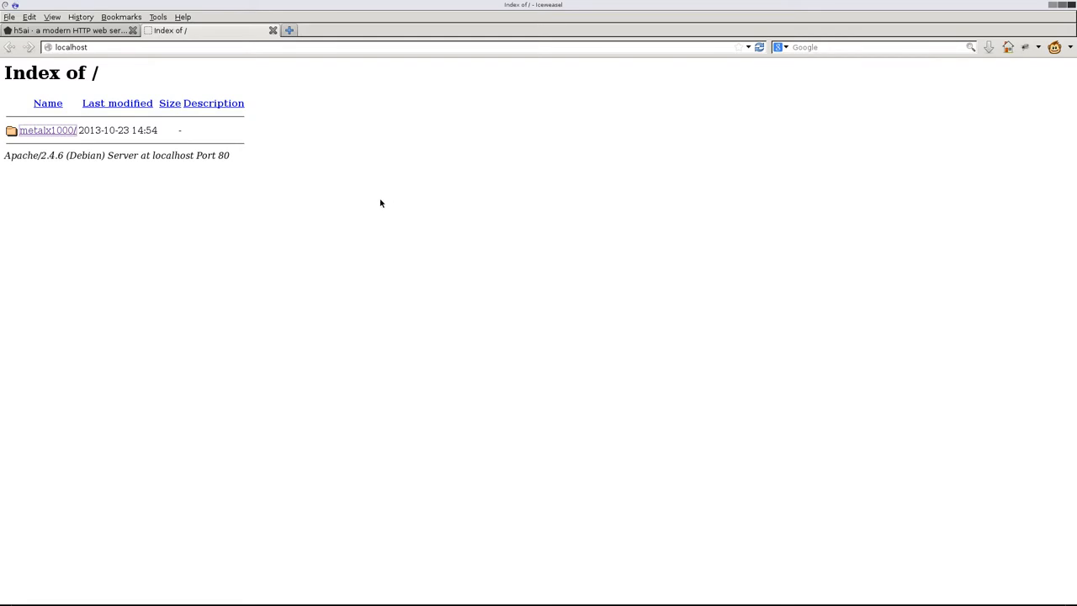
- On the h5ai page, read Installation and copy the 0.24.0 download link's address
click(68, 31)
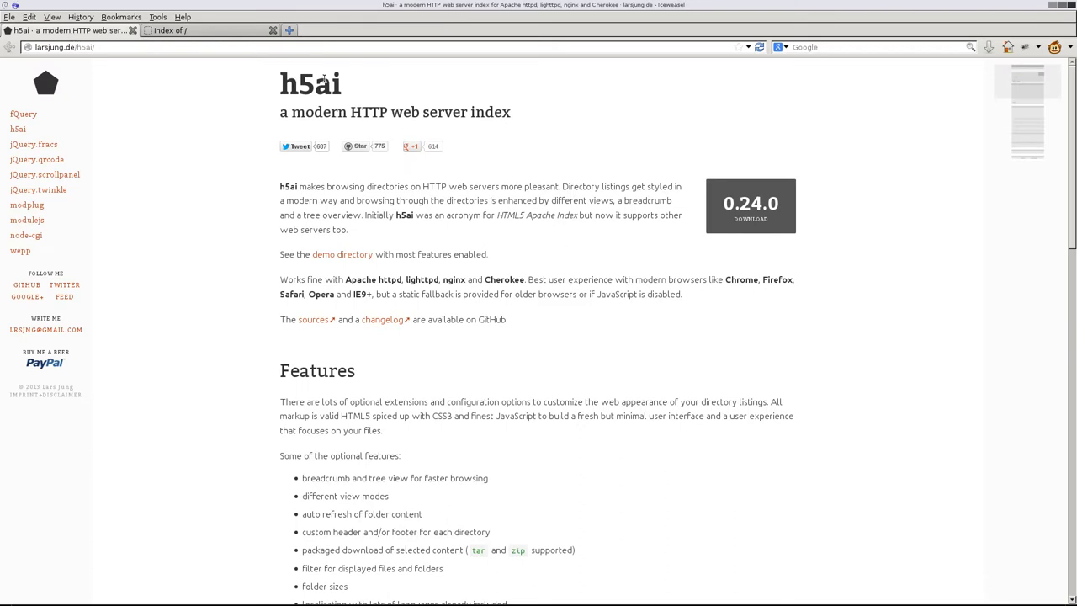
mouse_move(545, 245)
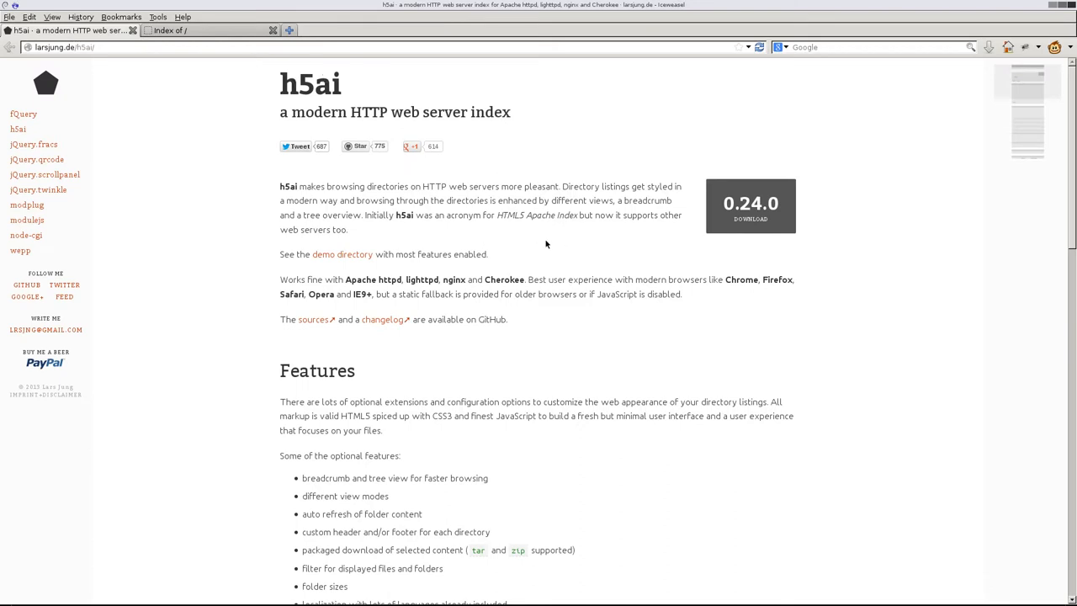
mouse_move(555, 224)
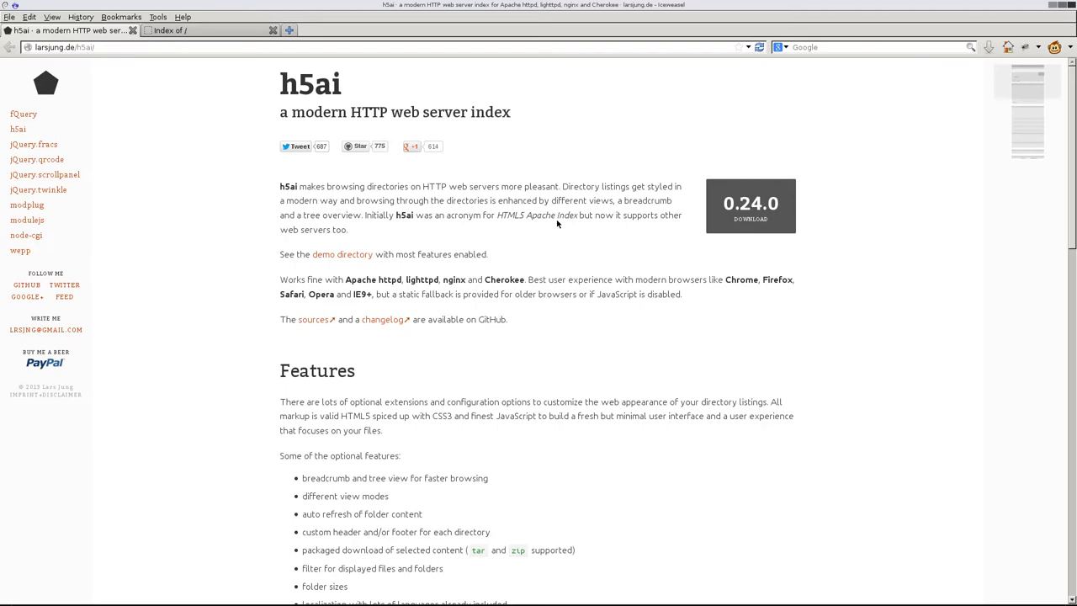
mouse_move(404, 274)
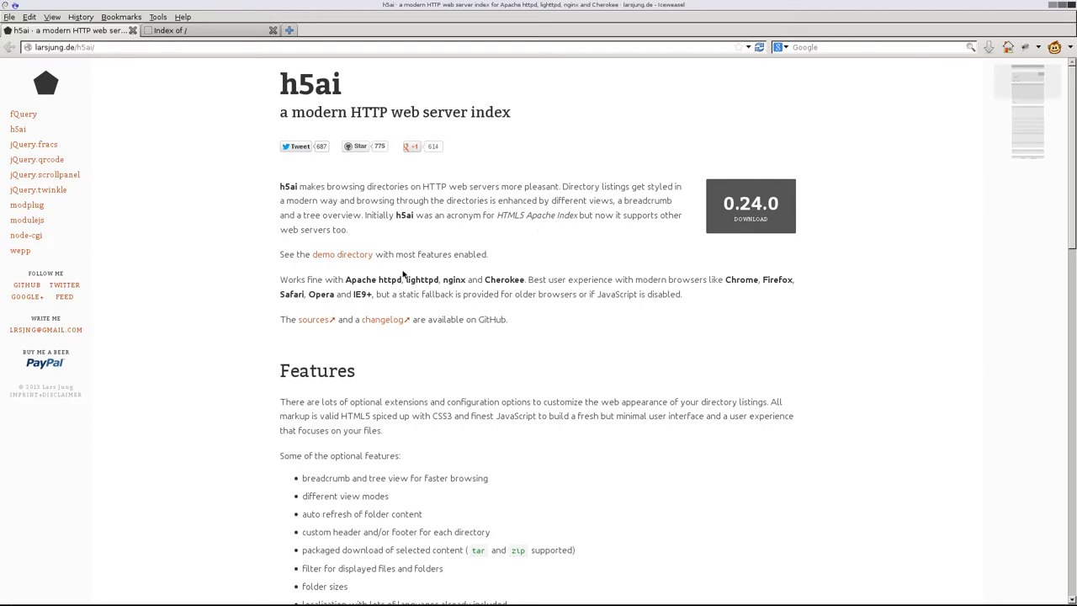
mouse_move(178, 117)
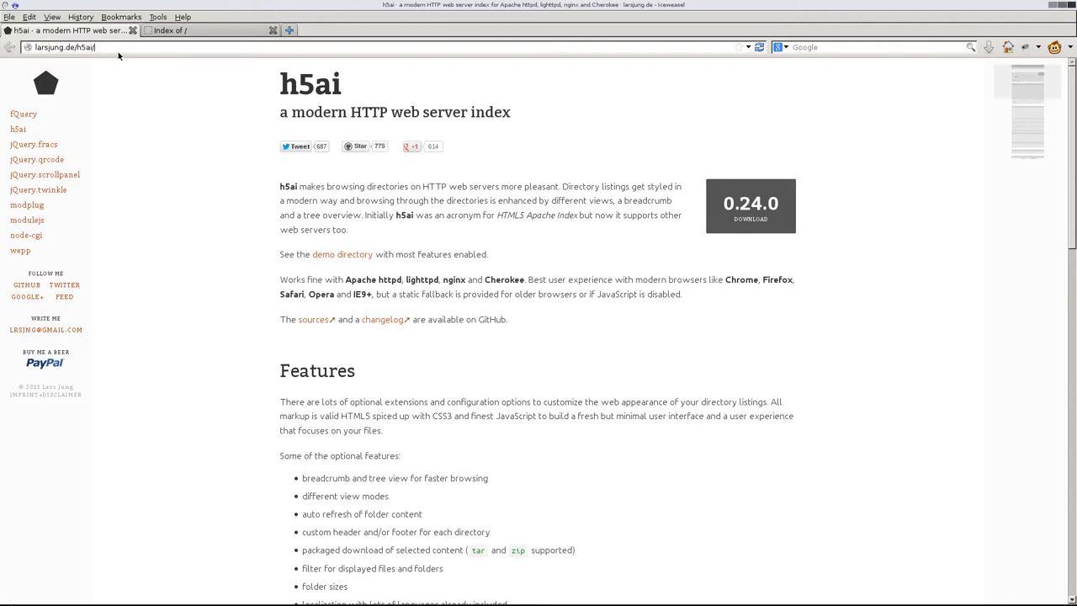
mouse_move(212, 138)
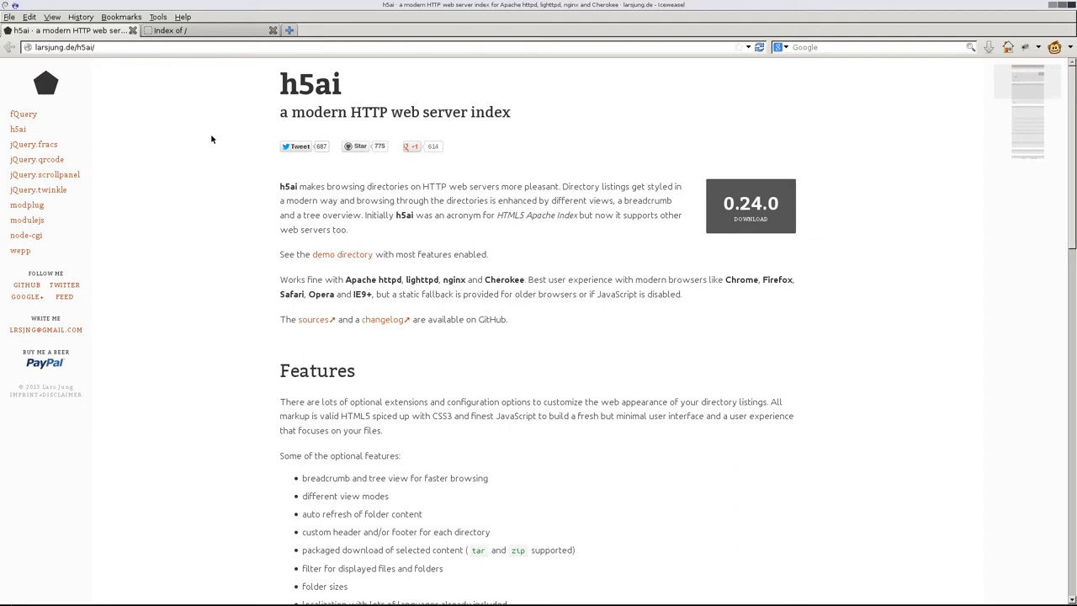
mouse_move(249, 162)
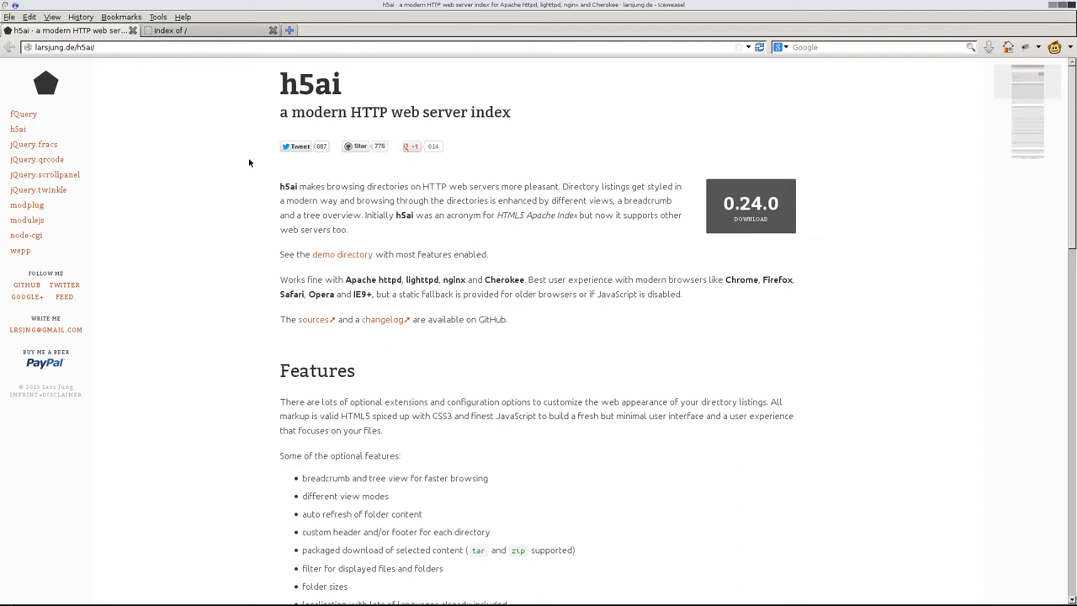
mouse_move(37, 276)
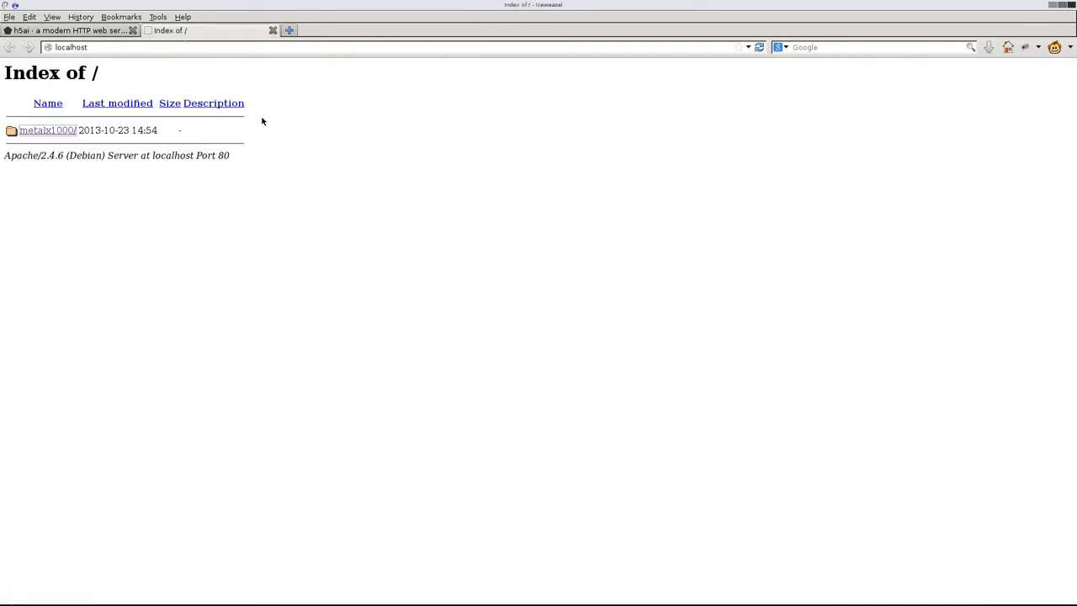
click(71, 31)
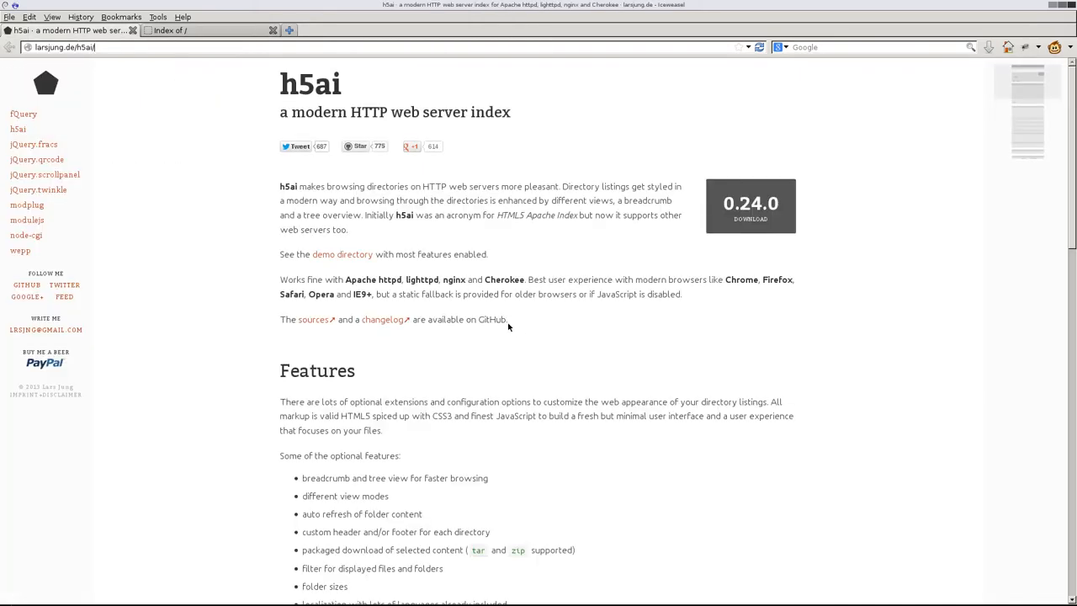
scroll(down, 3)
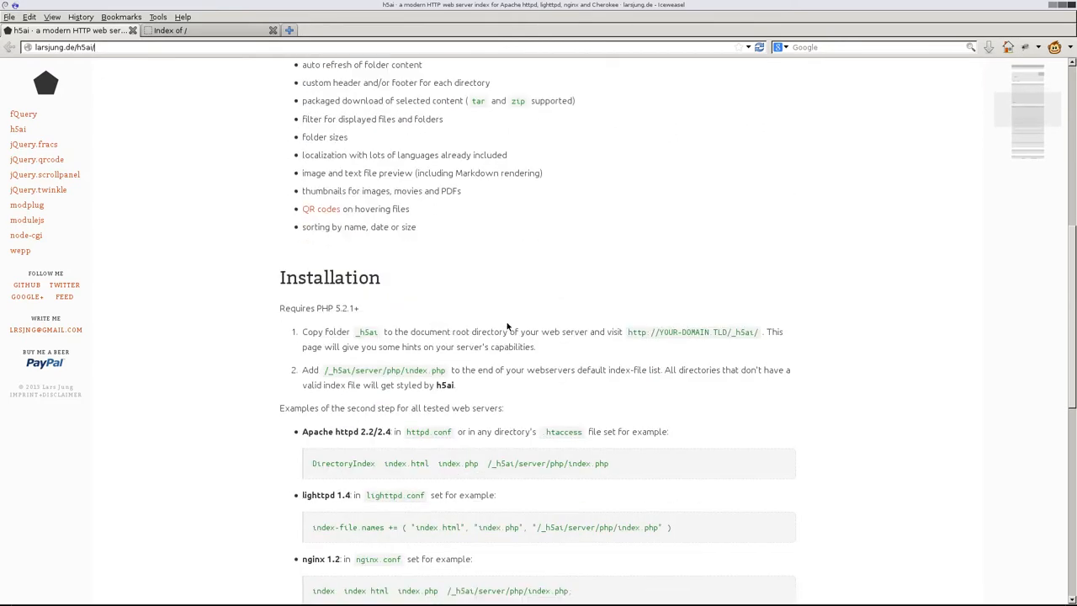
scroll(down, 3)
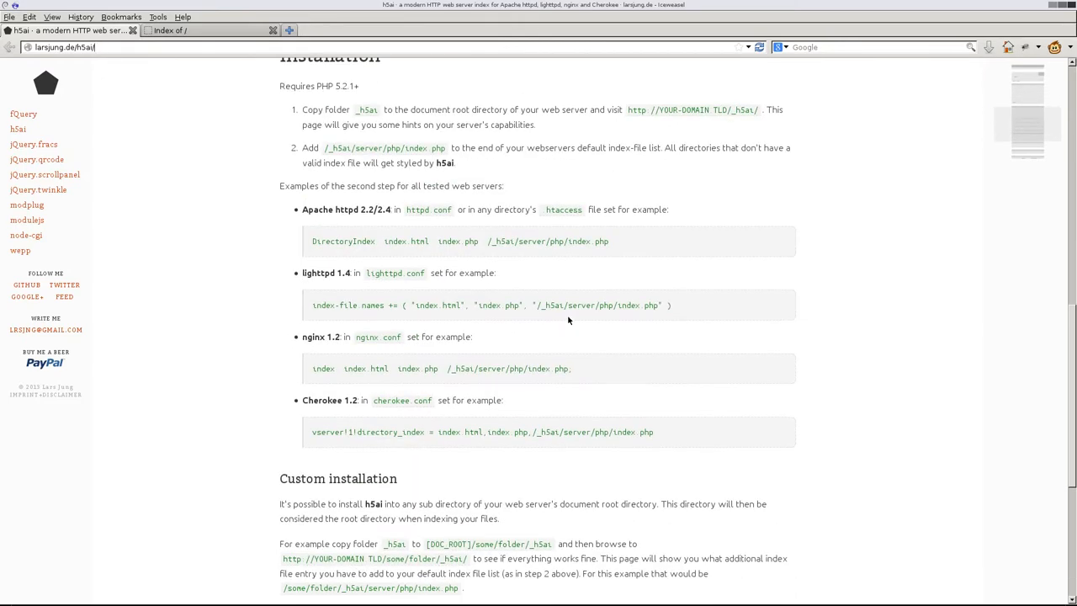
scroll(up, 3)
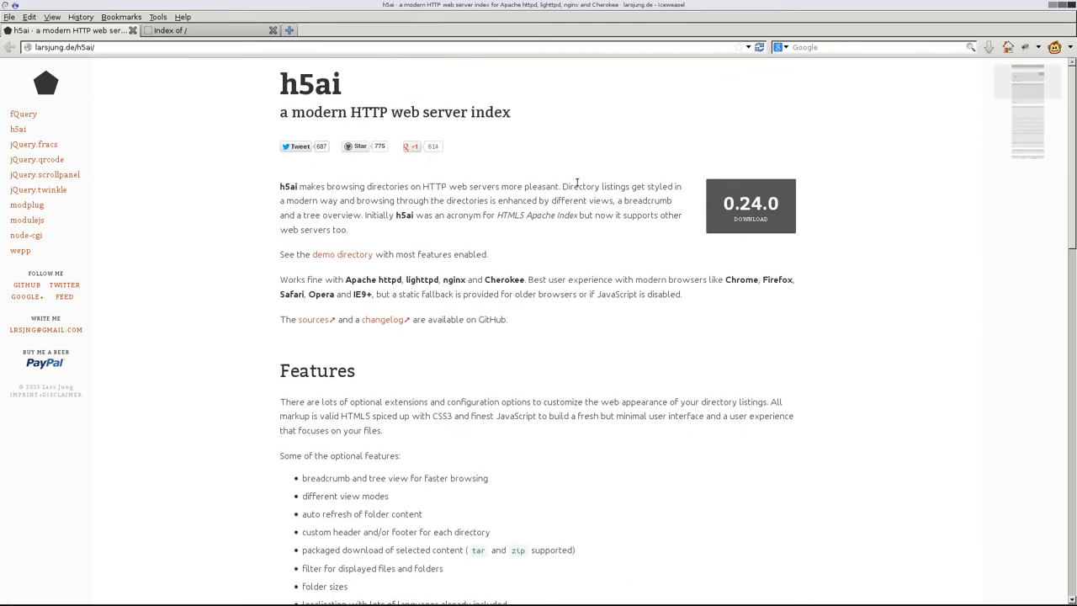
right_click(751, 205)
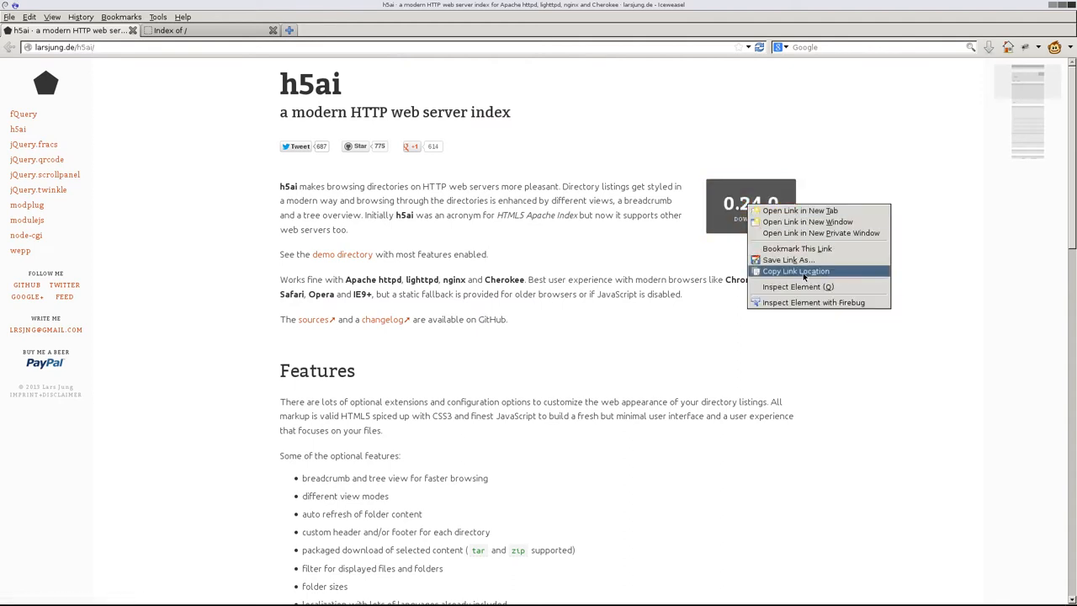
click(794, 271)
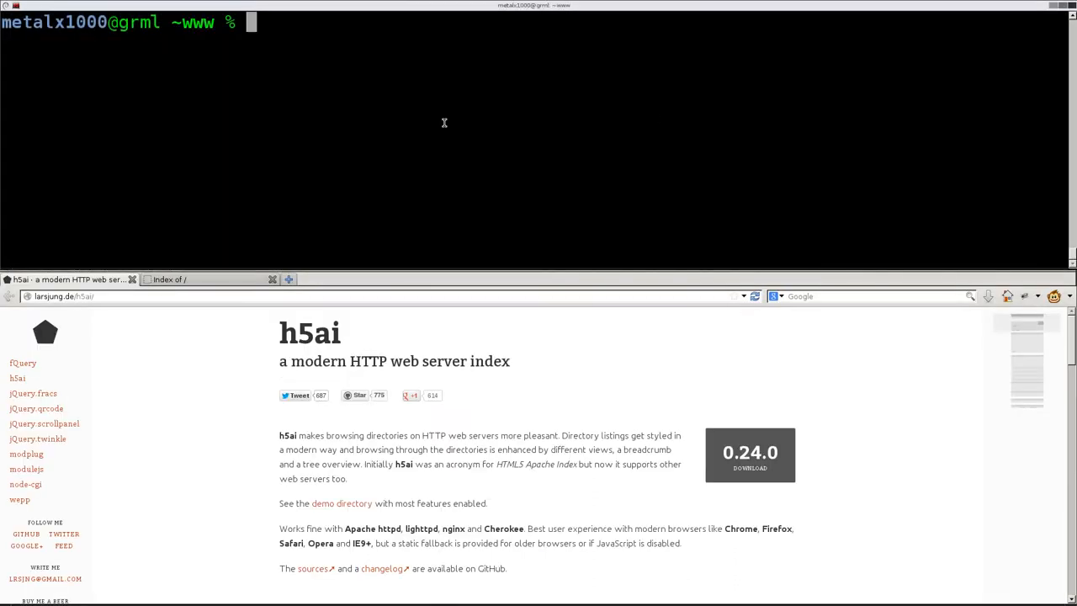
mouse_move(179, 73)
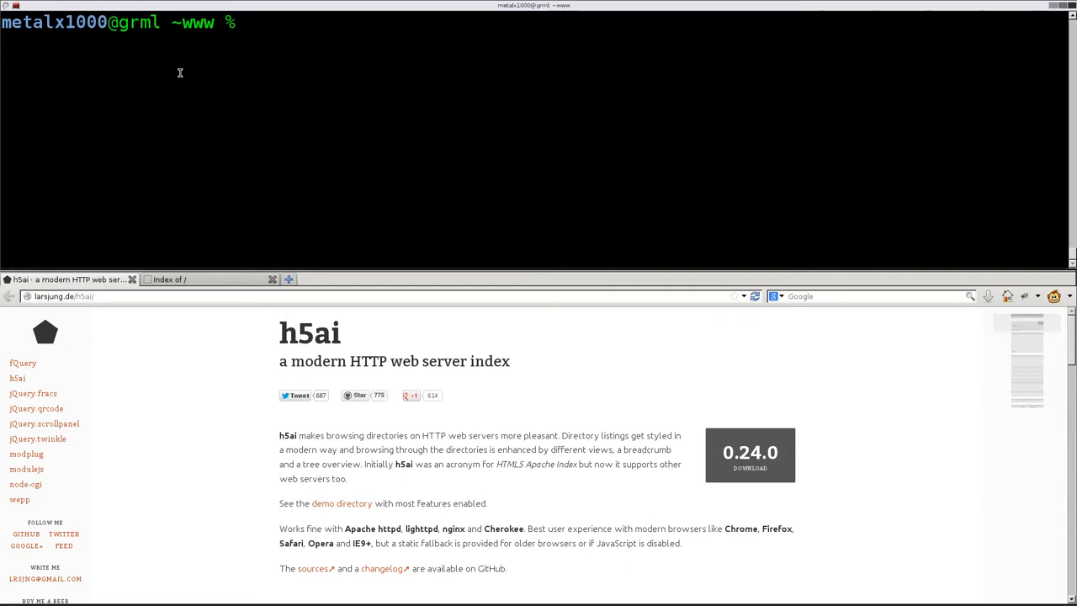
text(cd /)
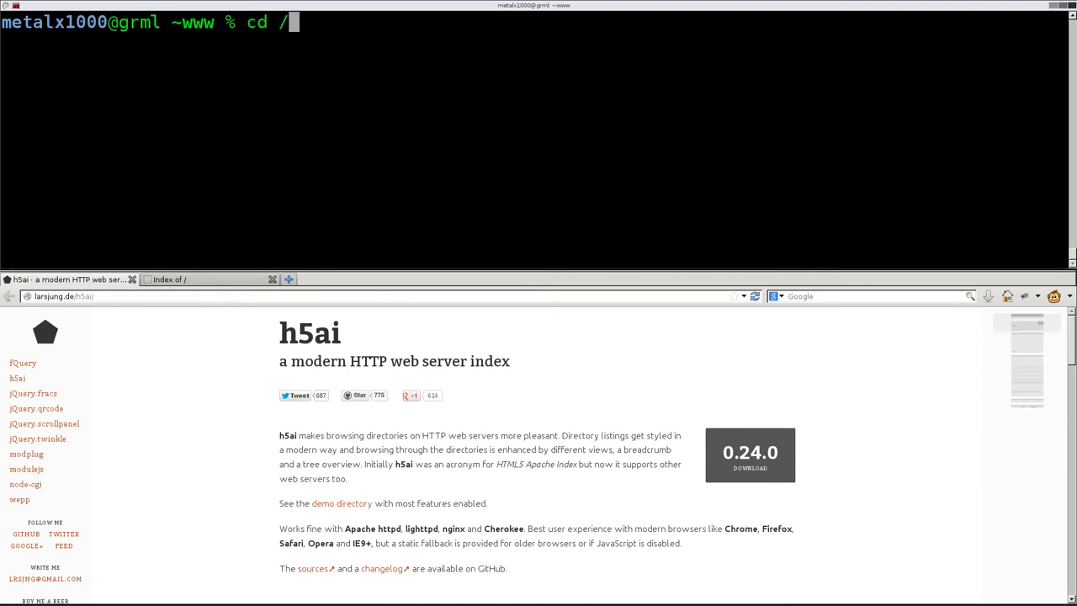
text(var)
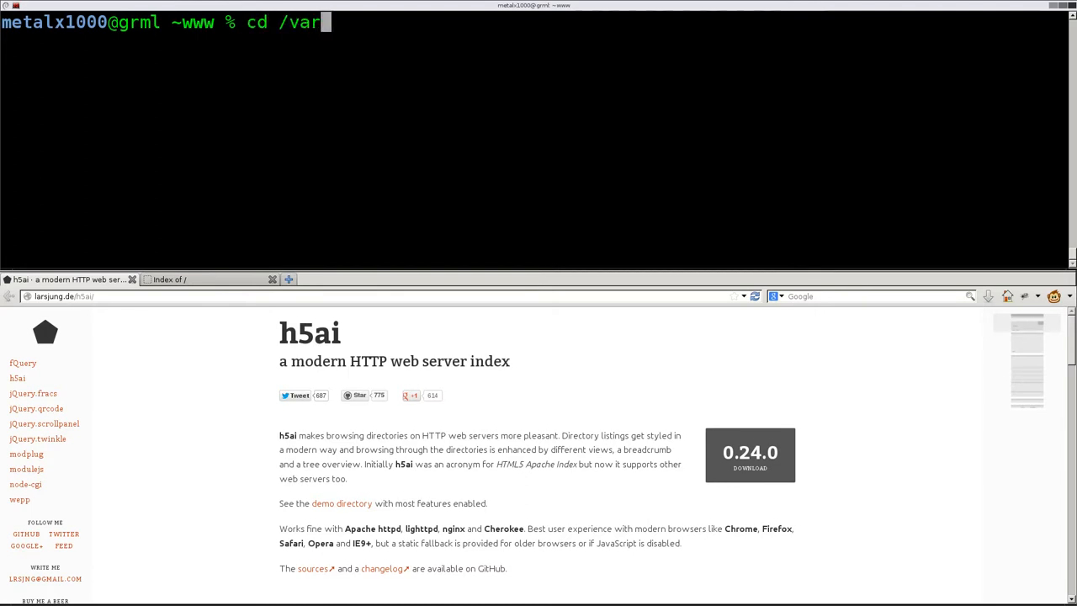
key(Return)
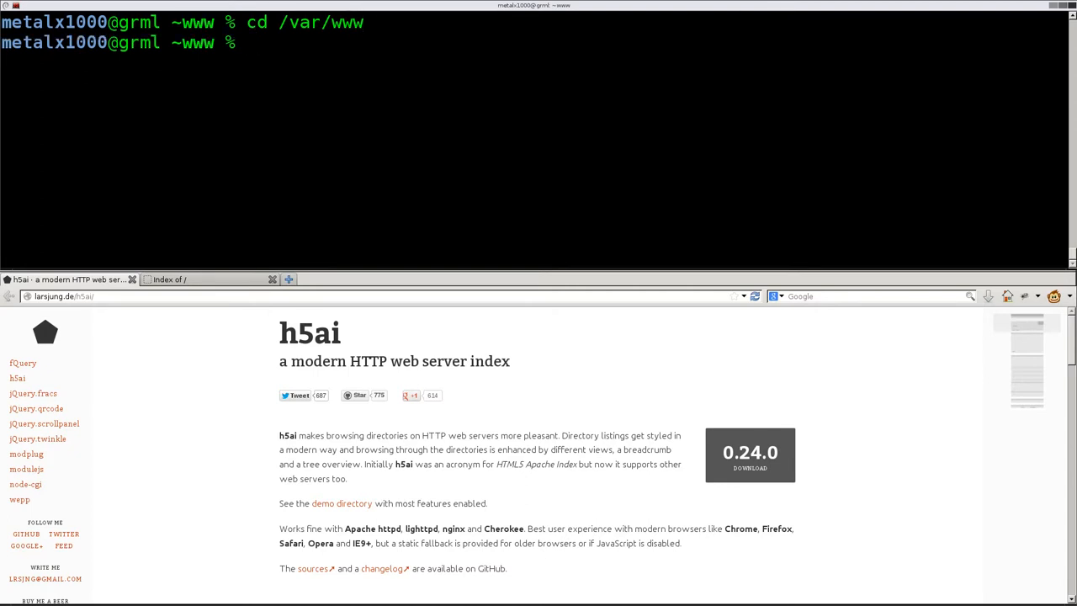
- Download h5ai-0.24.0.zip with sudo wget and confirm it appears in /var/www and on localhost
text(sudo)
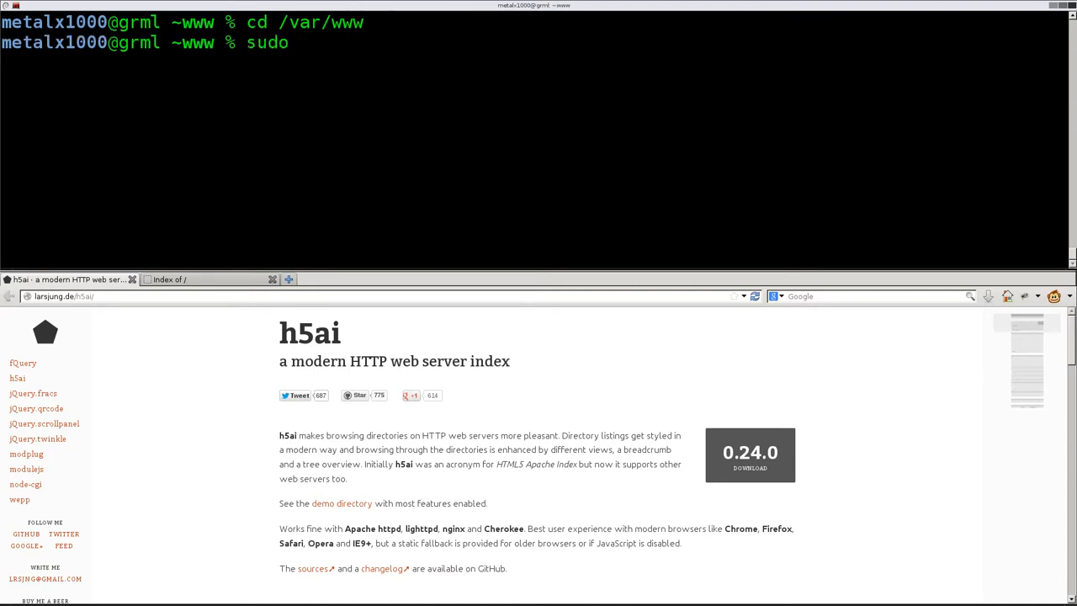
text(wget)
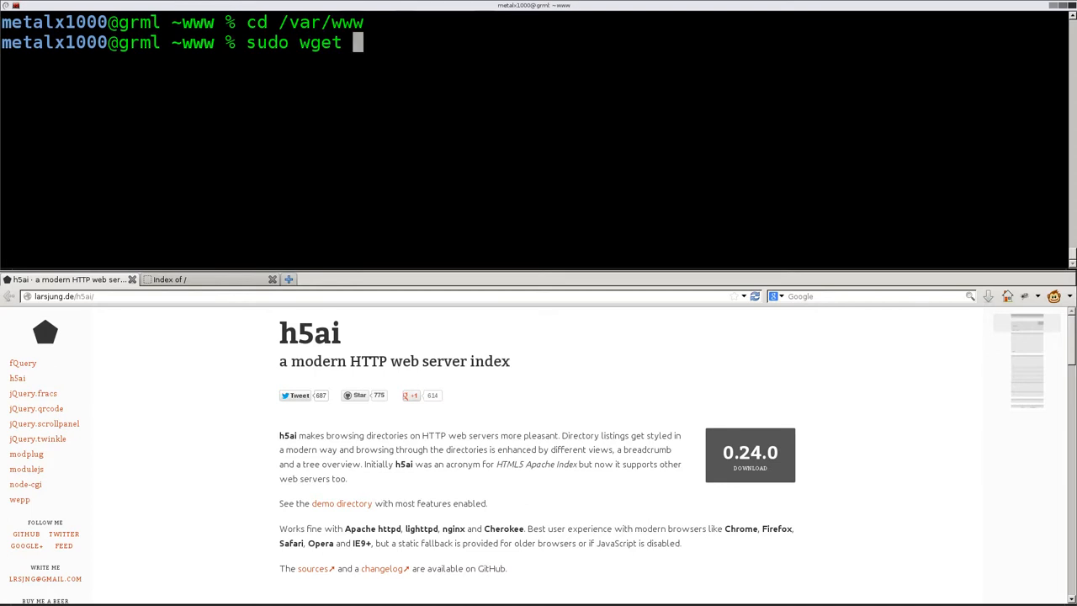
text("http://release.larsjung.de/h5ai/h5ai-0.24.0.zip")
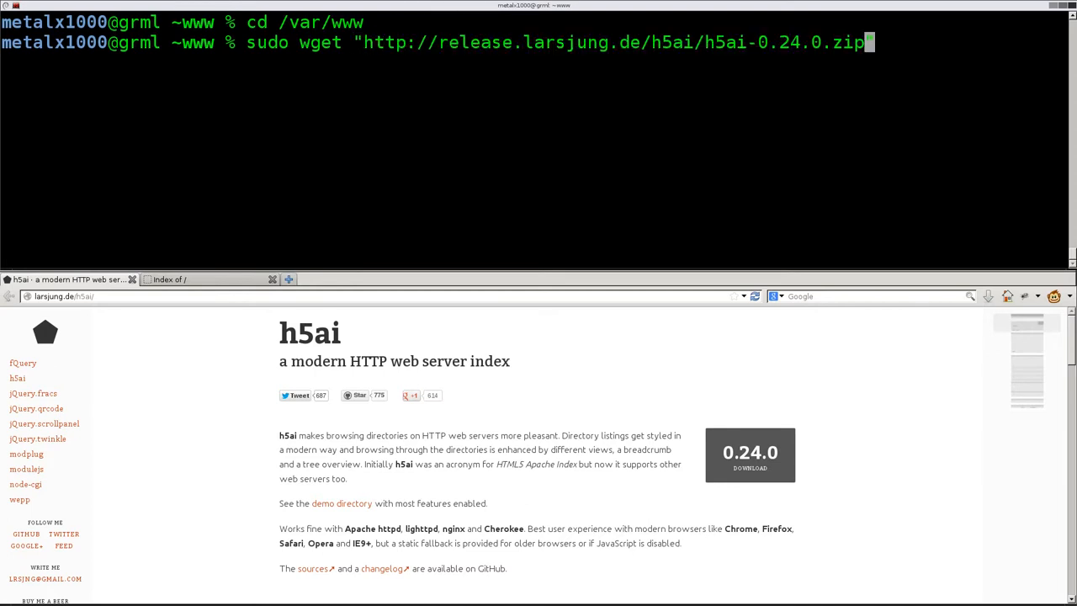
text(")
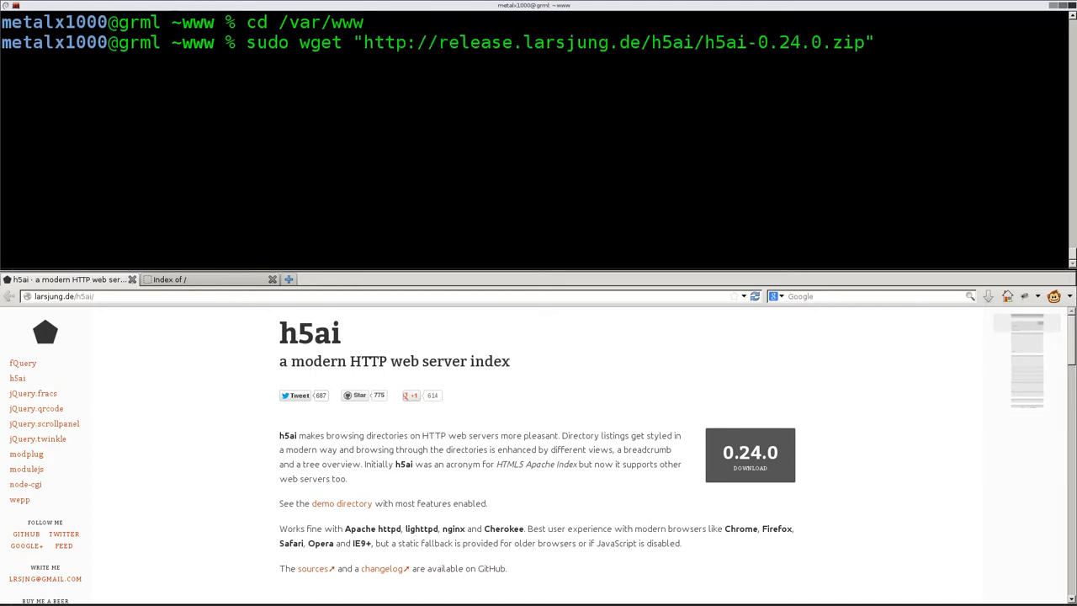
key(Return)
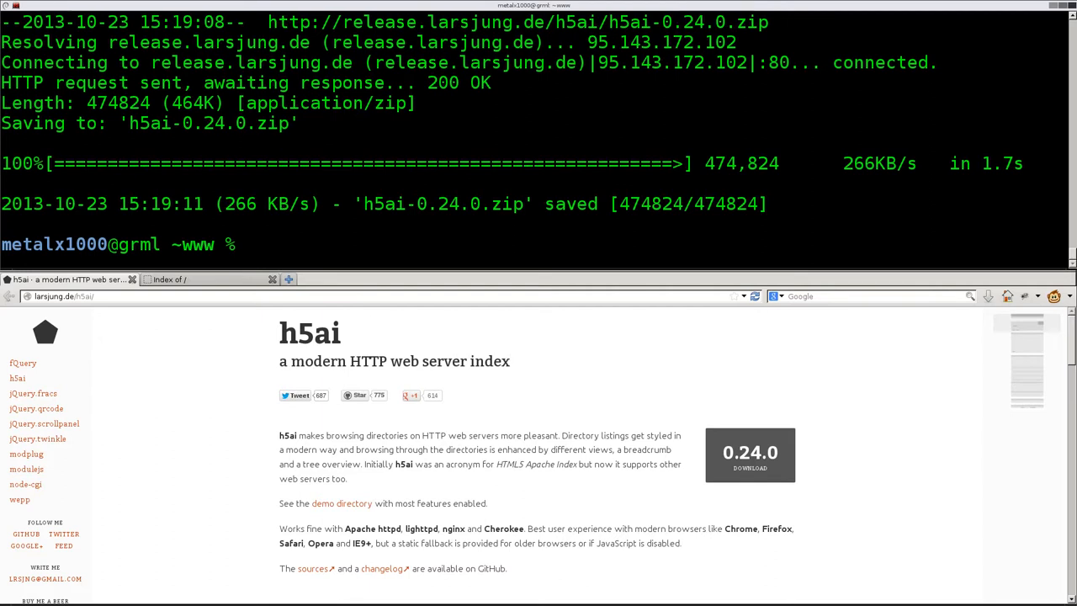
text(ls)
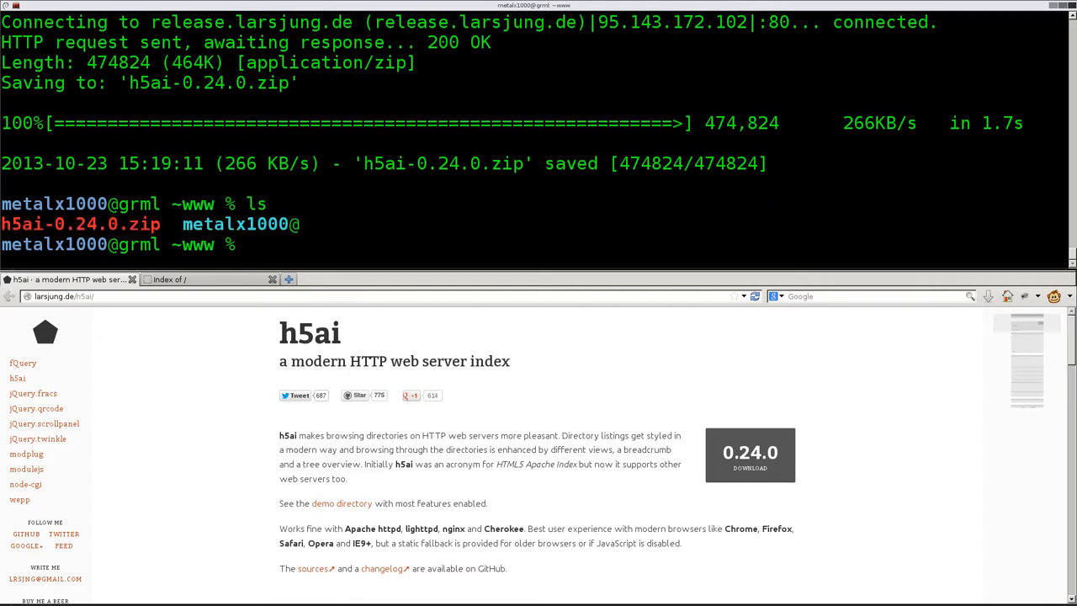
click(171, 279)
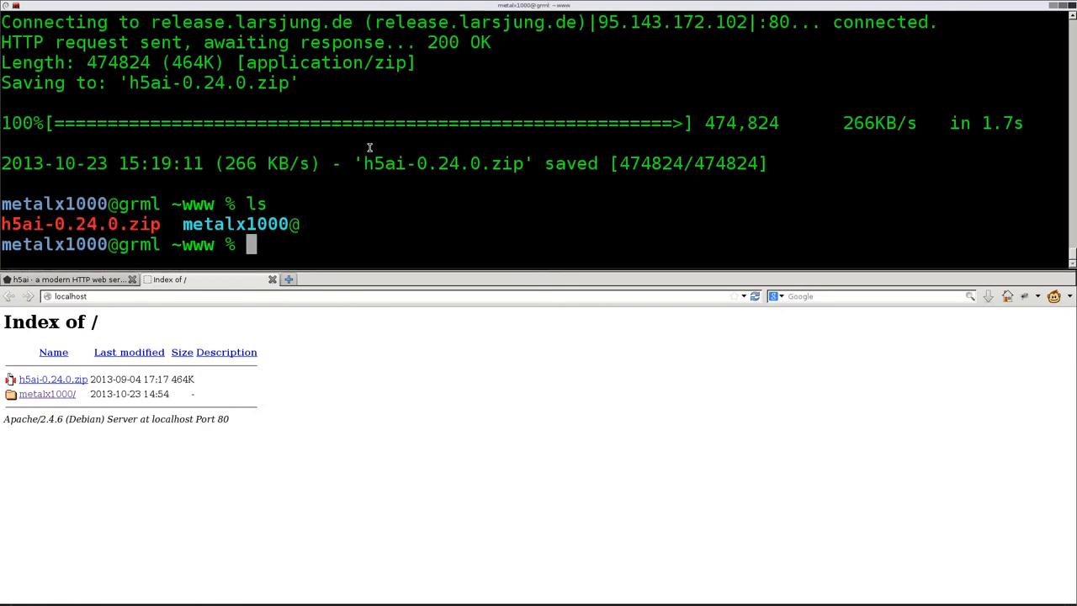
- Extract h5ai-0.24.0.zip with sudo unzip, producing the _h5ai folder
text(sudo zun)
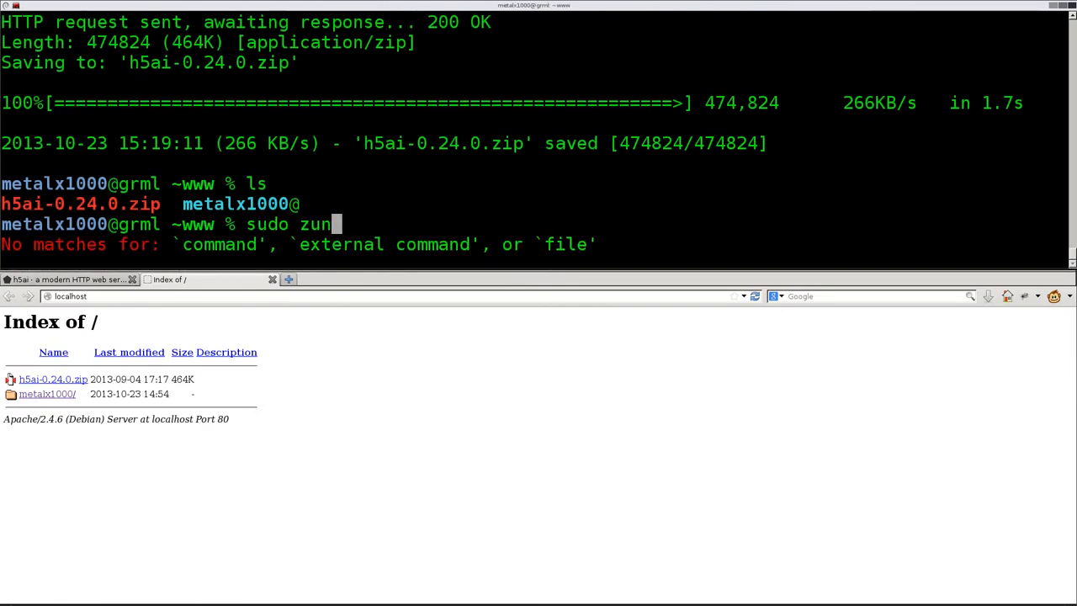
text(zip)
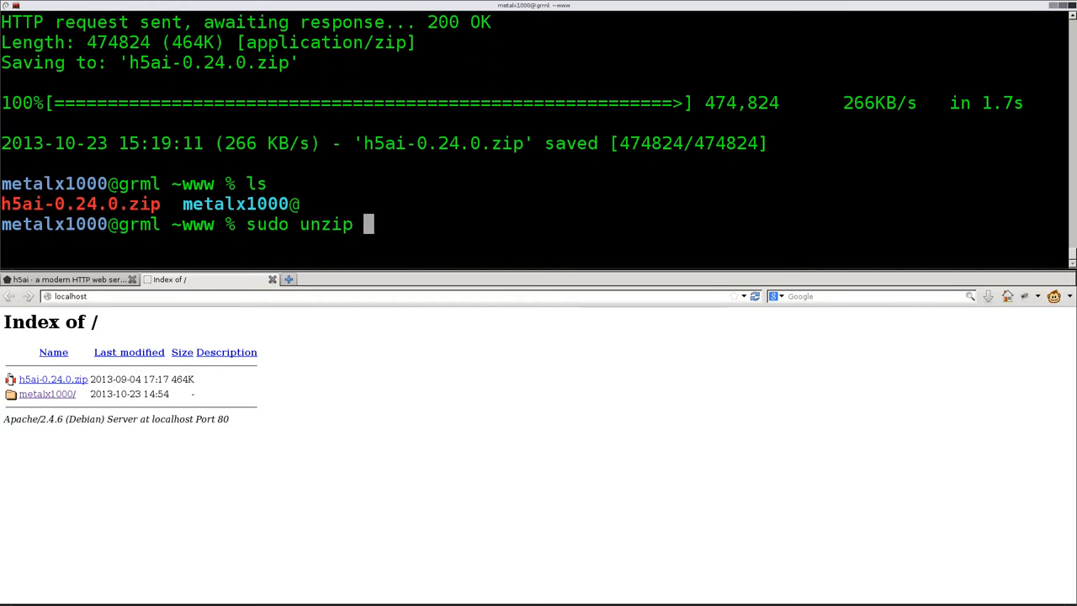
key(Return)
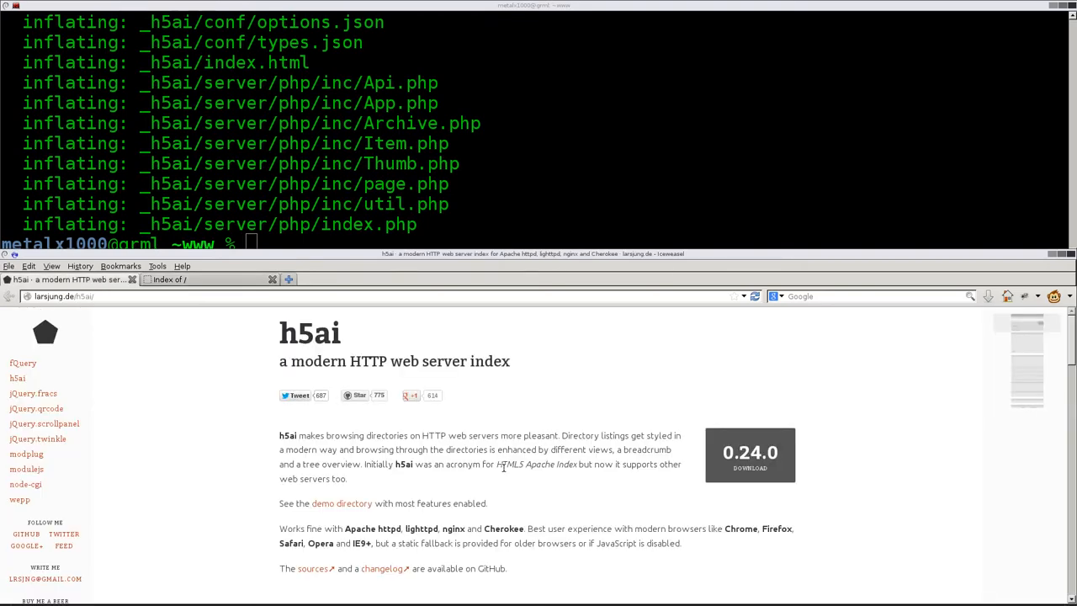
- Read the h5ai Features list and per-server index.php examples for Apache, lighttpd, nginx and Cherokee
scroll(down, 3)
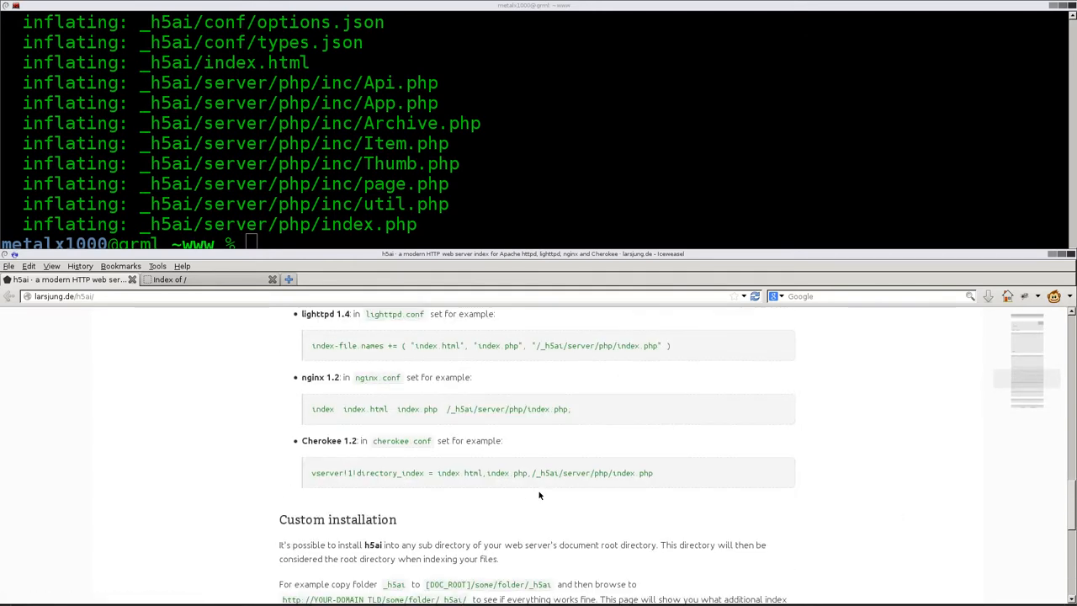
scroll(up, 3)
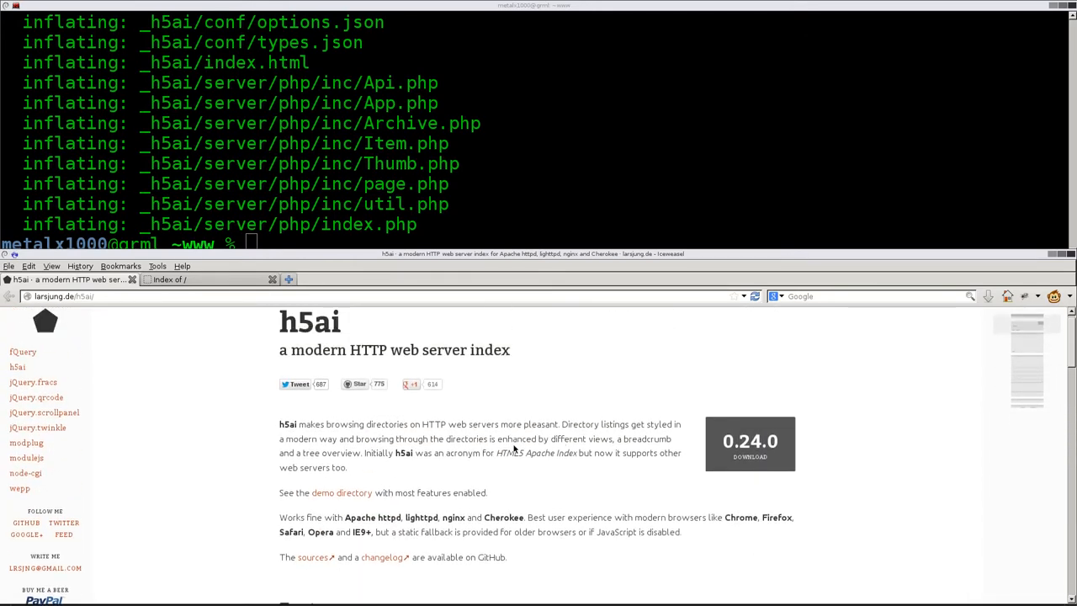
scroll(up, 3)
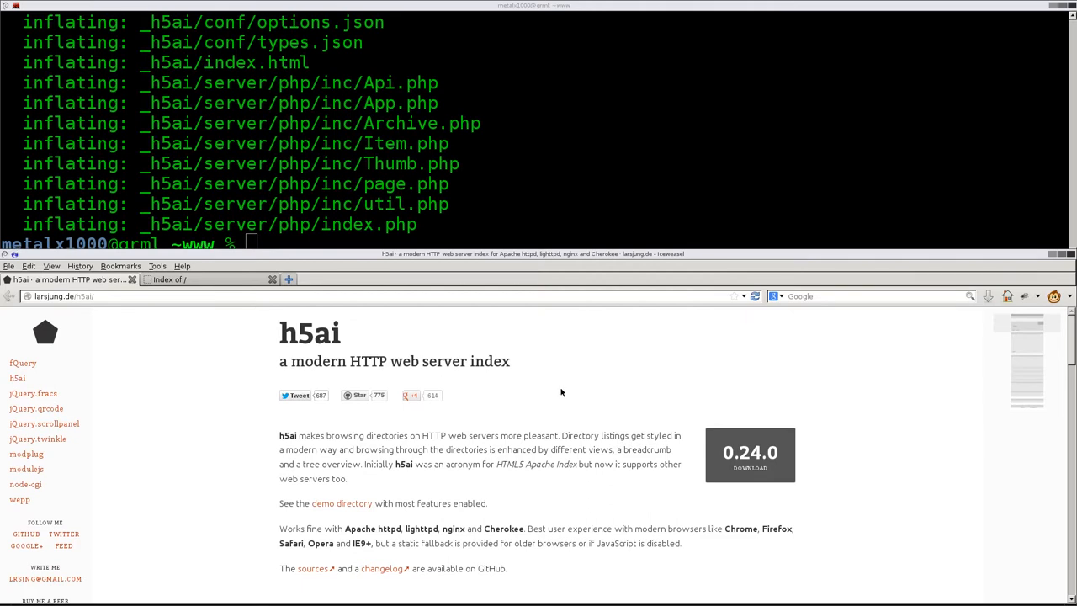
scroll(down, 3)
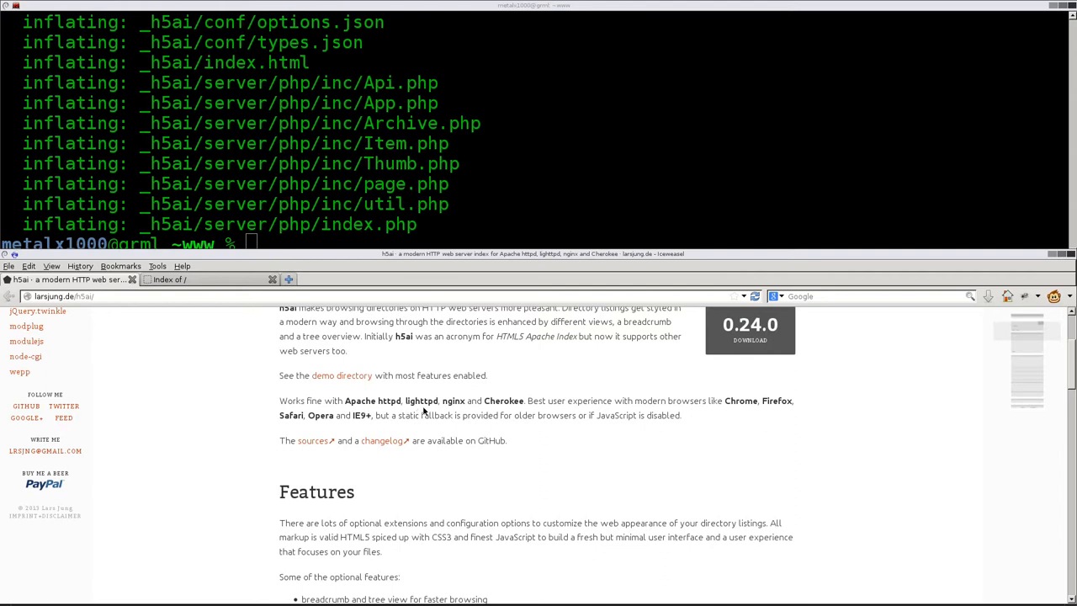
mouse_move(512, 403)
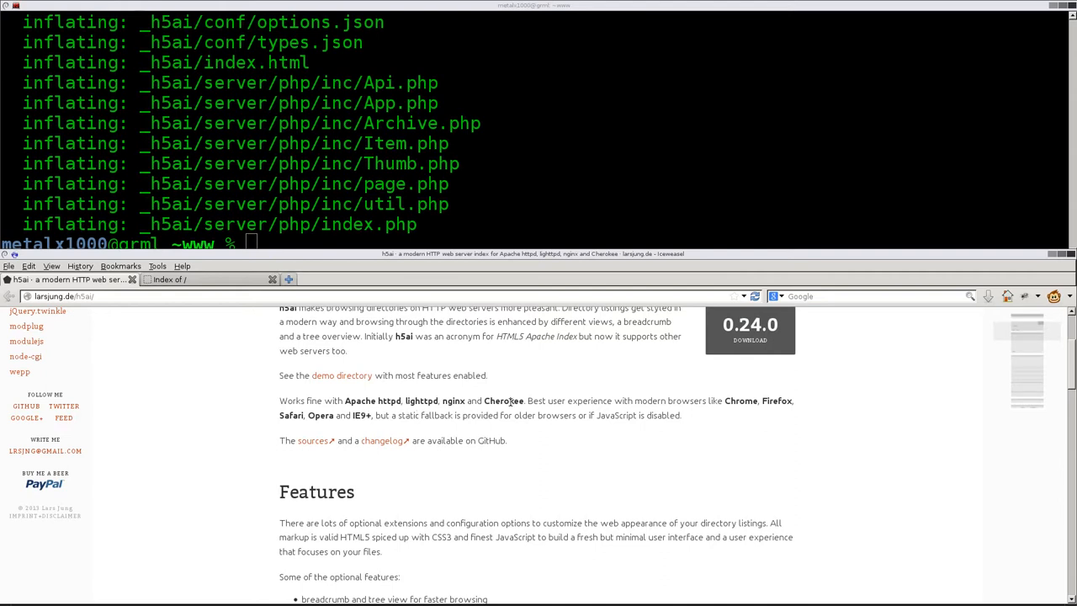
double_click(503, 401)
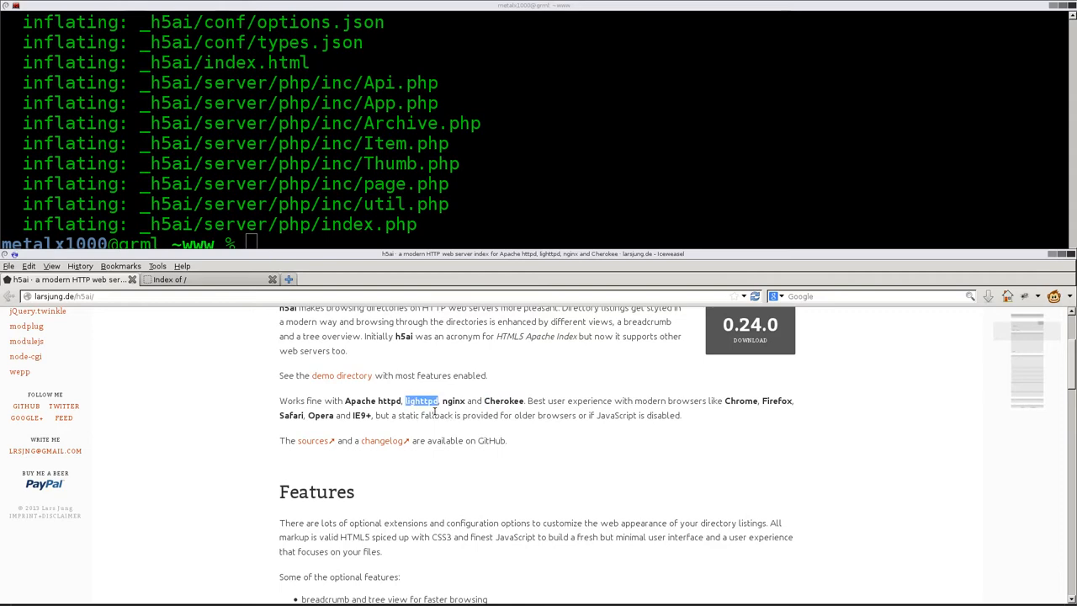
scroll(down, 3)
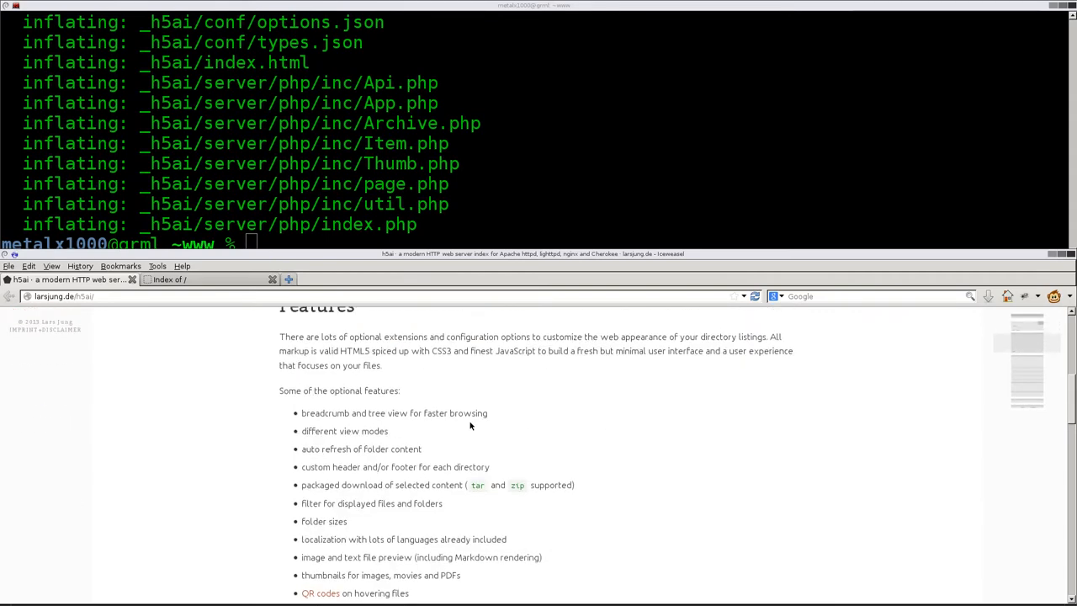
scroll(up, 3)
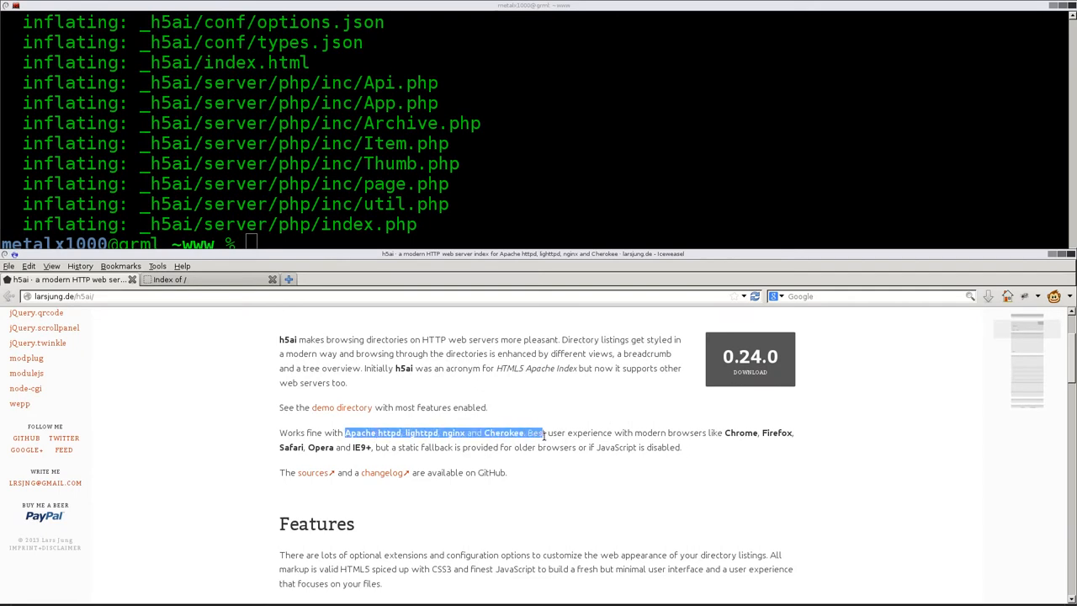
scroll(down, 3)
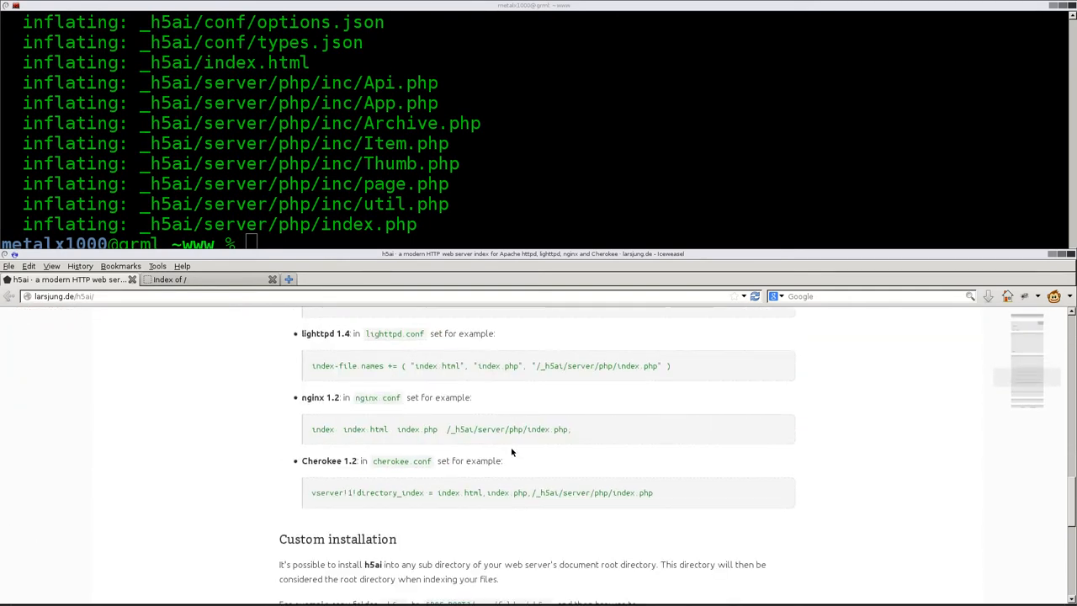
scroll(up, 3)
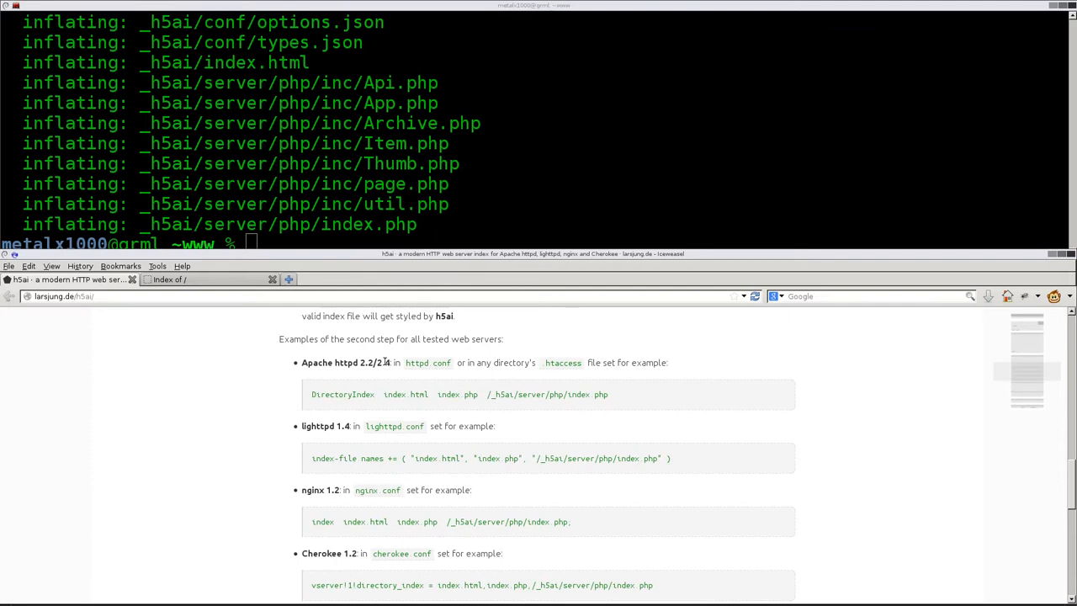
mouse_move(495, 385)
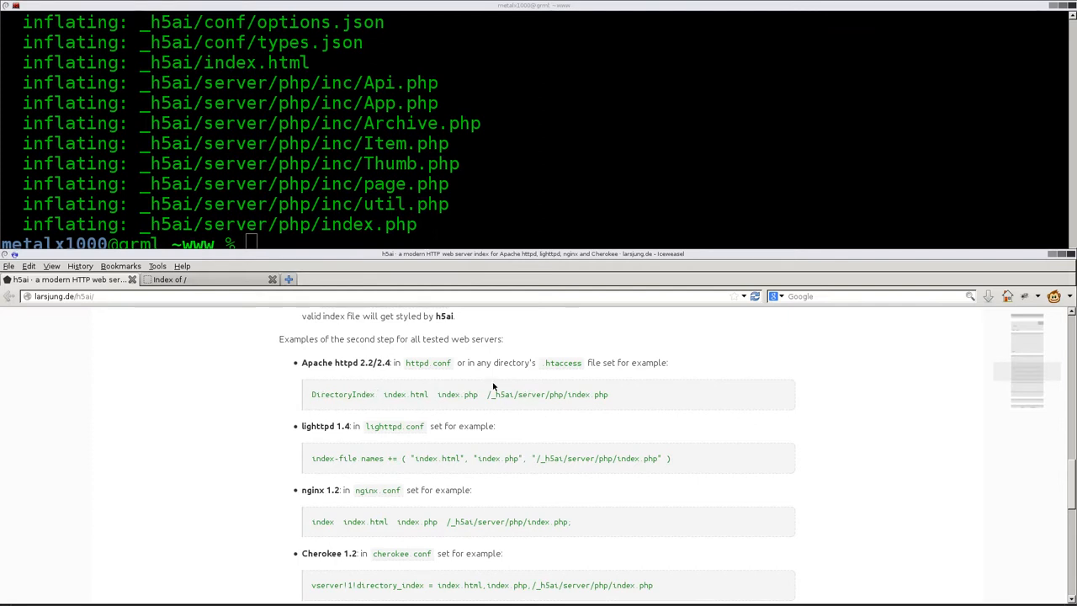
mouse_move(547, 363)
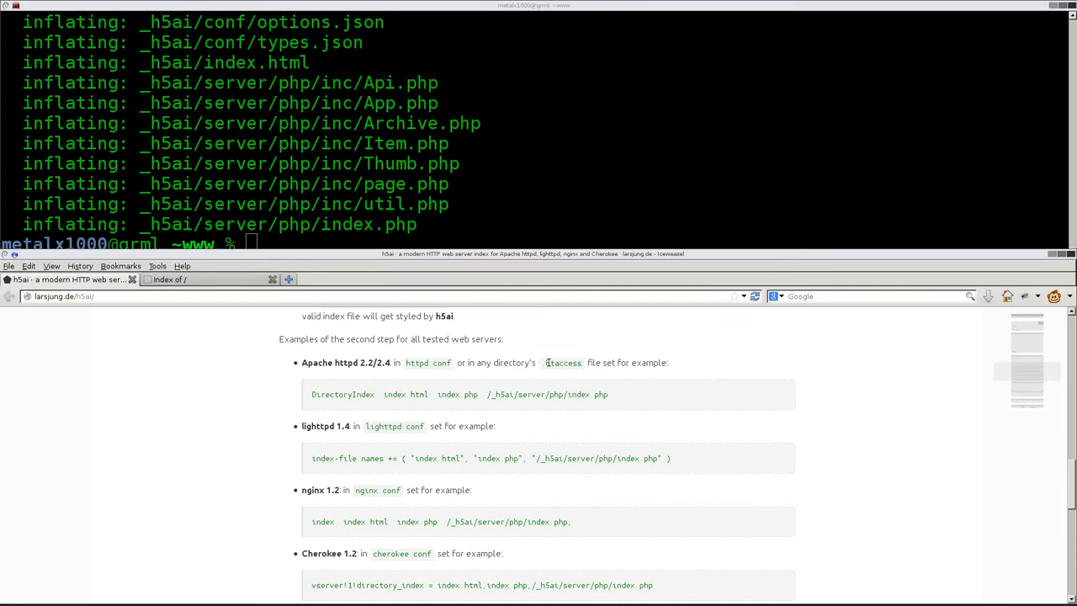
mouse_move(562, 364)
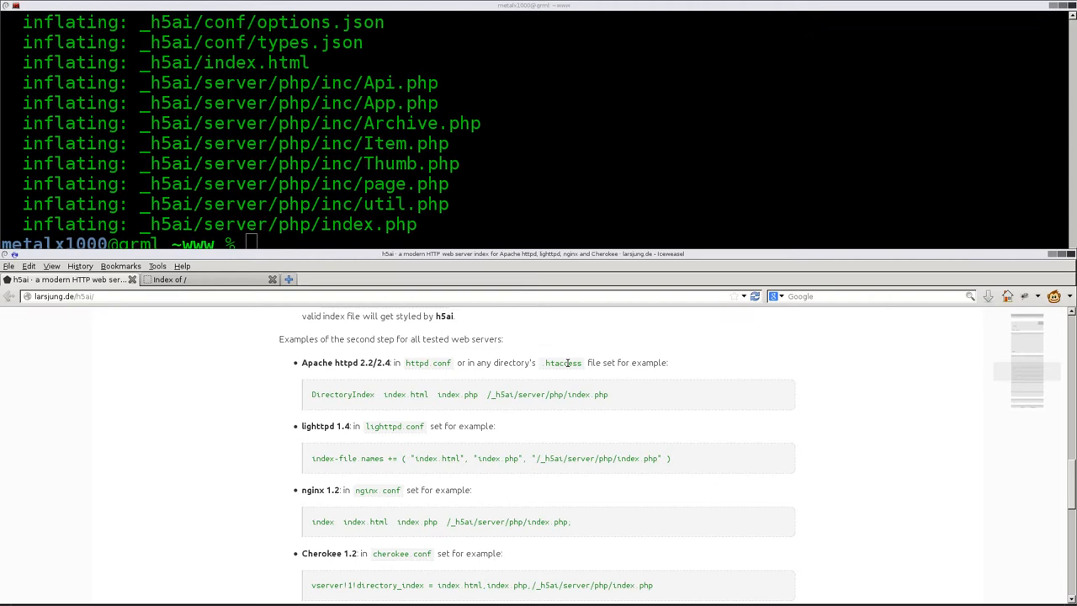
mouse_move(404, 367)
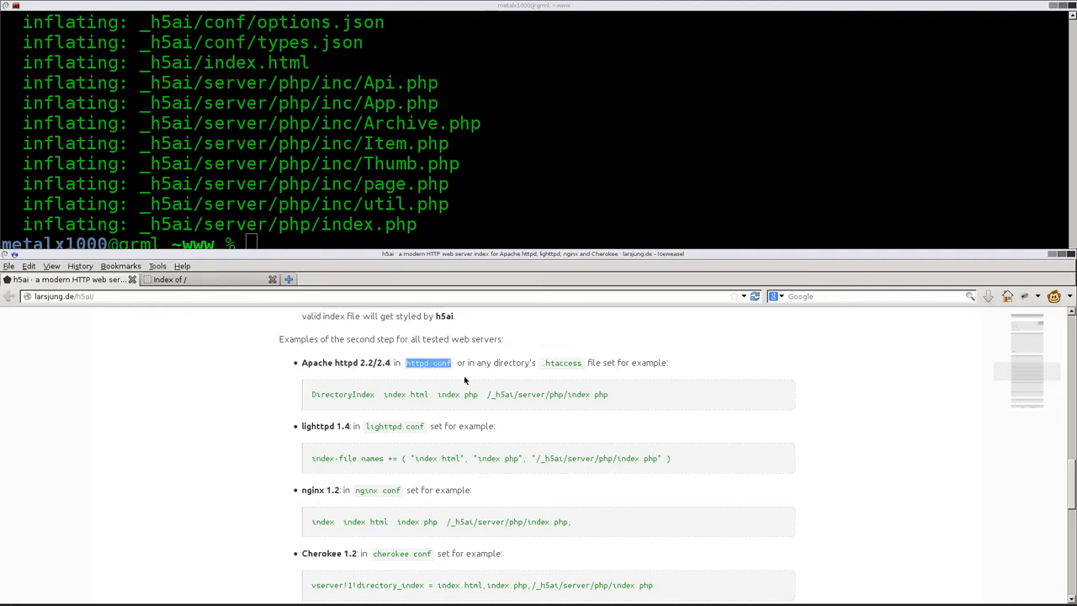
mouse_move(438, 404)
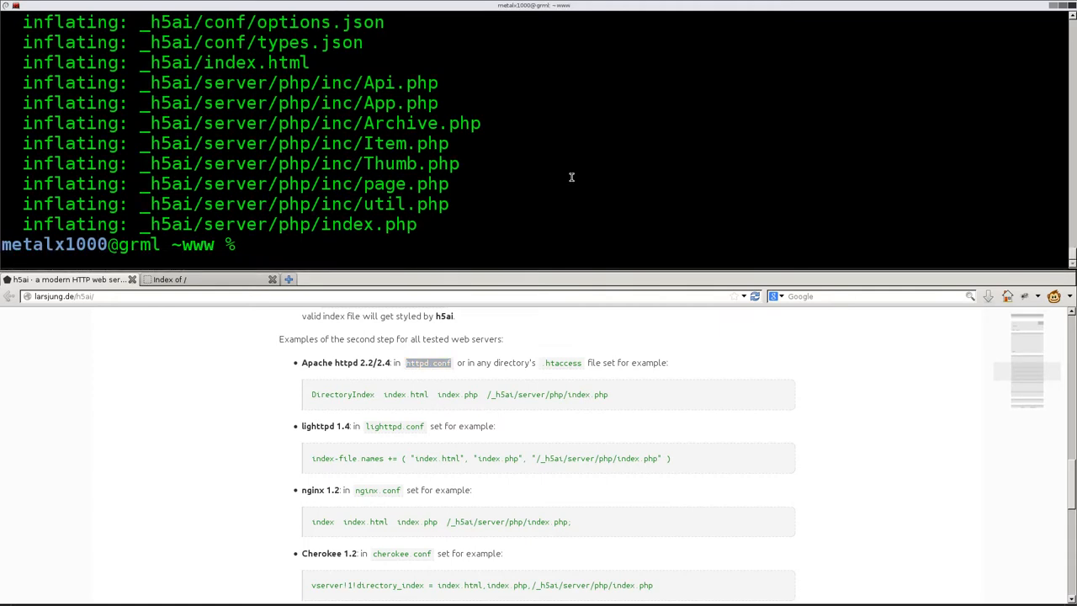
- Edit /etc/apache2/apache2.conf with sudo vim
text(sudo vim)
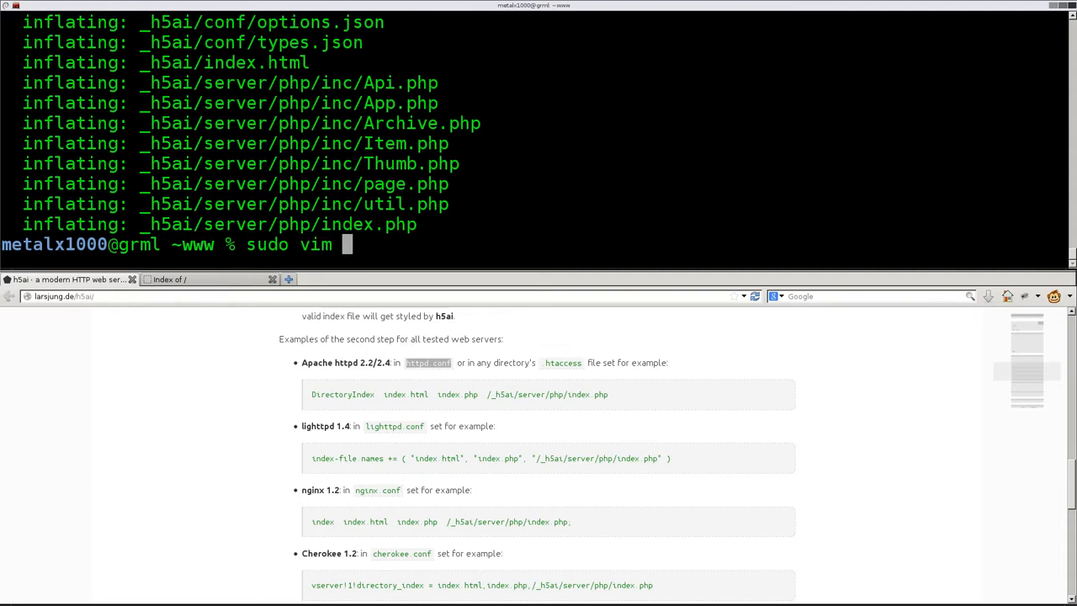
text(/)
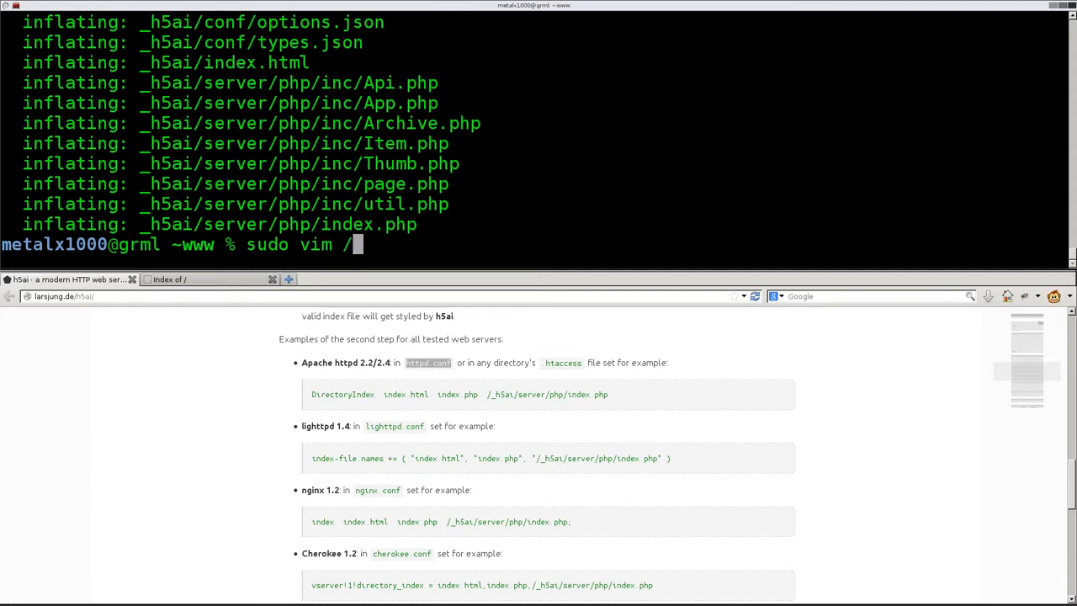
text(etc/)
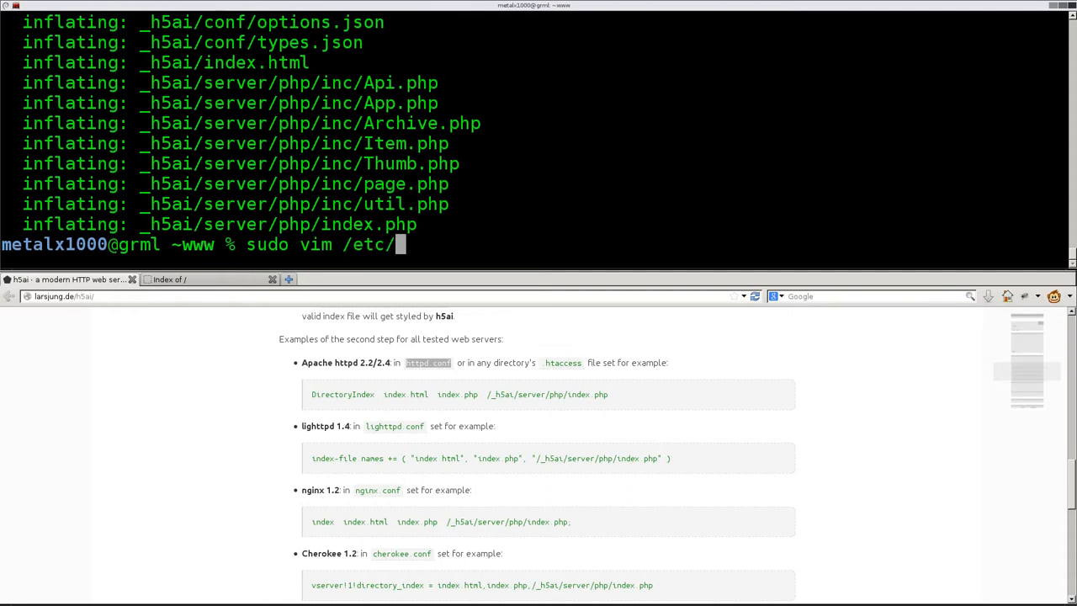
text(apache2/)
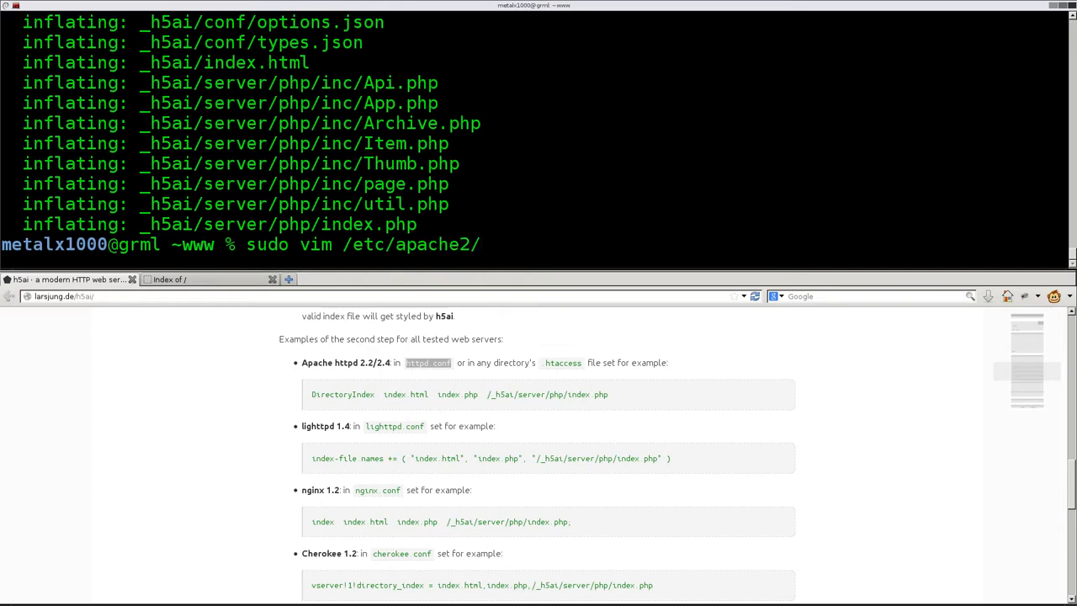
text(apache2.conf)
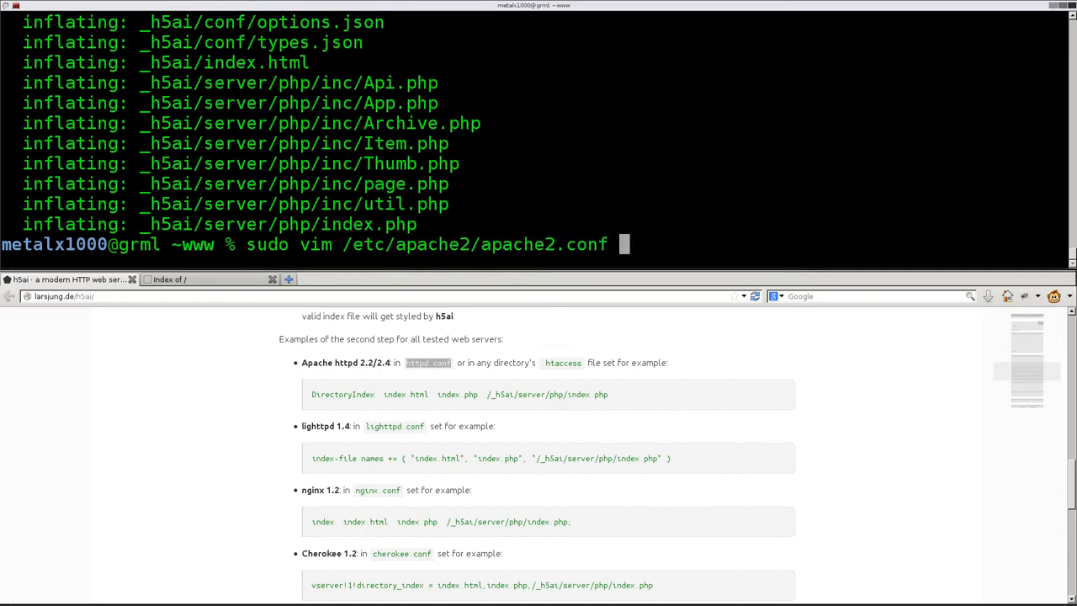
key(Return)
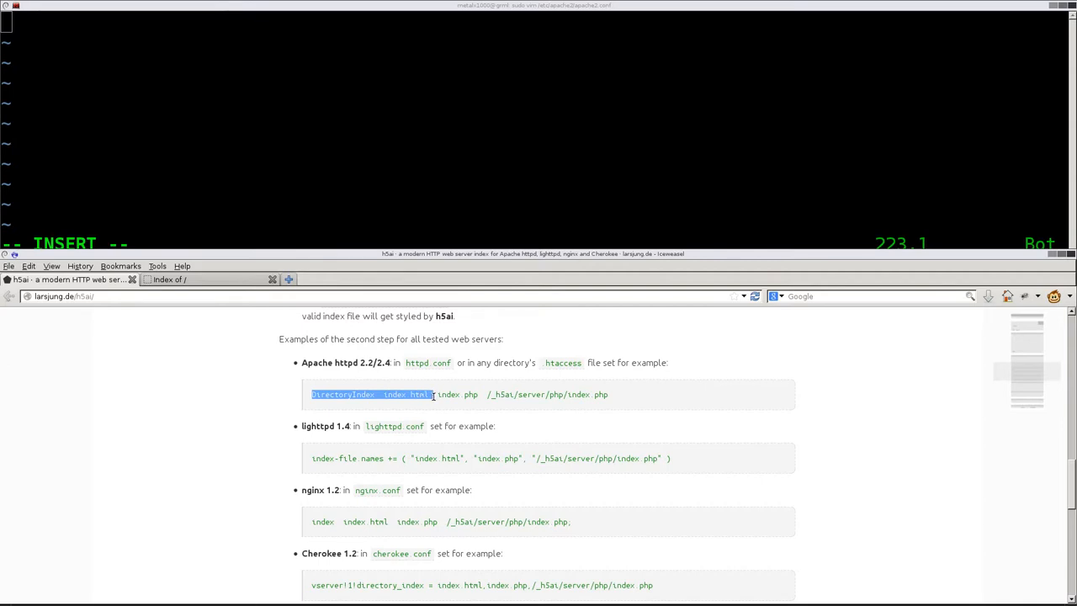
- Select the Apache DirectoryIndex example line on the h5ai page for copying
drag(434, 394, 479, 393)
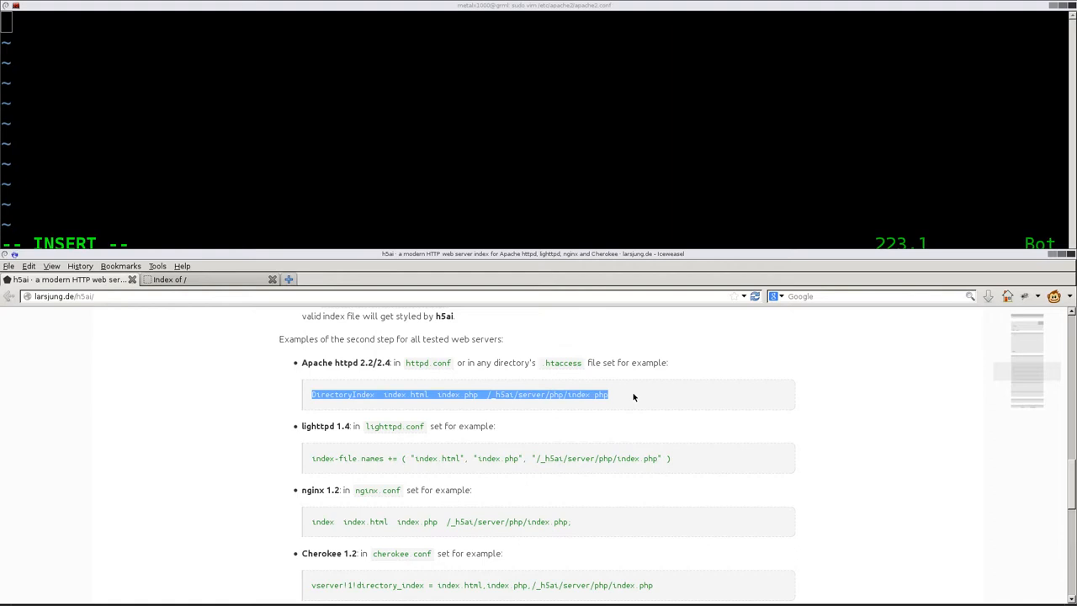
mouse_move(313, 145)
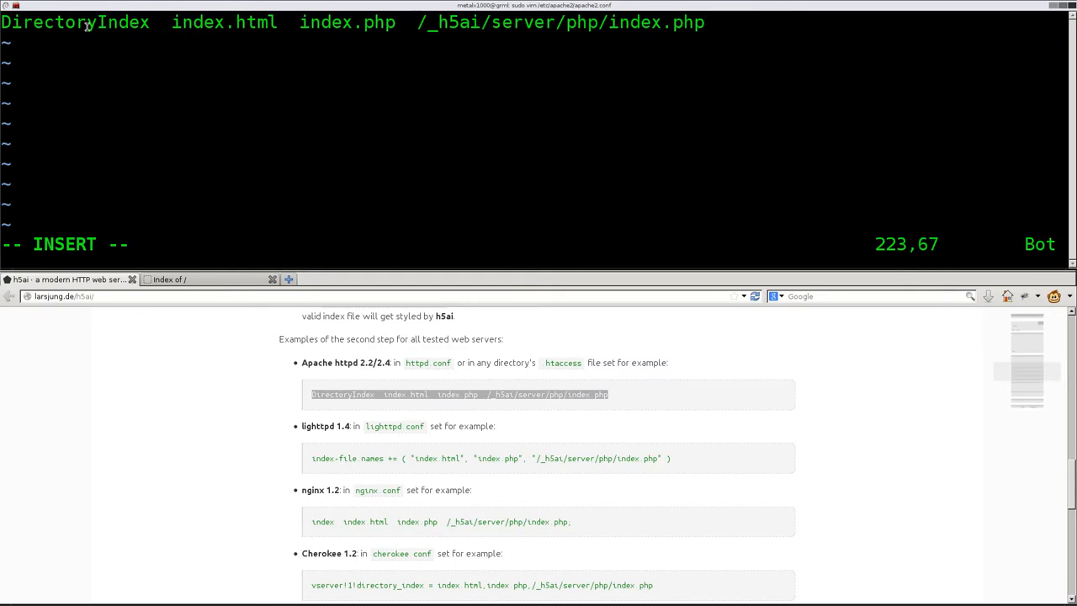
mouse_move(222, 22)
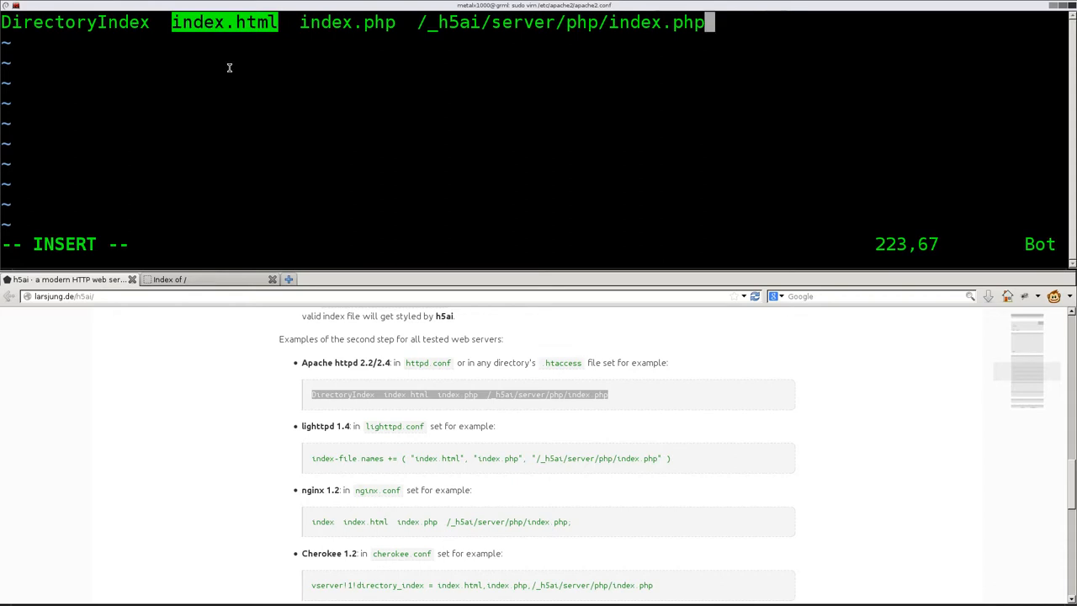
mouse_move(362, 41)
text(sudo /)
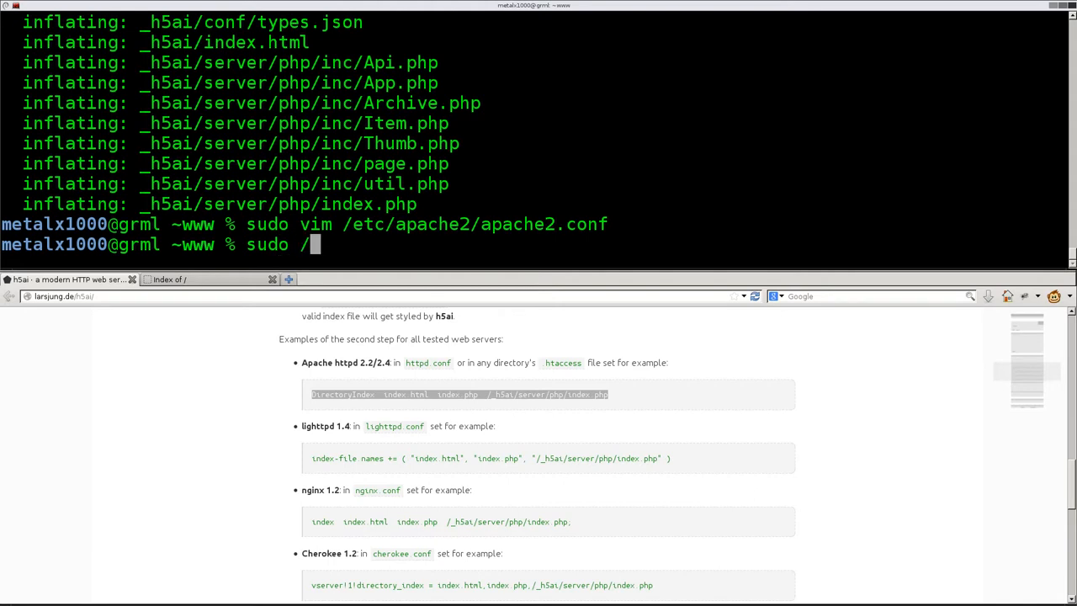
- Restart Apache with sudo /etc/init.d/apache2 restart
text(etc/init)
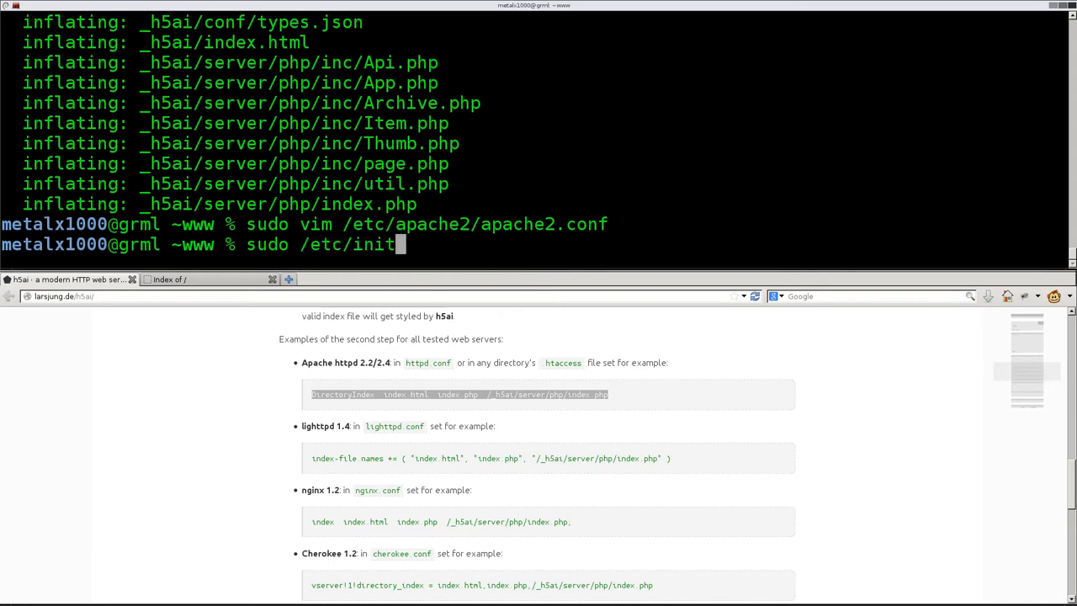
text(.d)
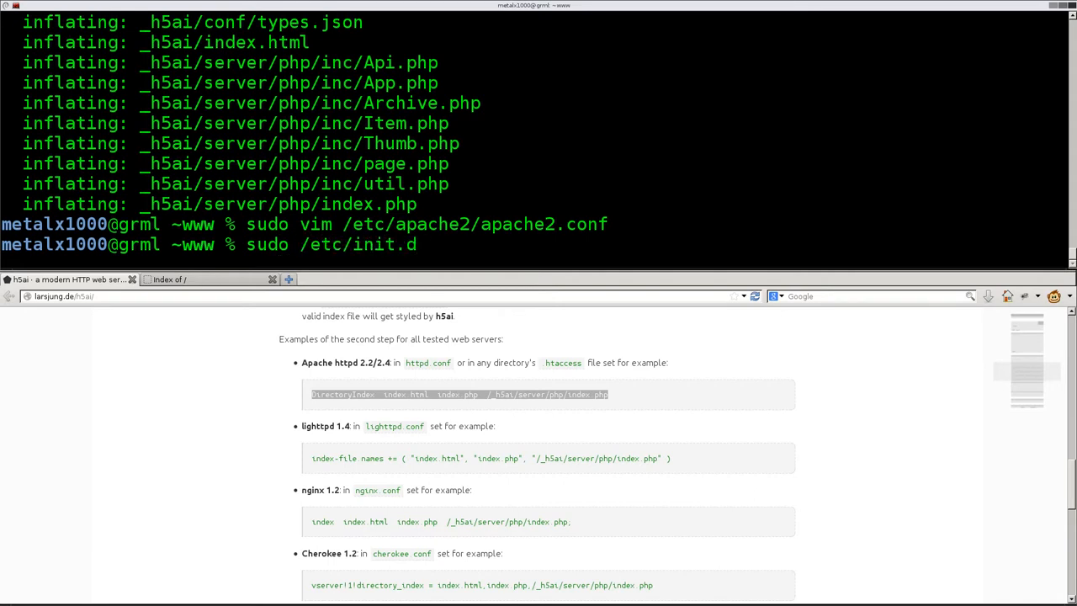
text(/apache2)
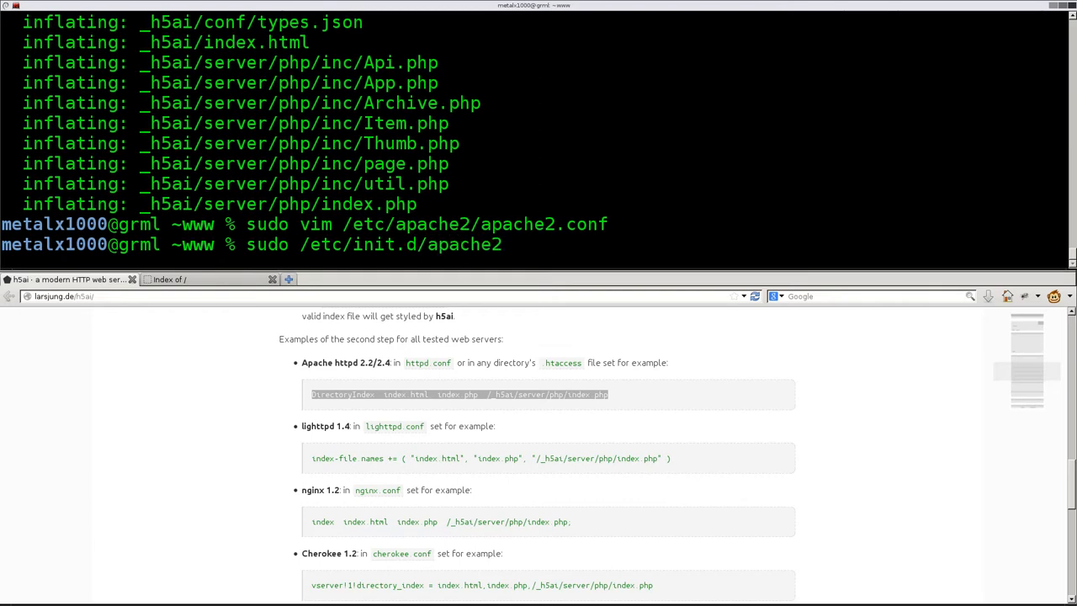
text(restart)
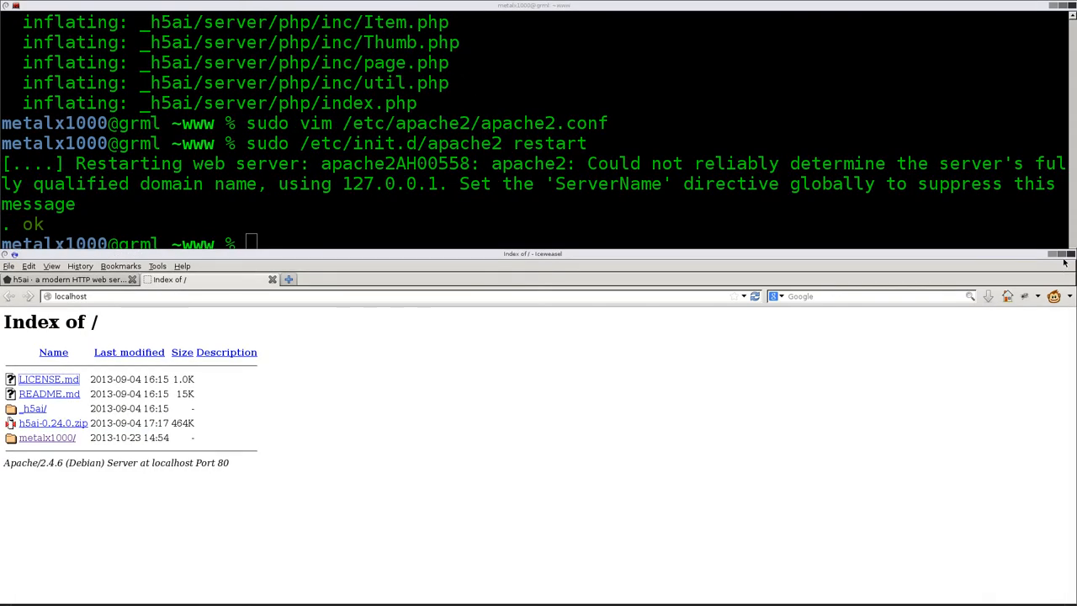
- Reload localhost to see the h5ai listing, enlarge icons, try the grid layout and return to details view
click(1060, 263)
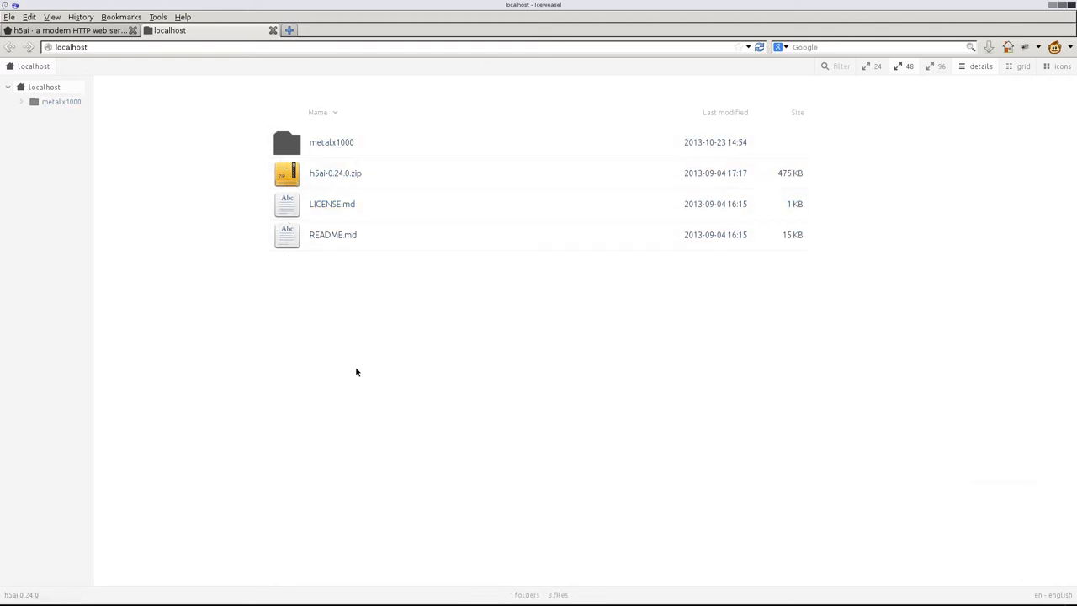
click(879, 67)
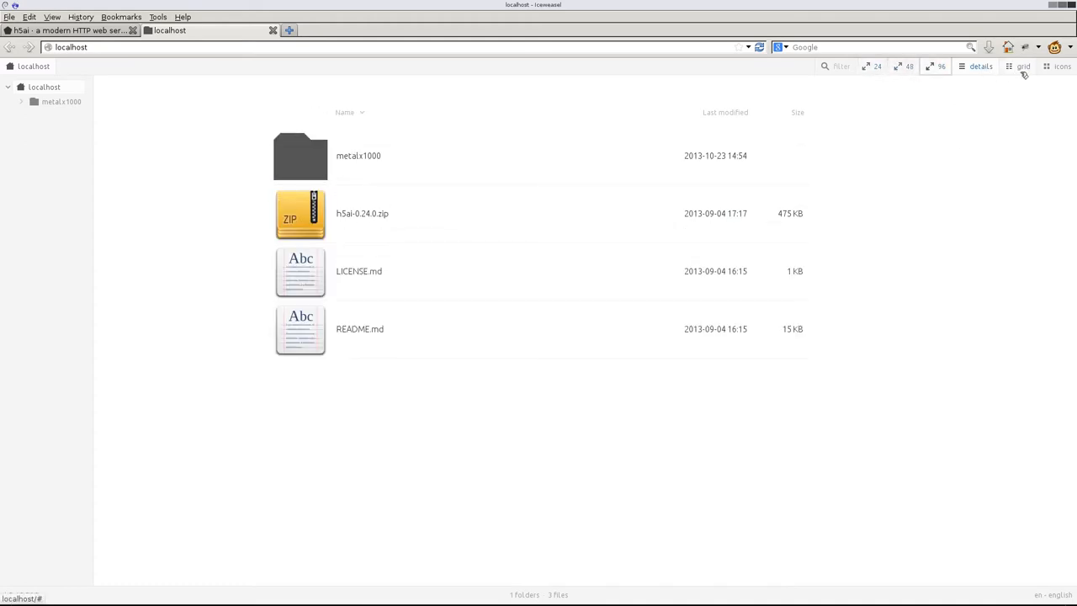
click(1063, 67)
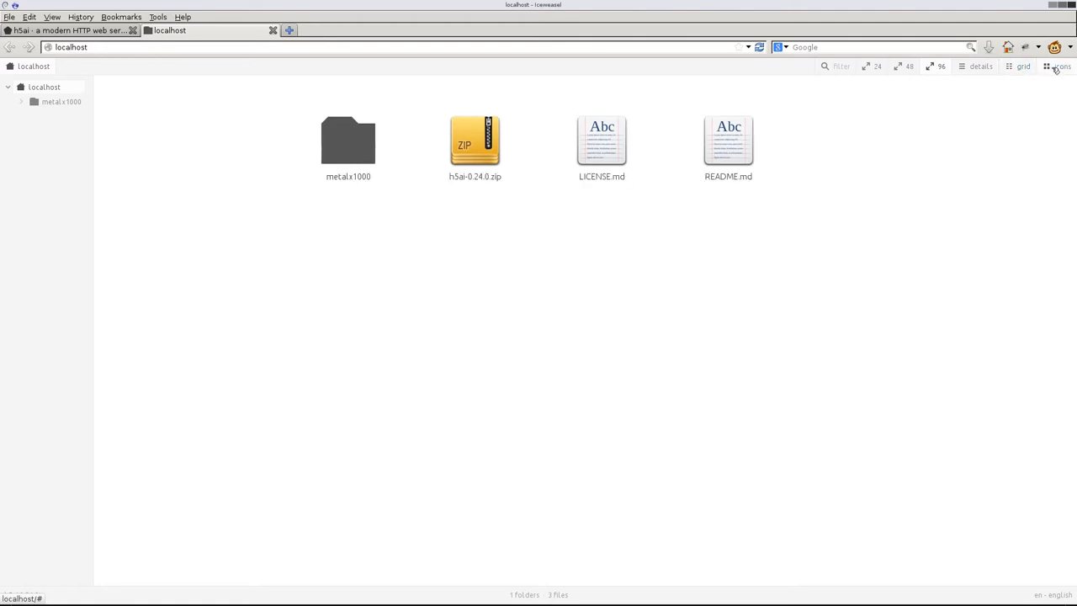
click(979, 67)
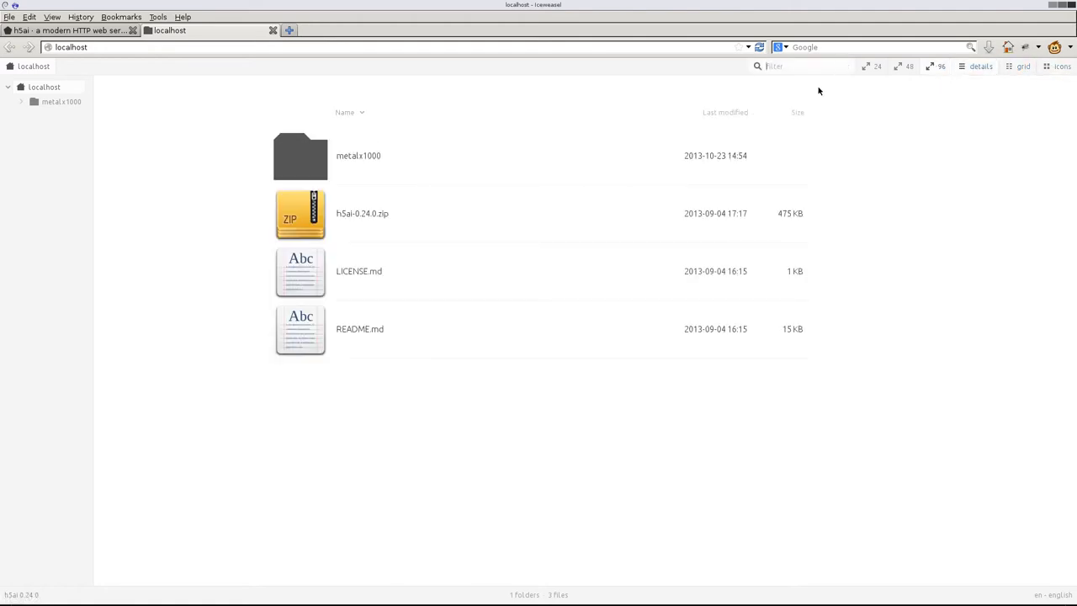
text(li)
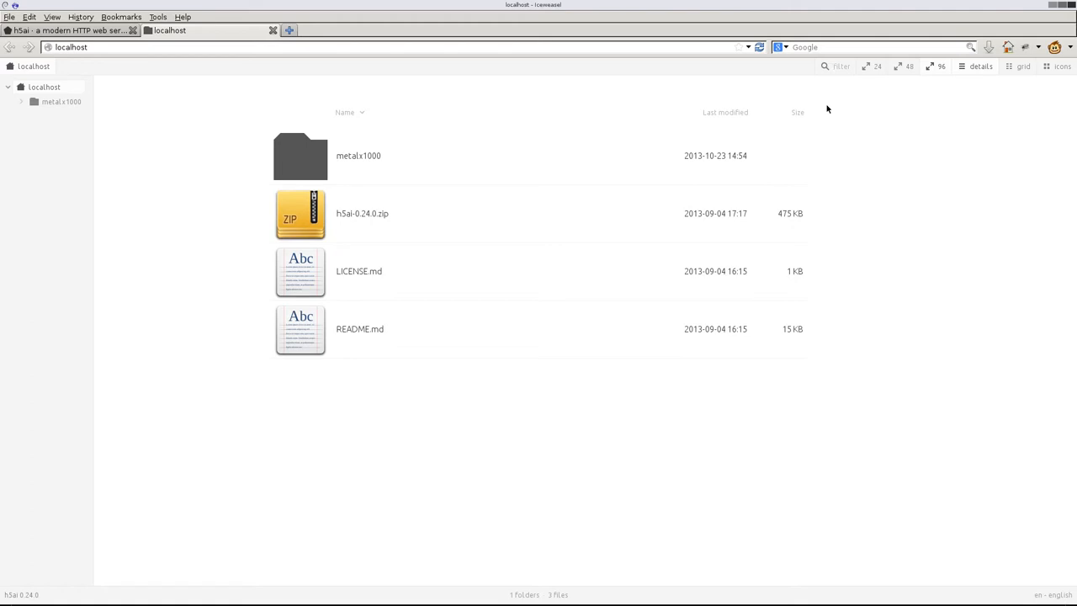
mouse_move(114, 150)
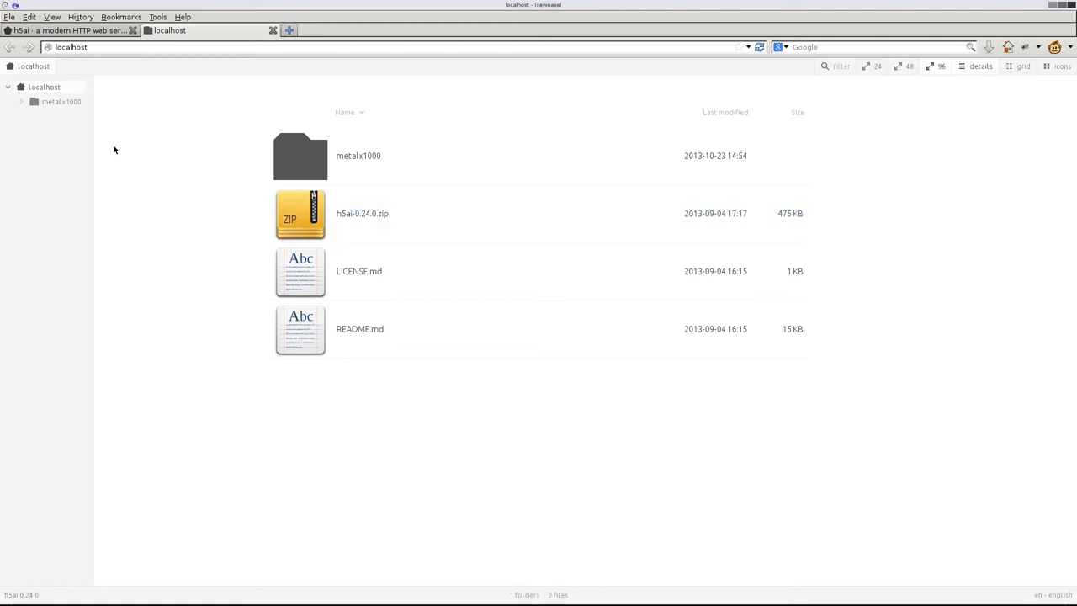
mouse_move(406, 98)
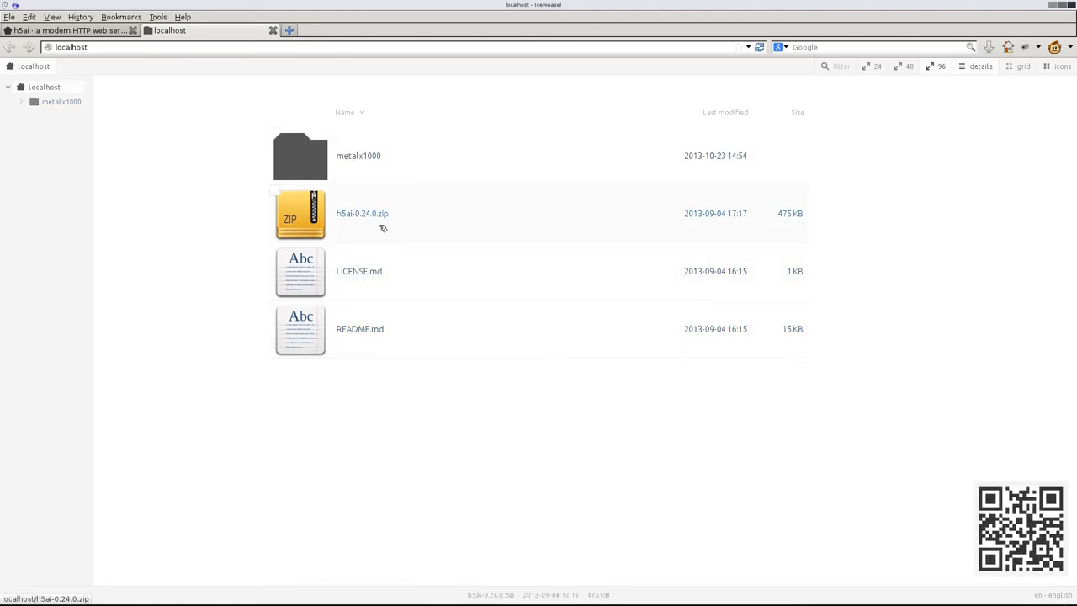
mouse_move(393, 212)
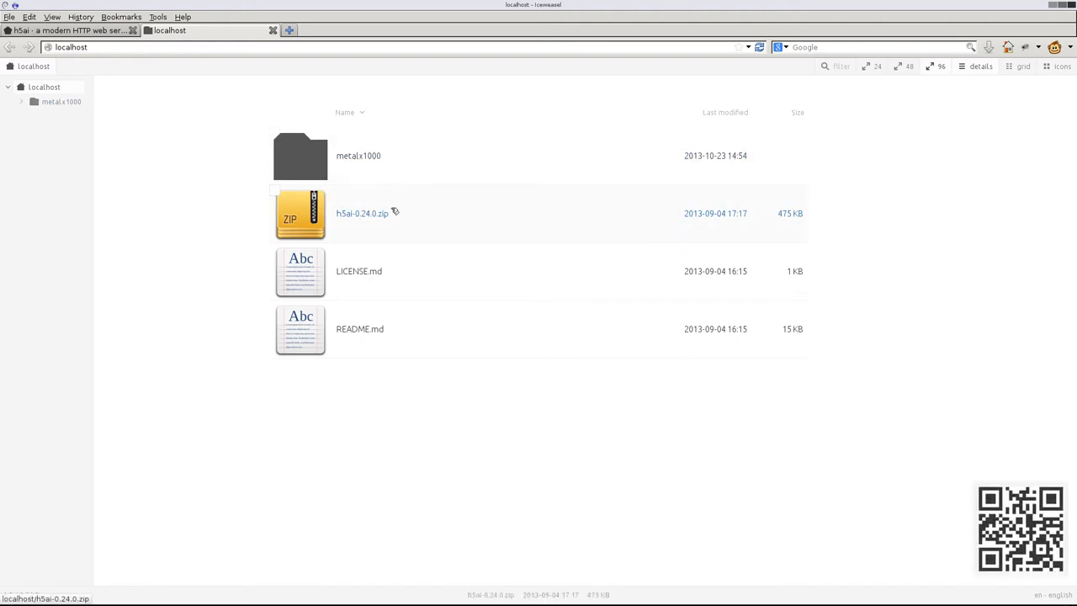
mouse_move(377, 293)
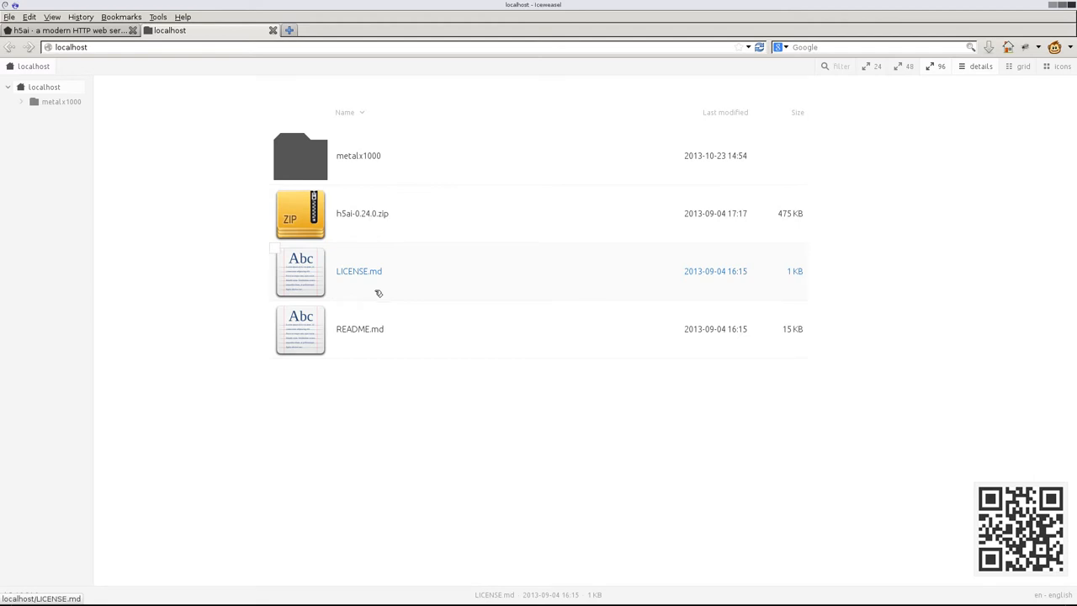
mouse_move(370, 260)
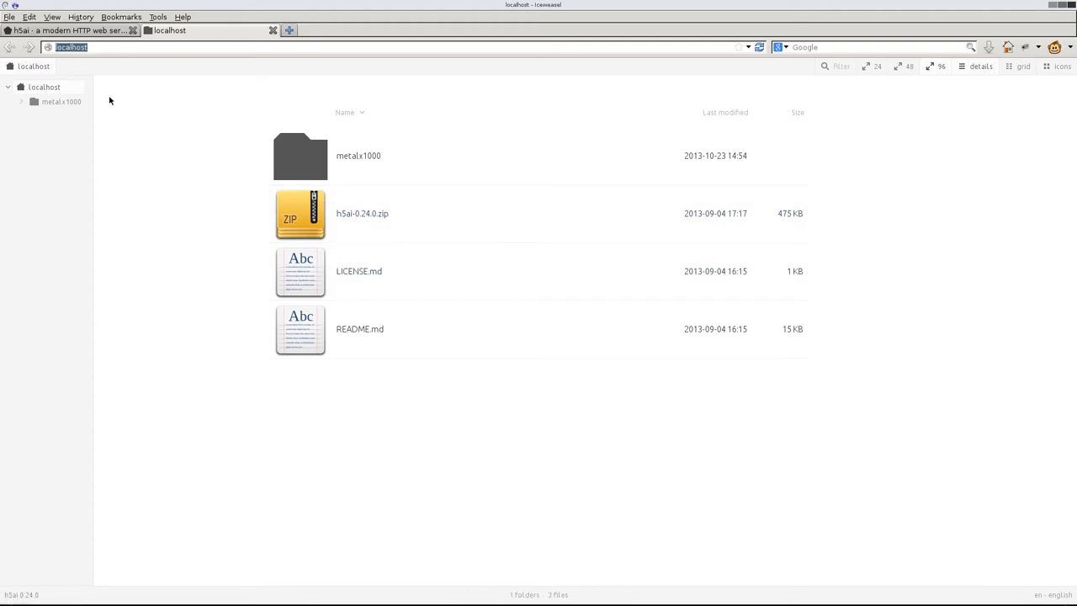
mouse_move(155, 150)
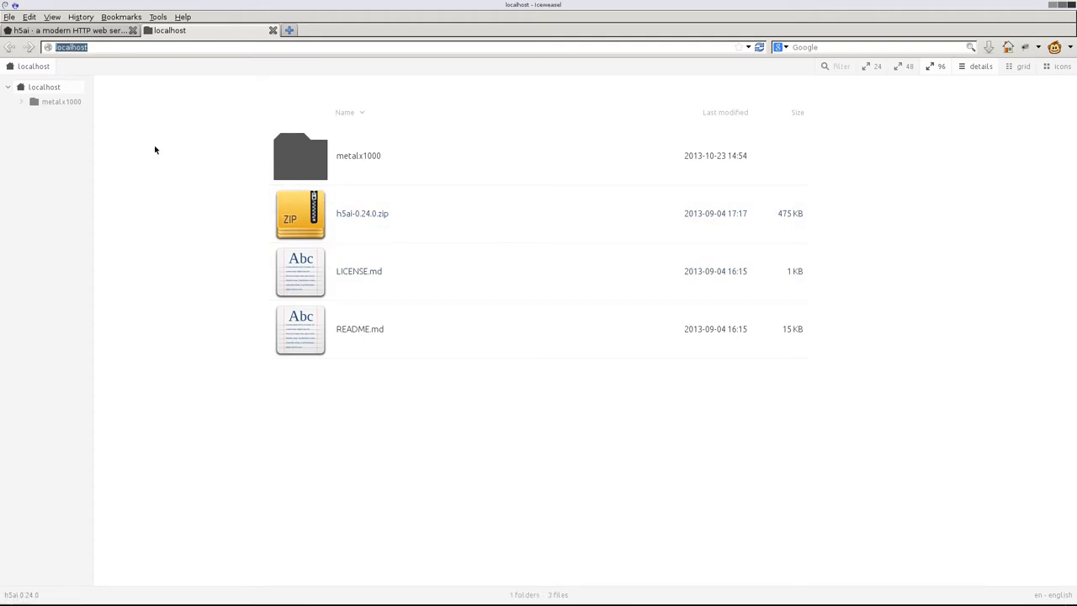
mouse_move(145, 125)
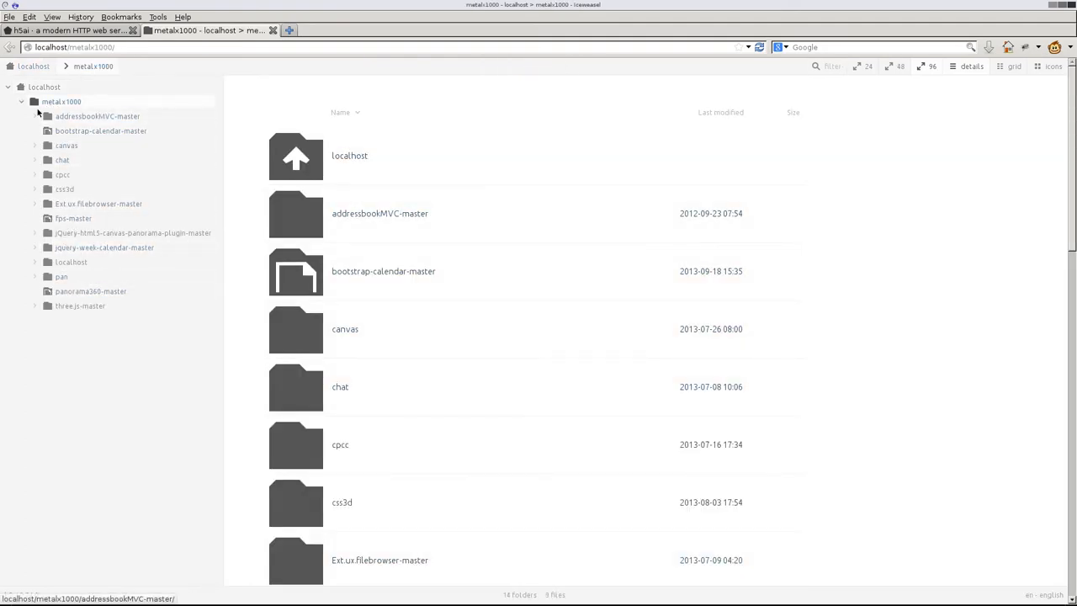
- Back at the root listing, preview LICENSE.md and README.md in the viewer and mark metalx1000
click(20, 101)
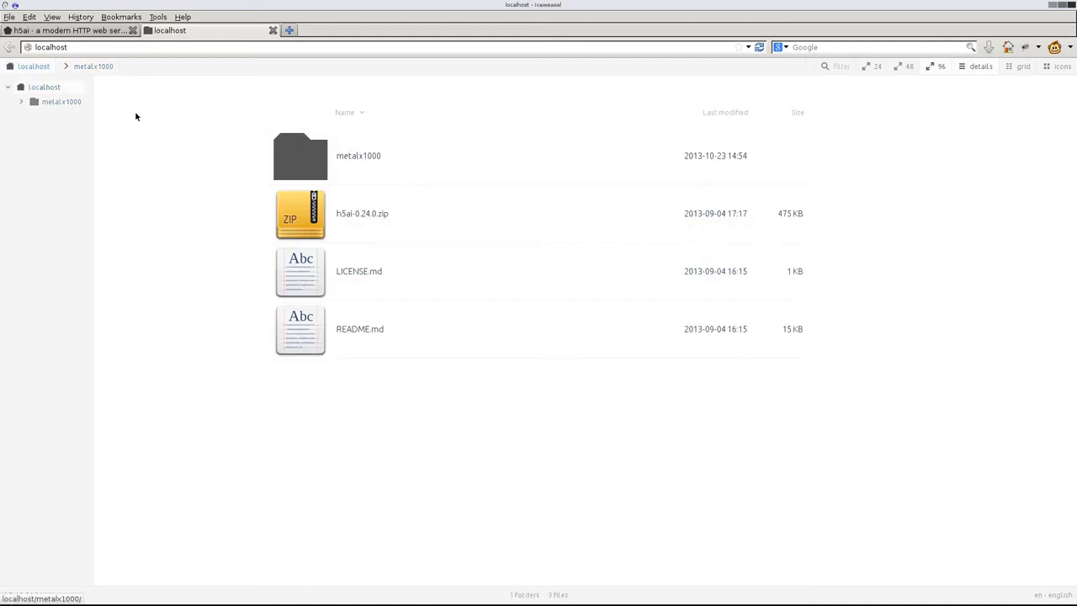
double_click(299, 271)
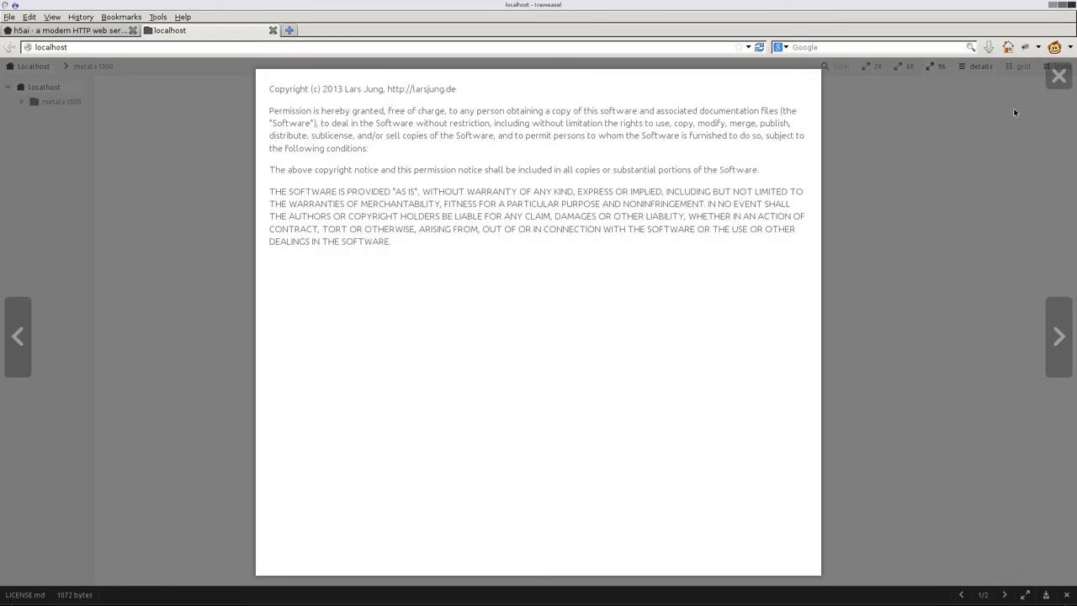
click(1058, 337)
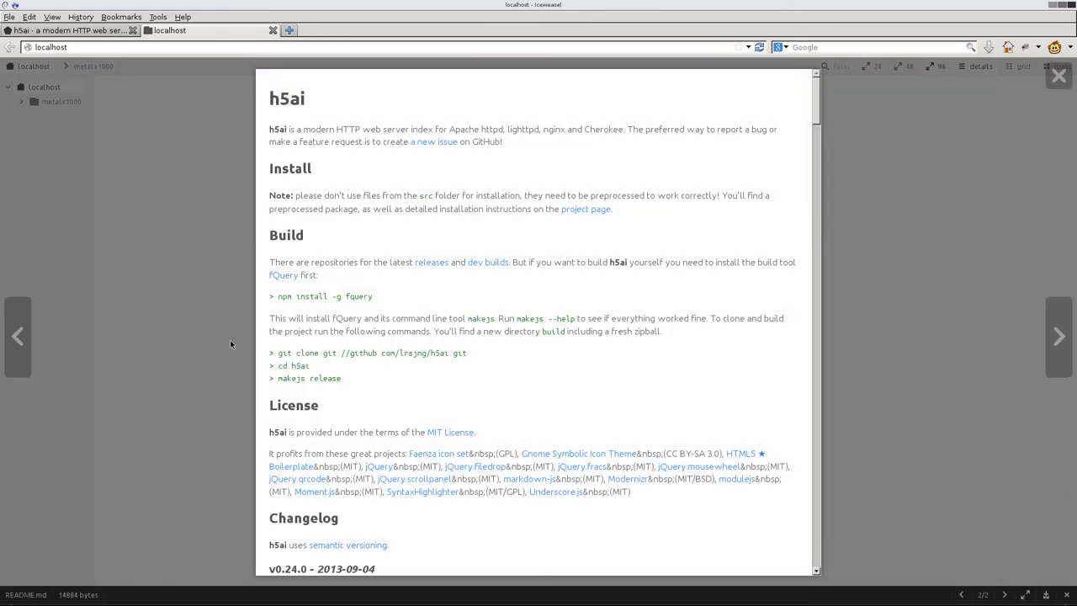
click(451, 431)
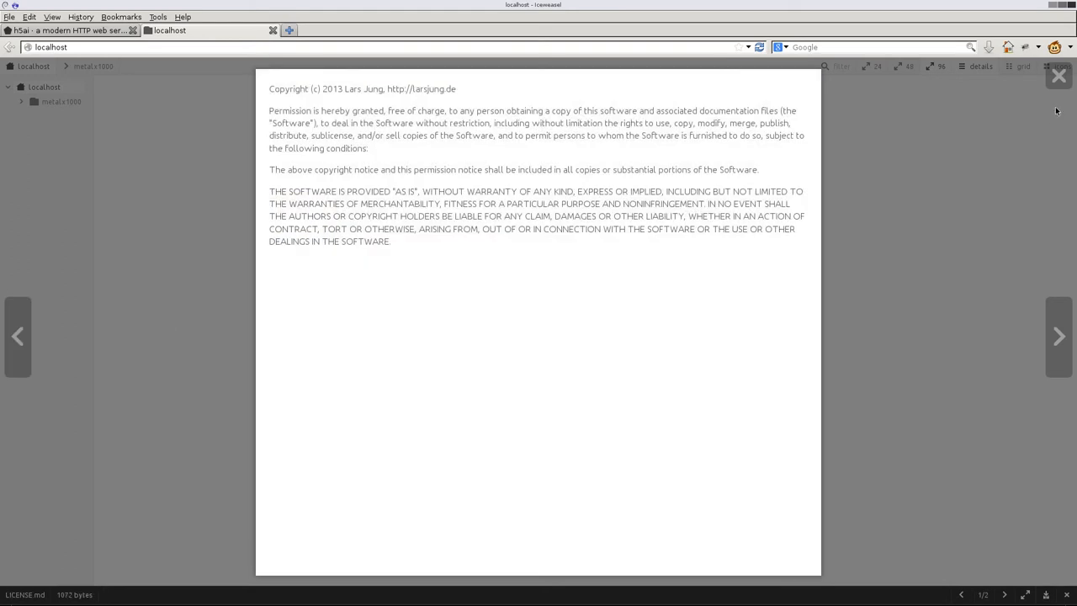
click(1059, 76)
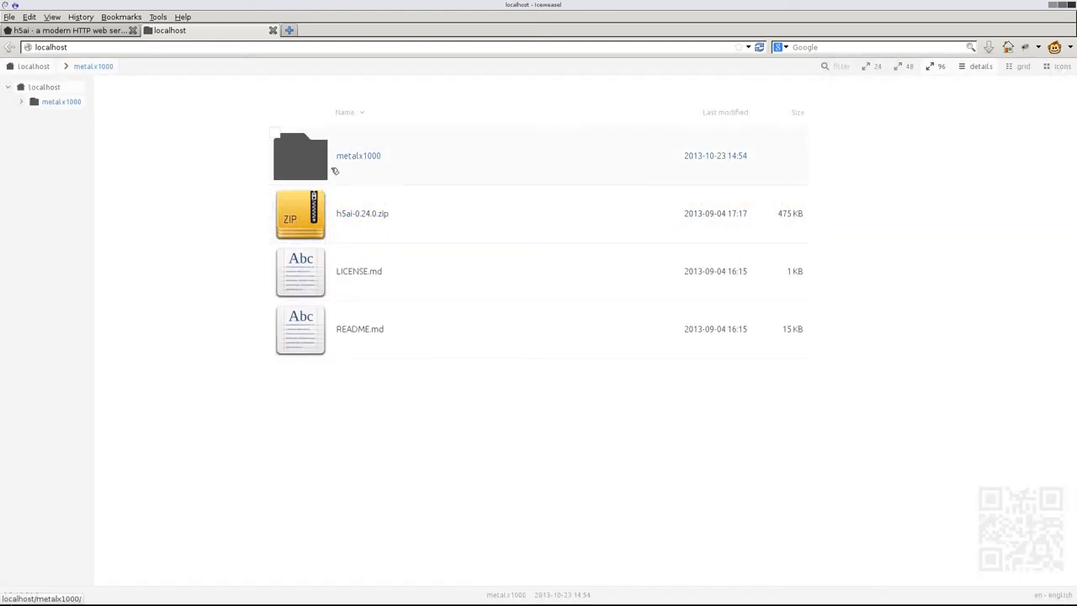
- Browse the metalx1000 folder's listing, then switch to the 192.168.1.2 server tab
double_click(299, 155)
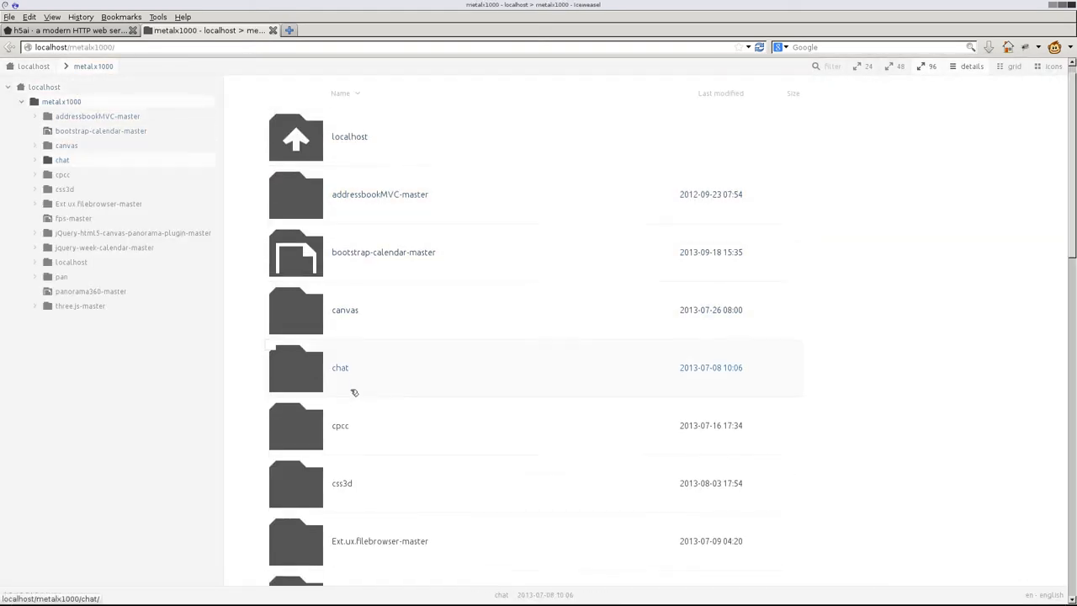
scroll(down, 3)
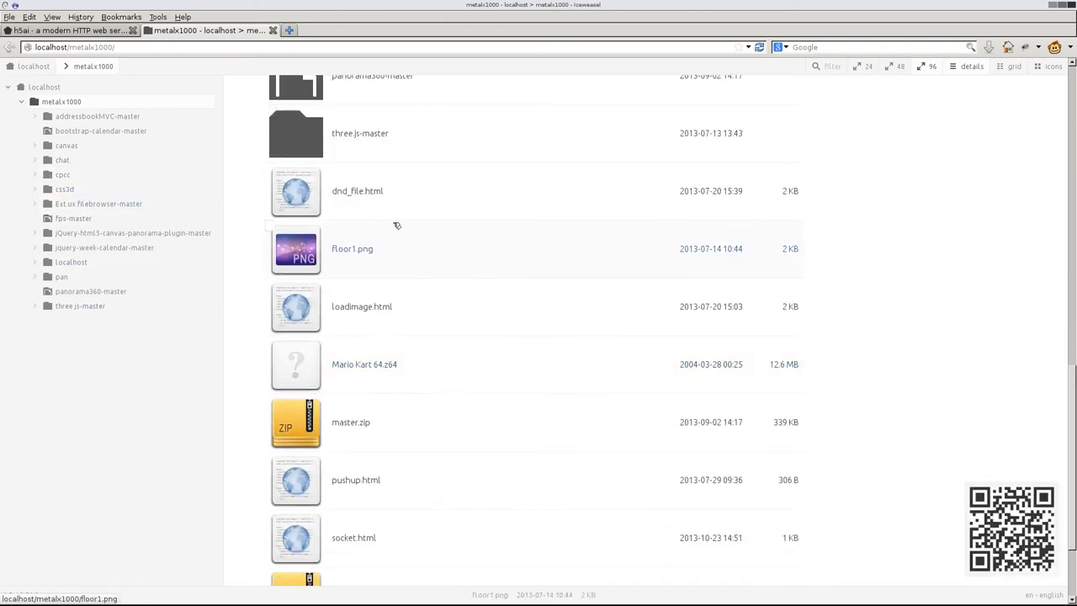
scroll(down, 3)
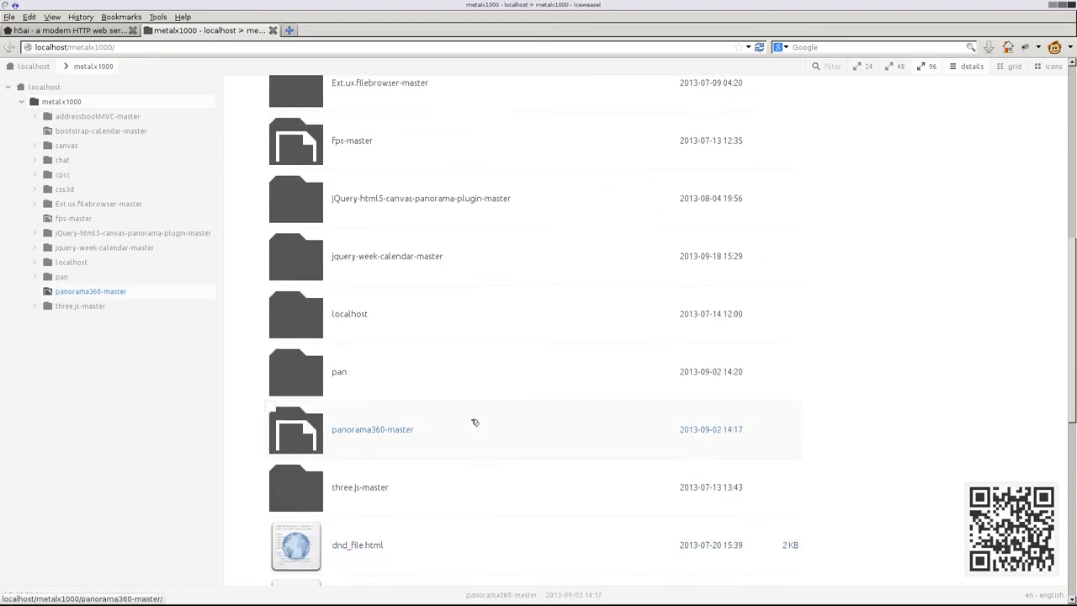
scroll(up, 3)
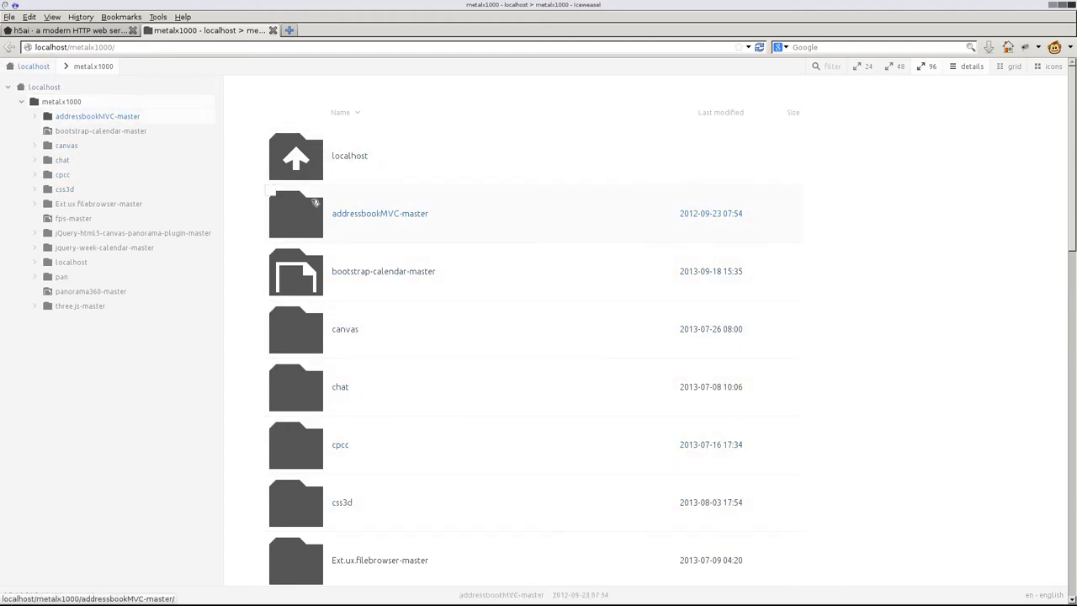
mouse_move(354, 189)
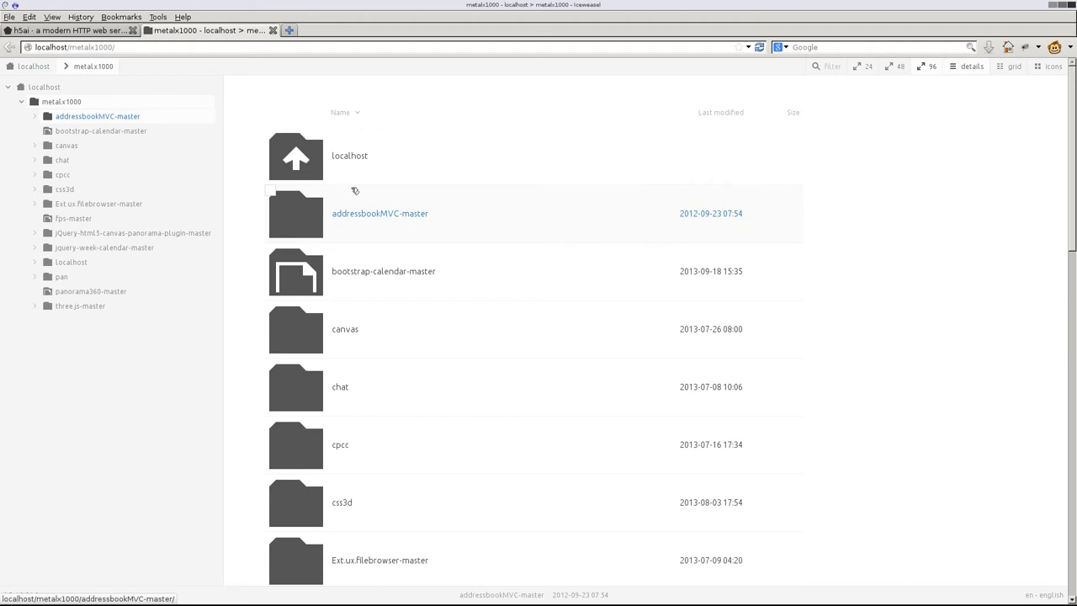
click(430, 30)
text(192.168.1.2)
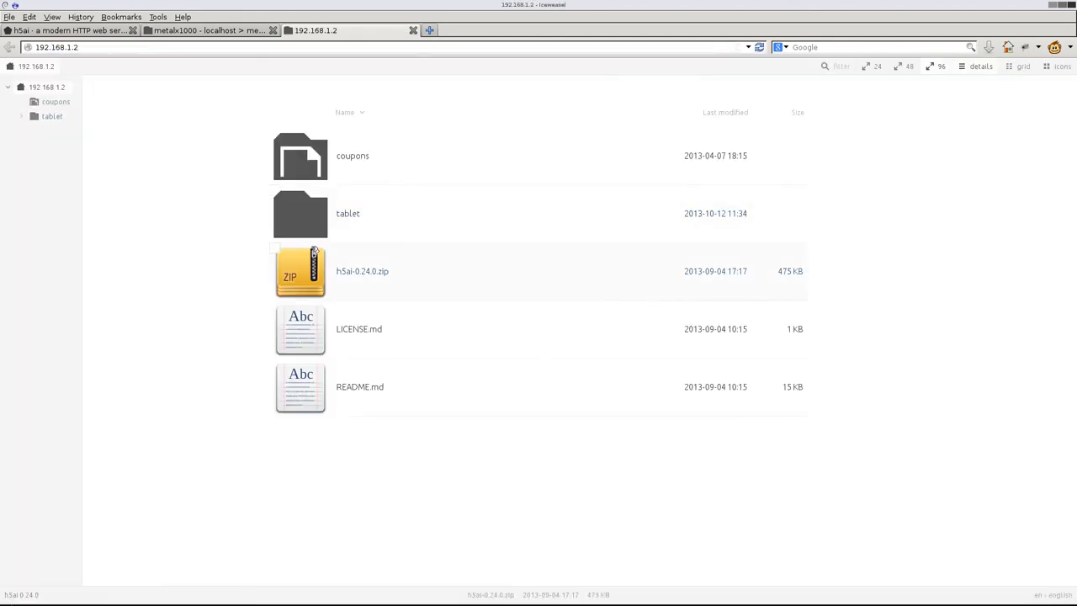
mouse_move(347, 212)
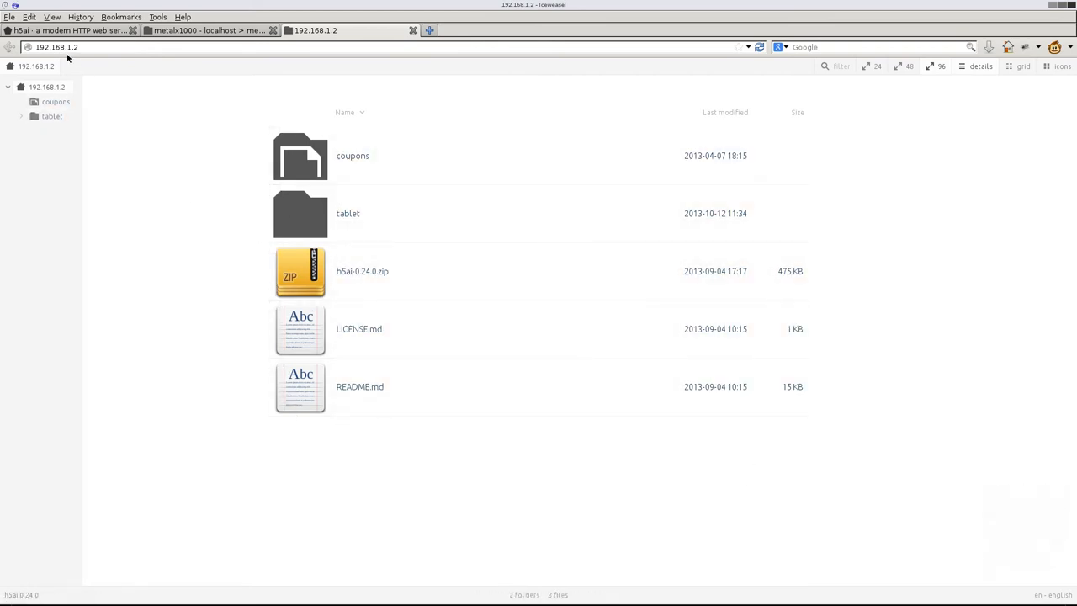
mouse_move(65, 47)
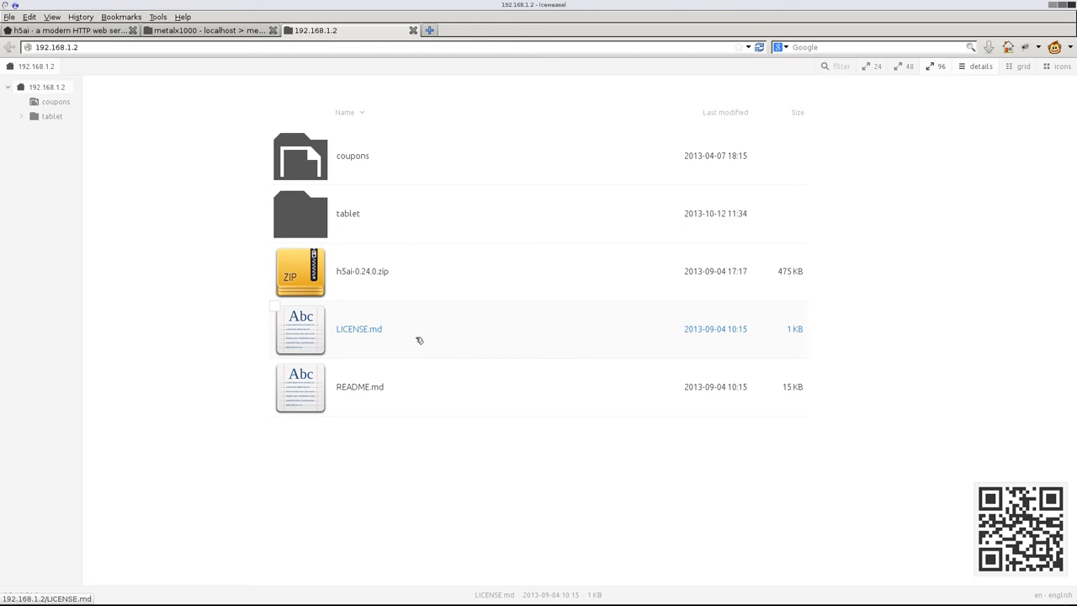
mouse_move(401, 336)
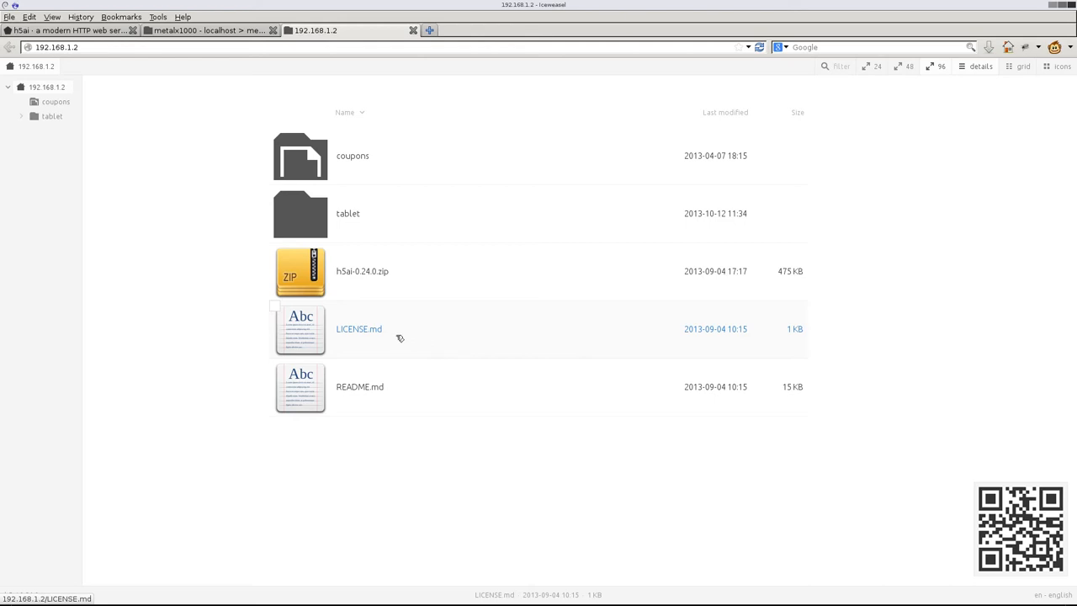
mouse_move(377, 420)
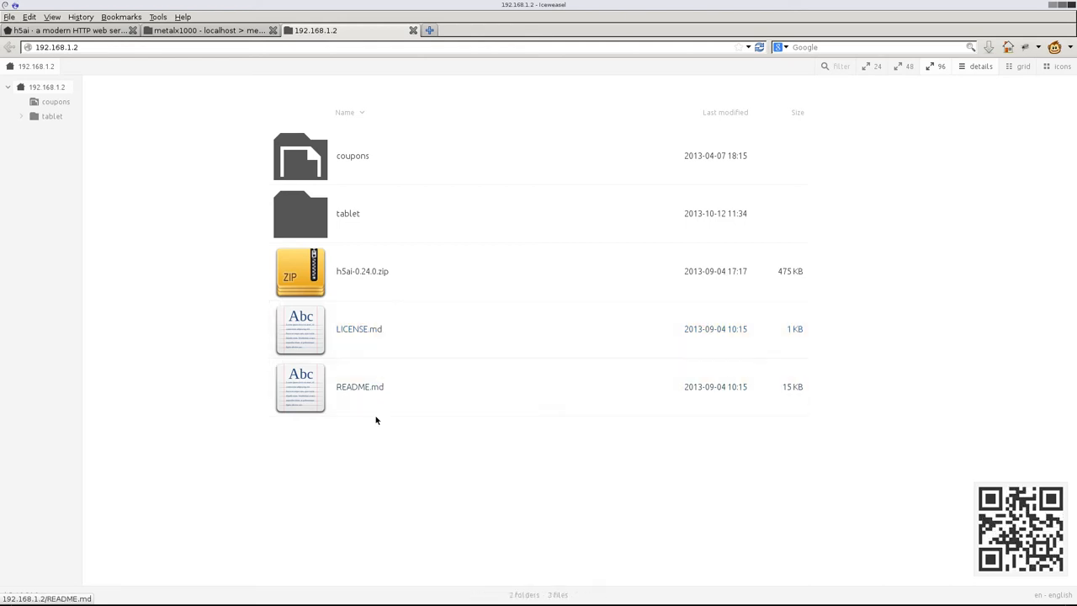
- Inspect the 192.168.1.2 listing and return to the h5ai project page tab
click(361, 328)
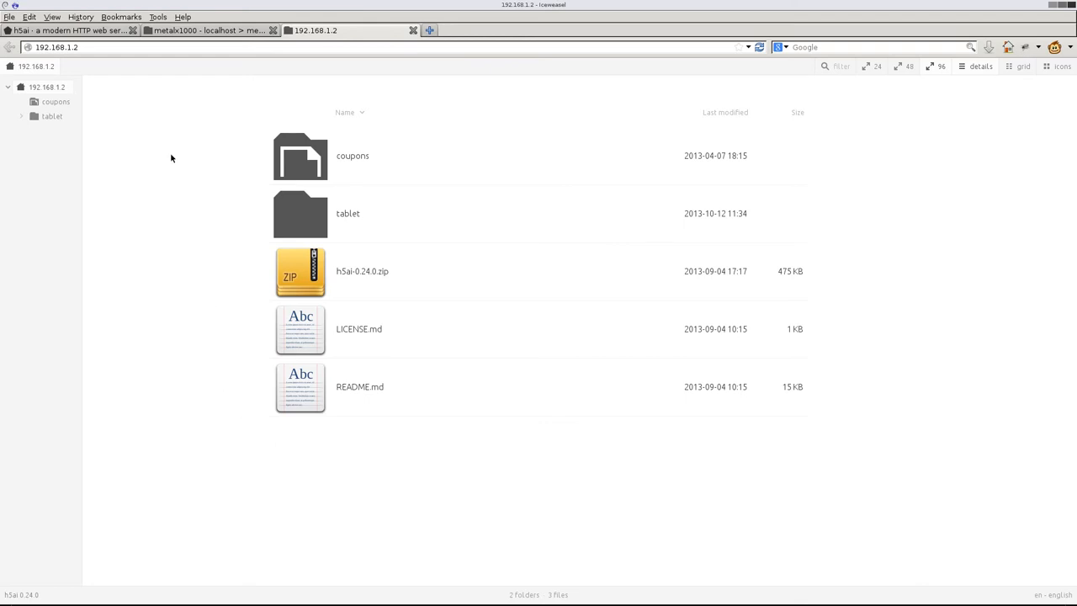
click(69, 31)
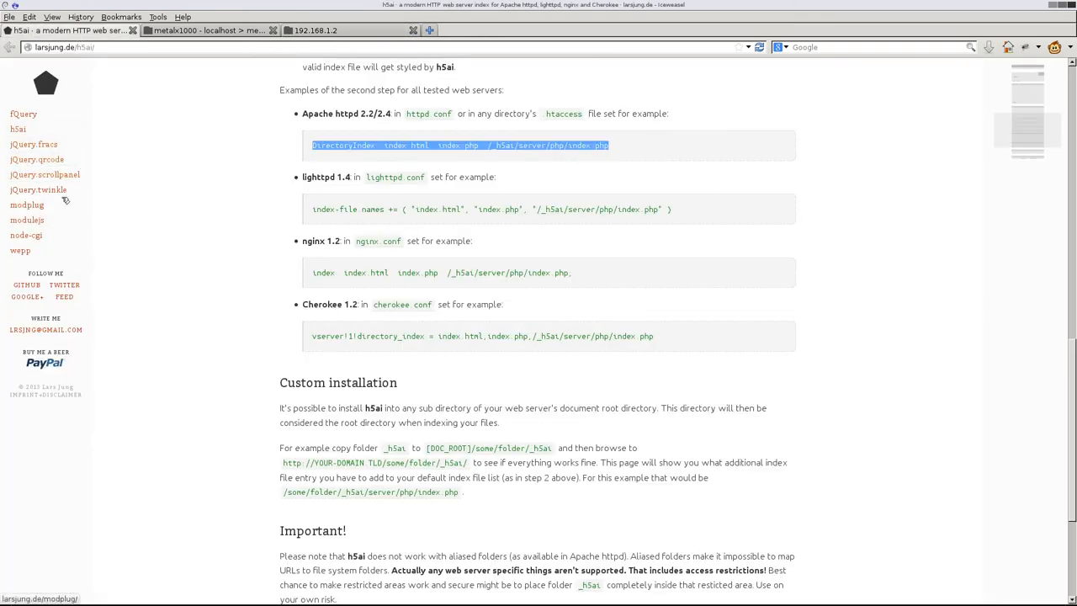
mouse_move(172, 108)
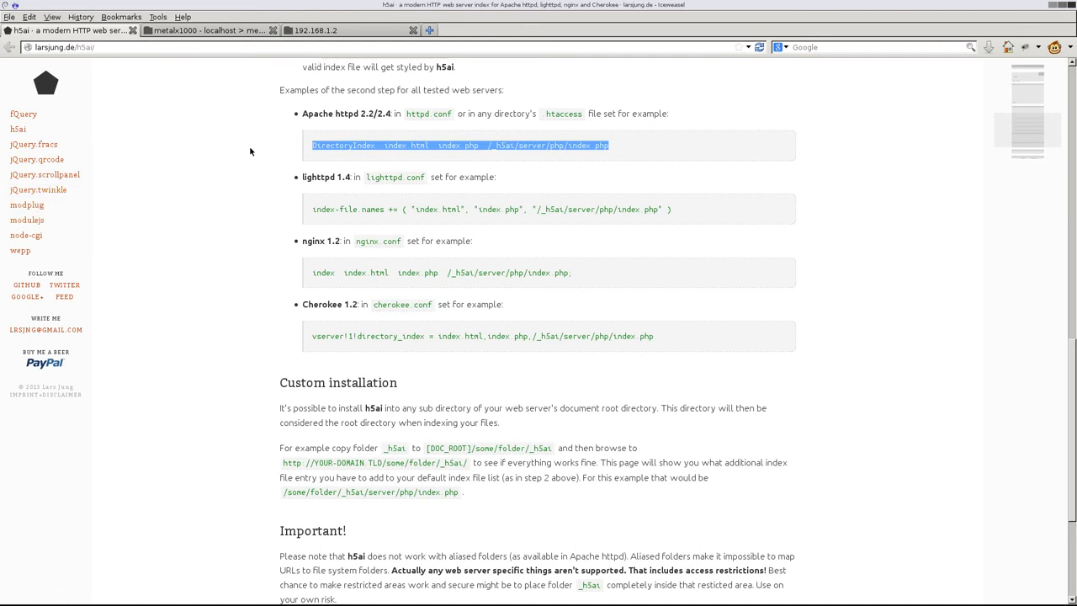
click(317, 30)
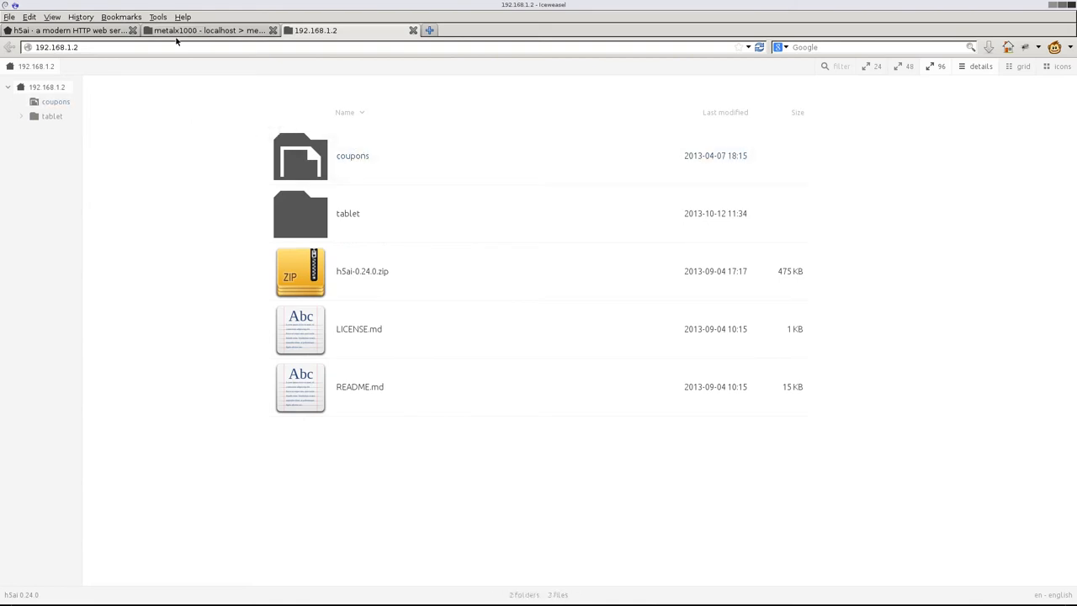
mouse_move(74, 152)
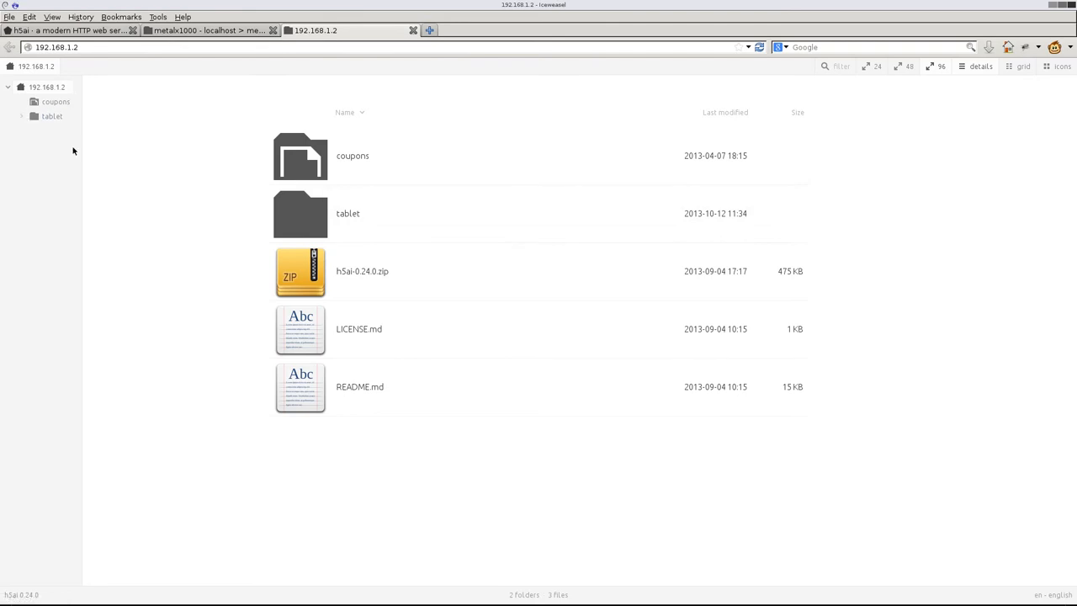
mouse_move(142, 202)
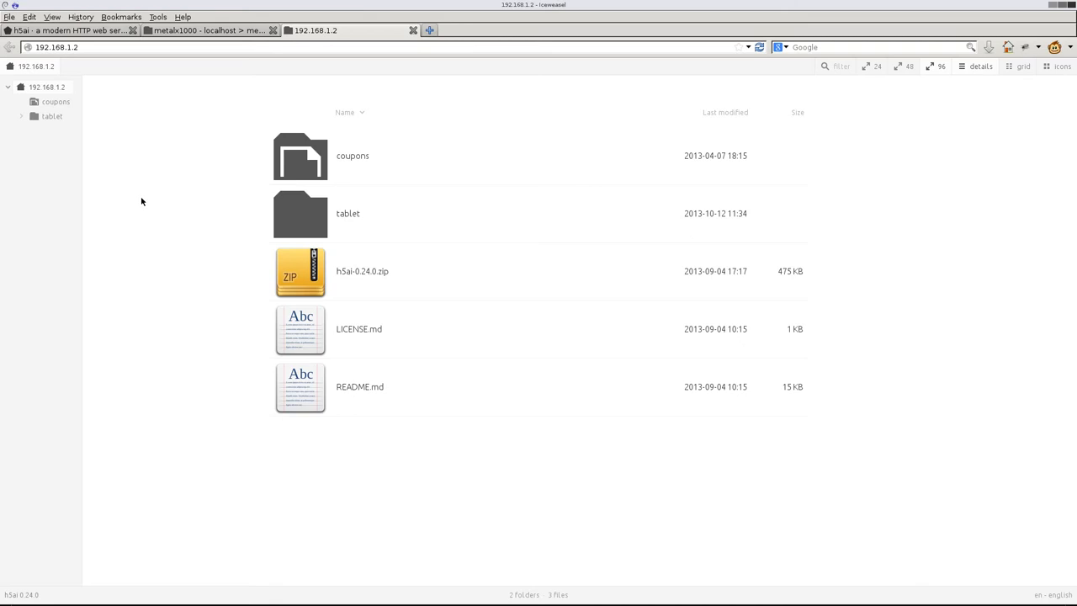
mouse_move(196, 77)
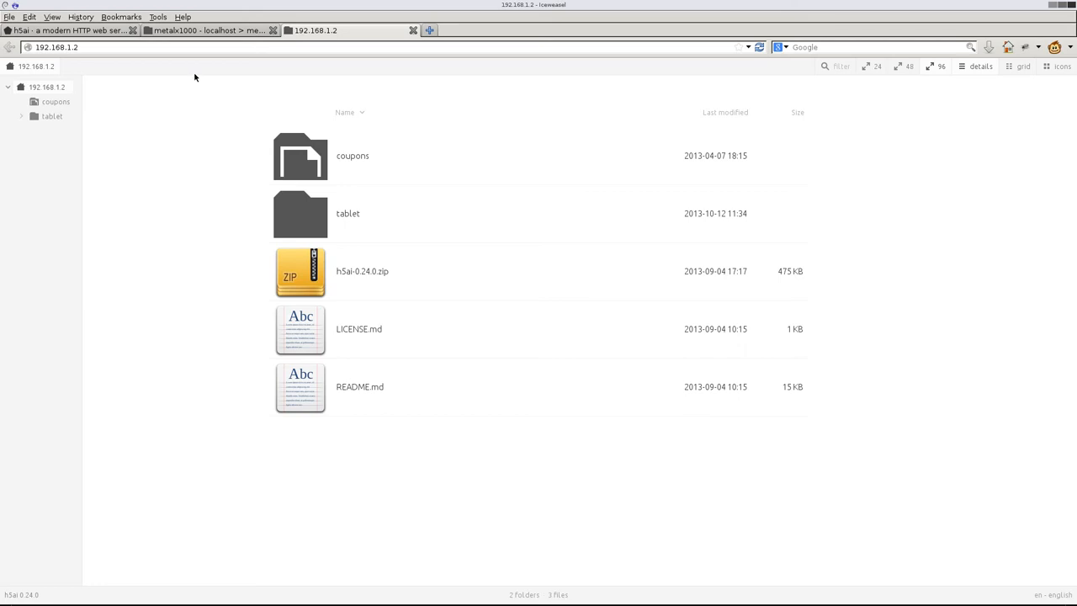
mouse_move(195, 114)
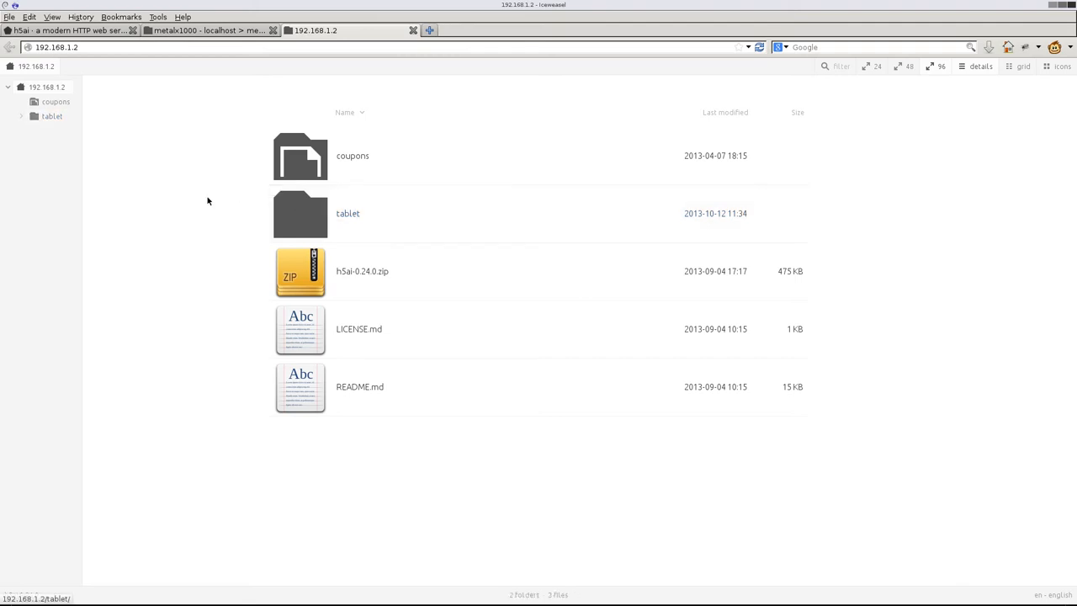
- View creek.html's panorama on localhost, pan across the hillside, and return to panorama360-master
click(209, 30)
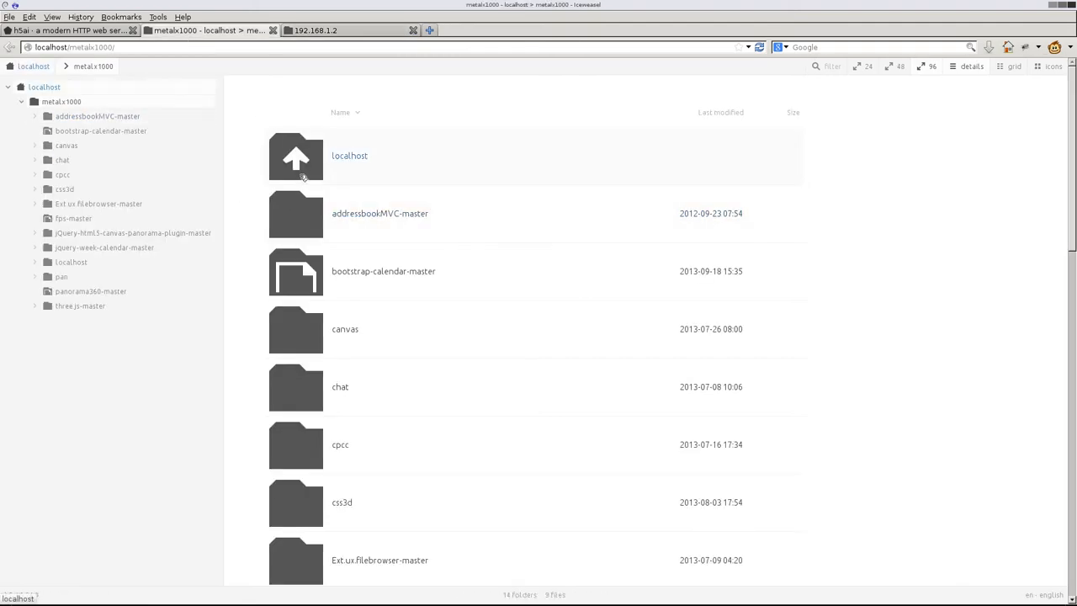
scroll(down, 3)
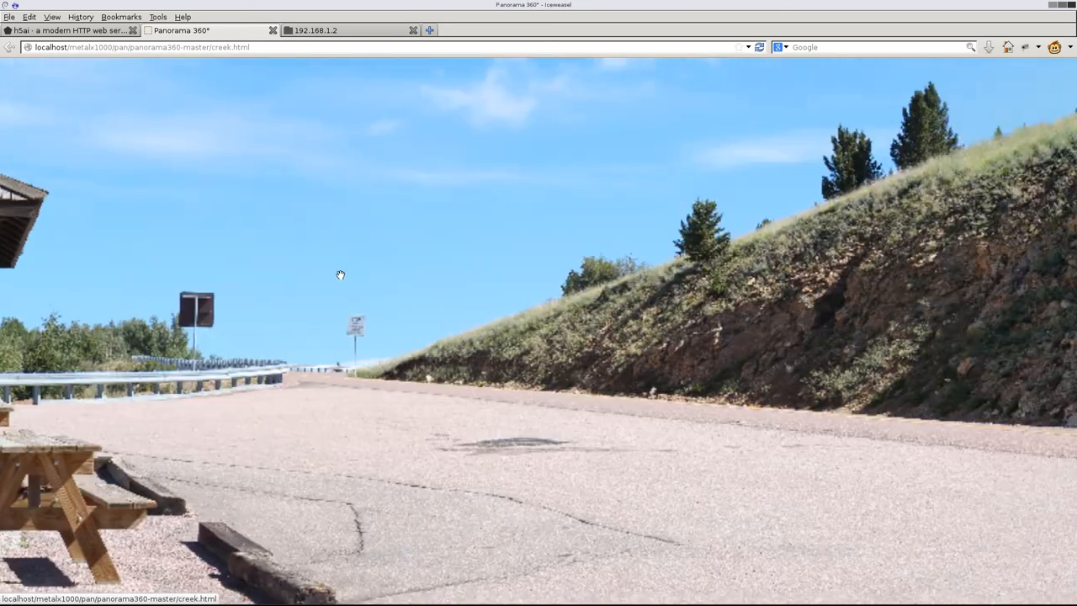
drag(340, 275, 424, 179)
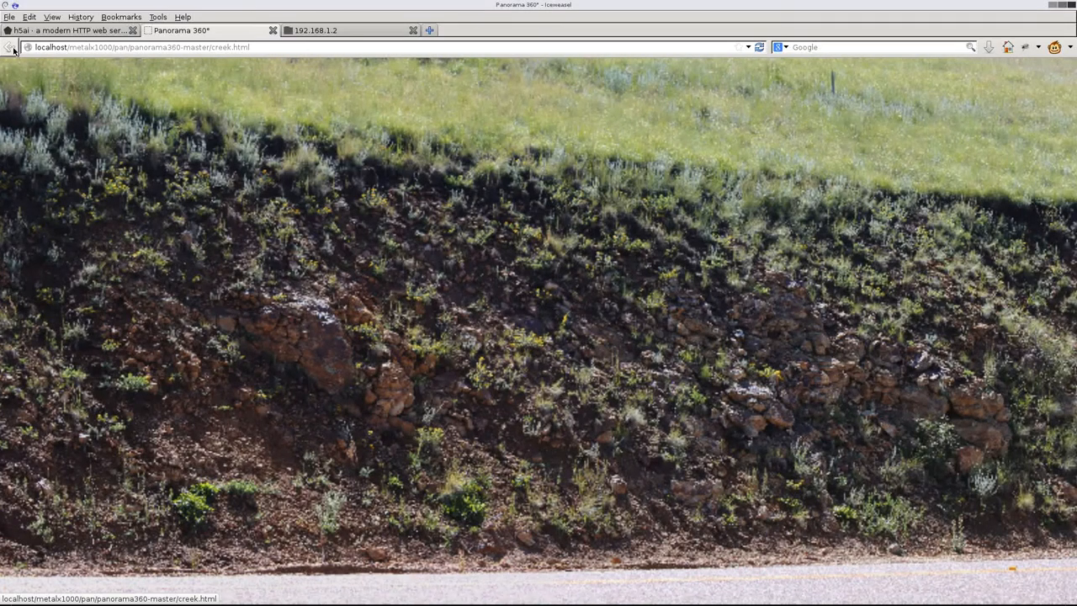
click(10, 47)
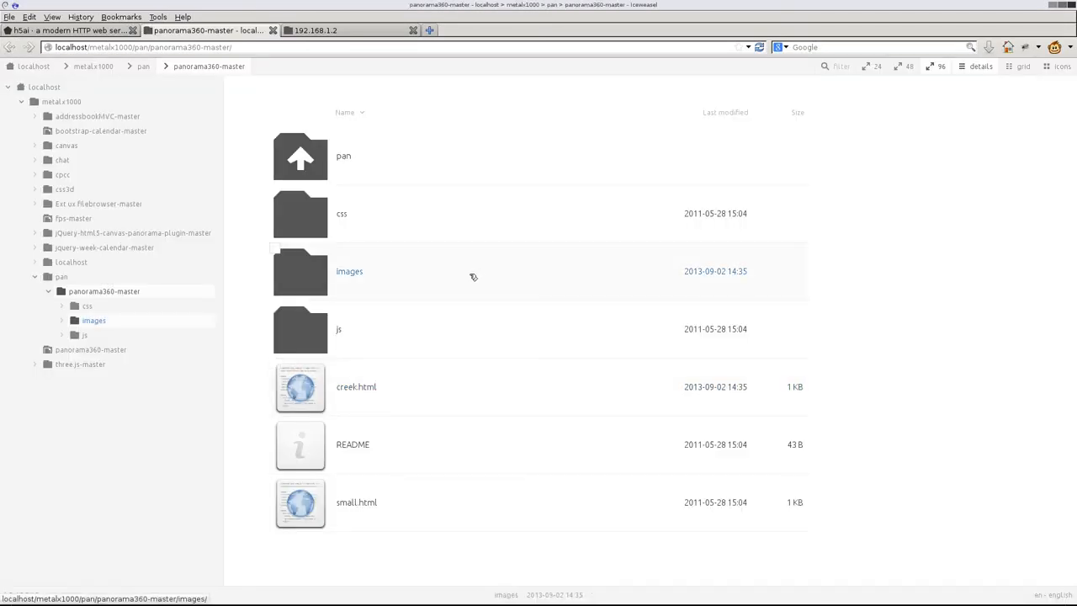
mouse_move(374, 81)
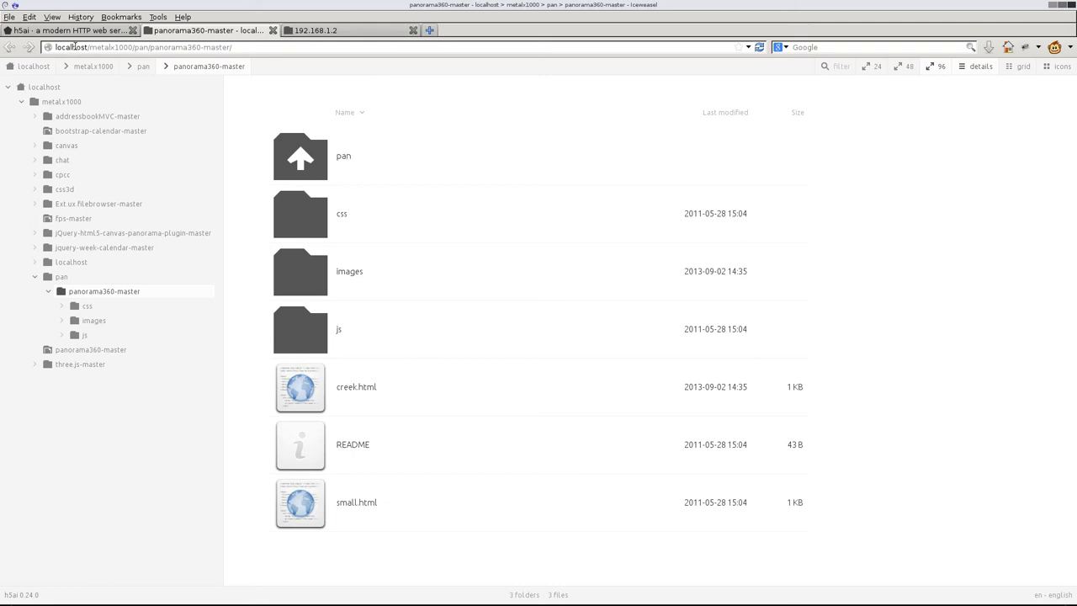
- Return to the h5ai documentation tab with the Apache DirectoryIndex example
click(71, 30)
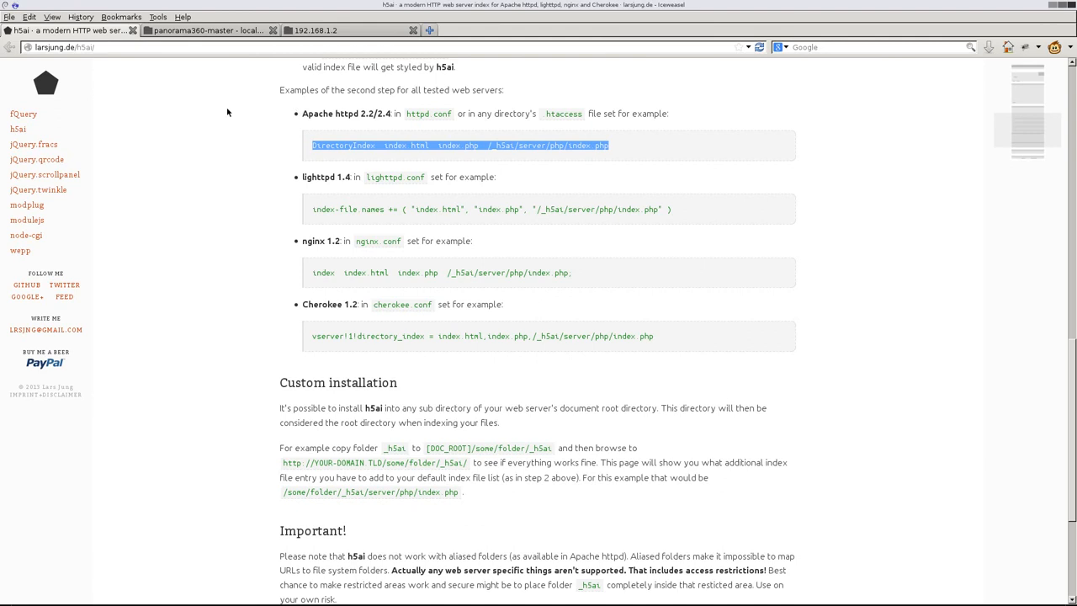
mouse_move(86, 67)
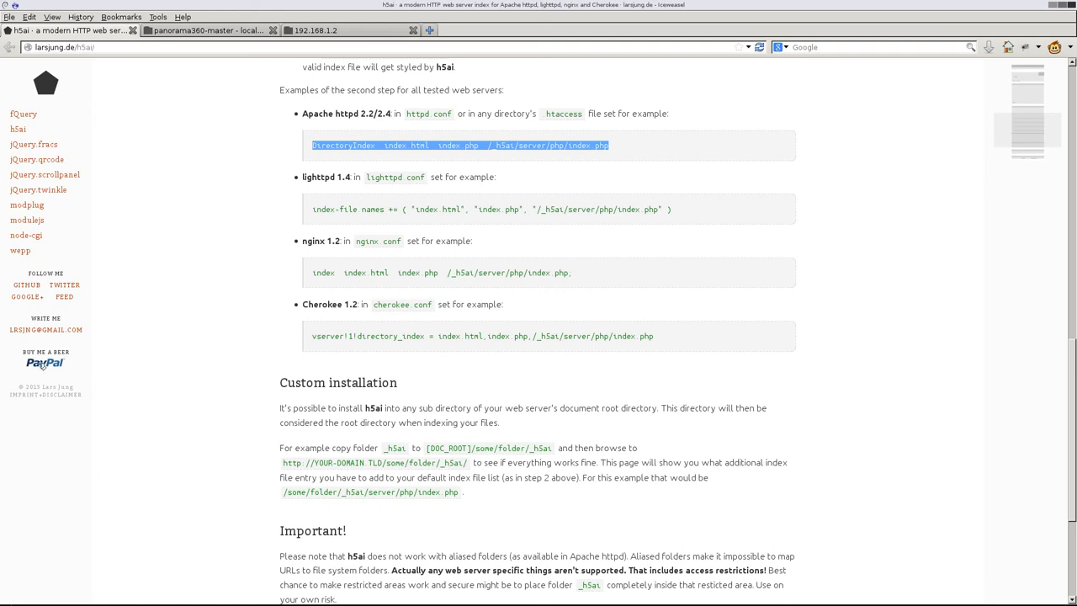
mouse_move(185, 355)
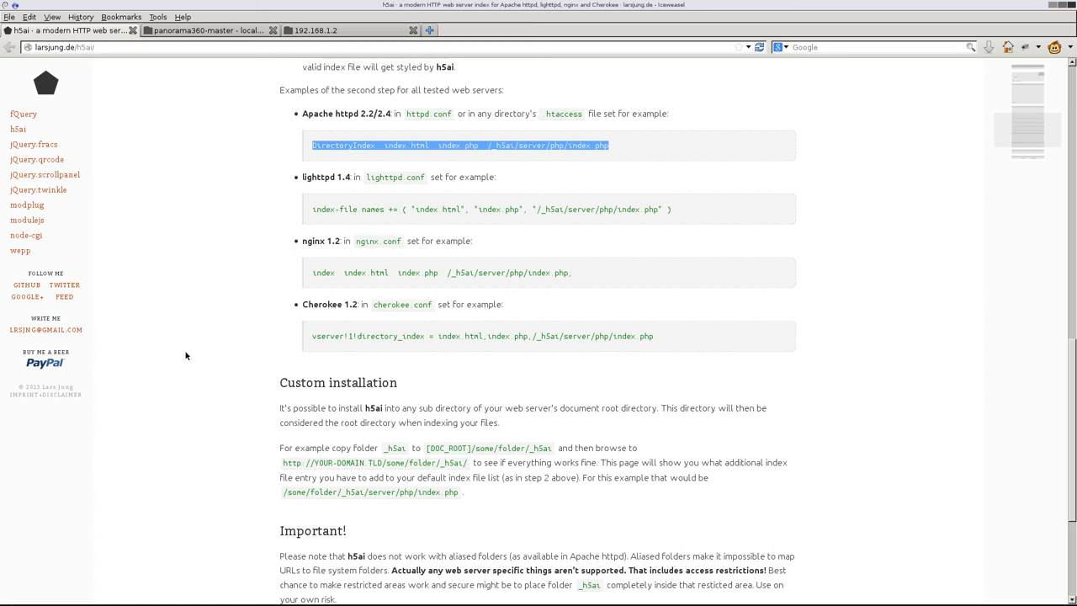
mouse_move(205, 355)
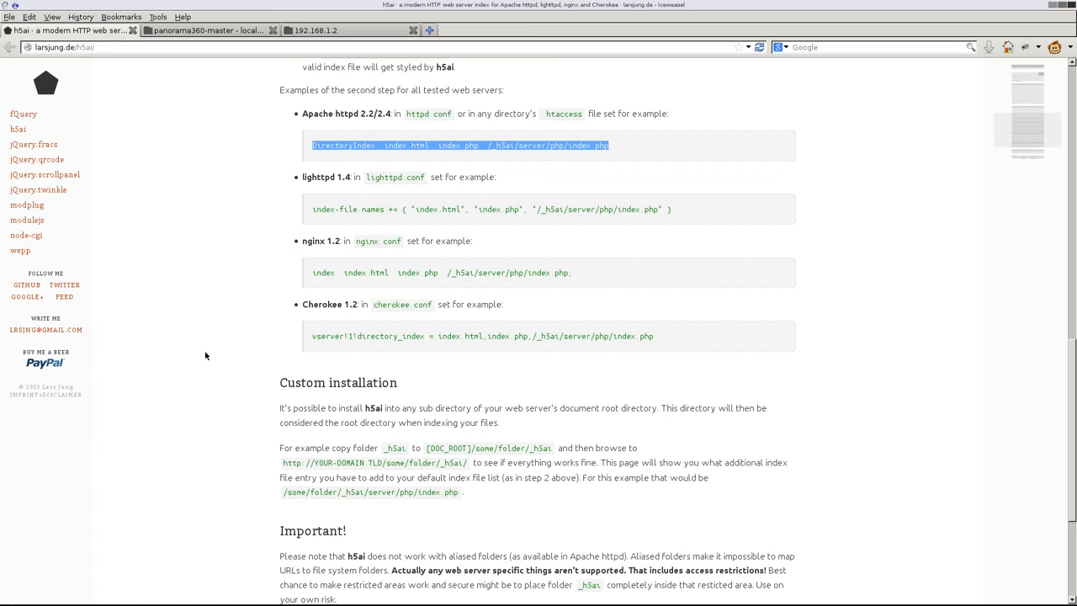